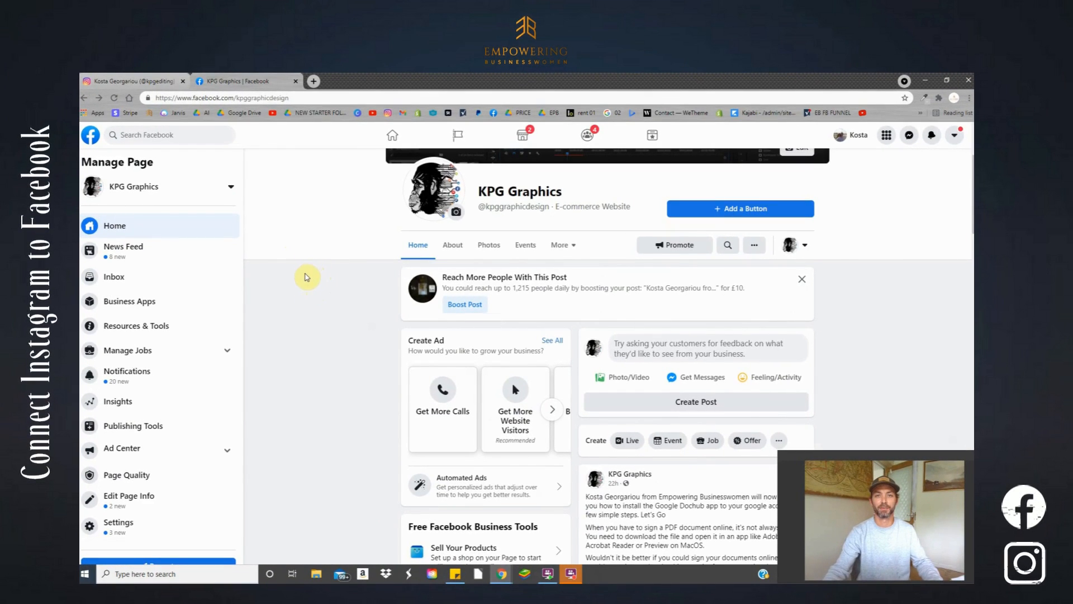
{"action": "mouse_move", "coordinate": [173, 268]}
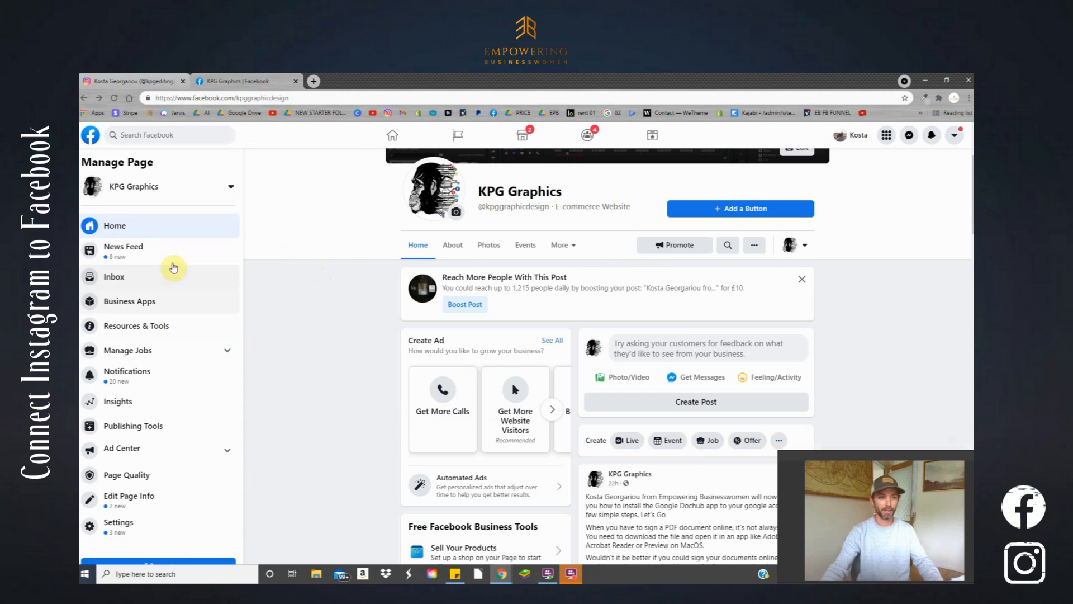
{"action": "mouse_move", "coordinate": [390, 303]}
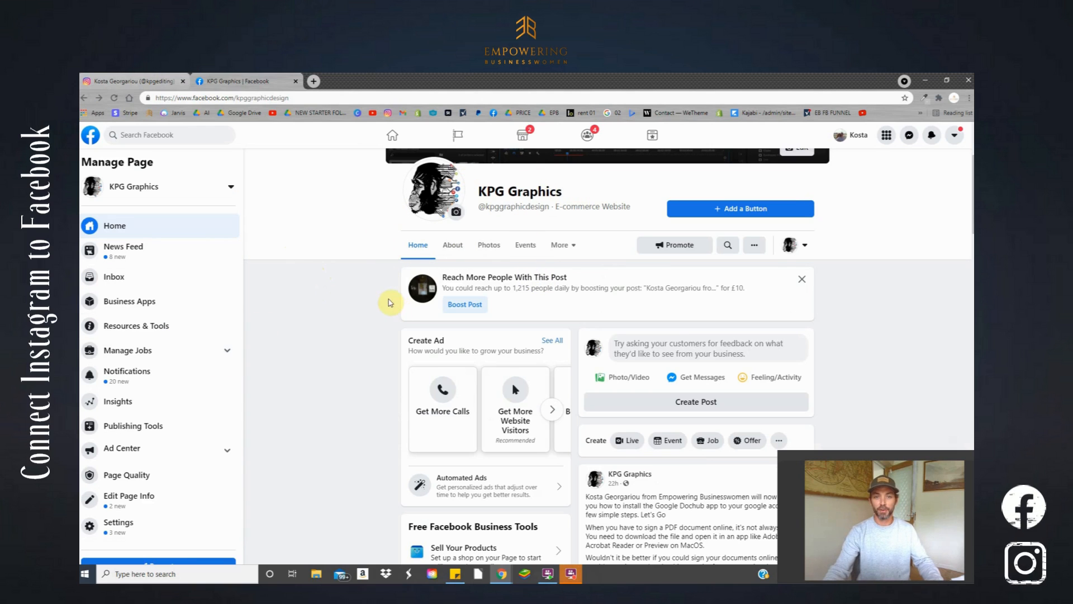
- Open the KPG Graphics Page's settings and go to the Instagram section
{"action": "scroll", "scroll_direction": "up", "scroll_amount": 3}
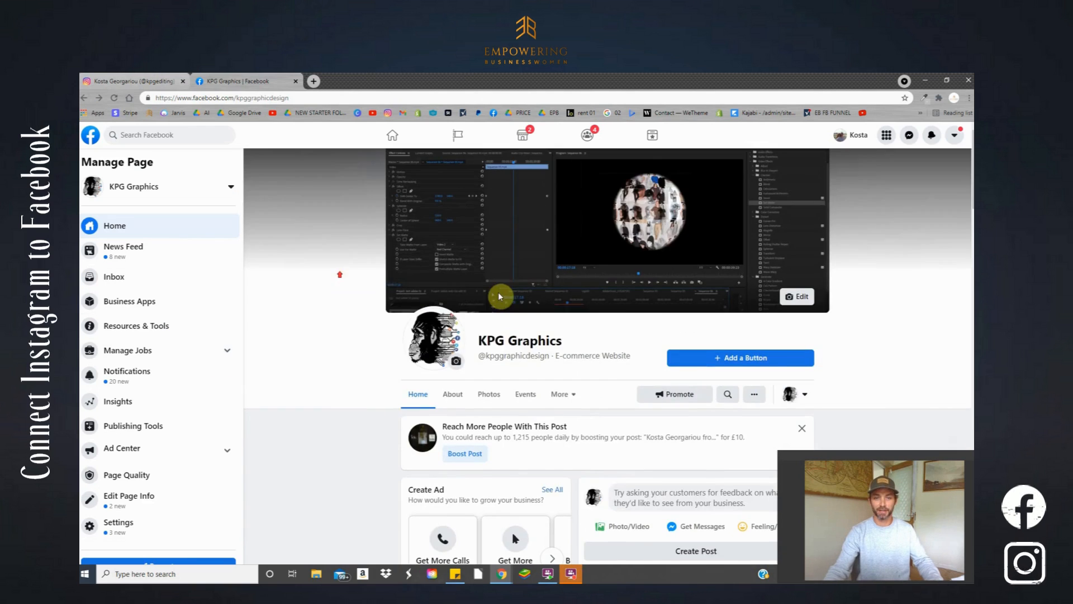
{"action": "scroll", "scroll_direction": "down", "scroll_amount": 3}
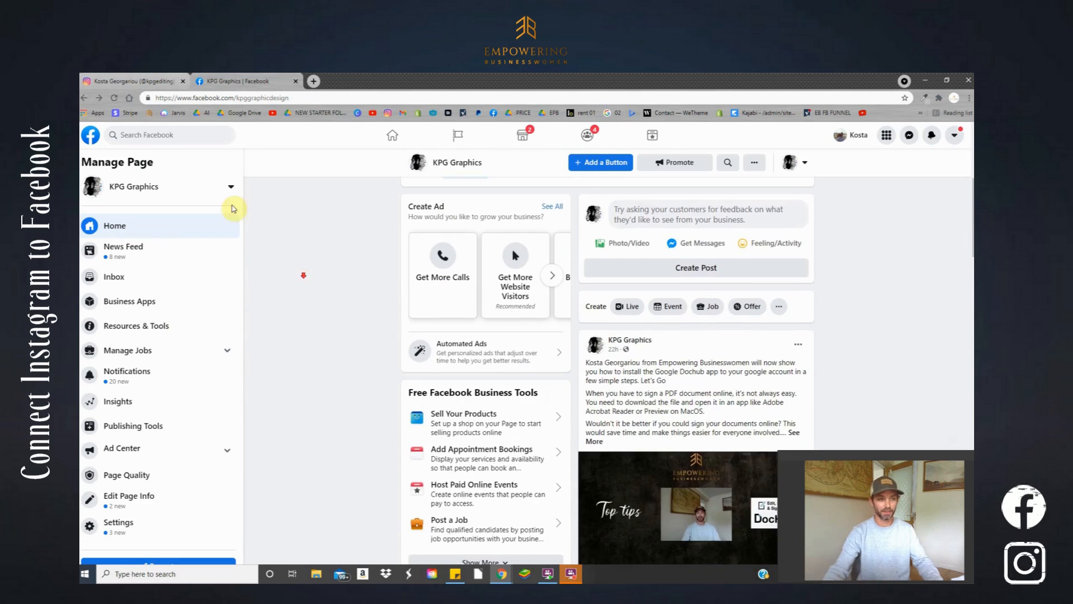
{"action": "scroll", "scroll_direction": "down", "scroll_amount": 3}
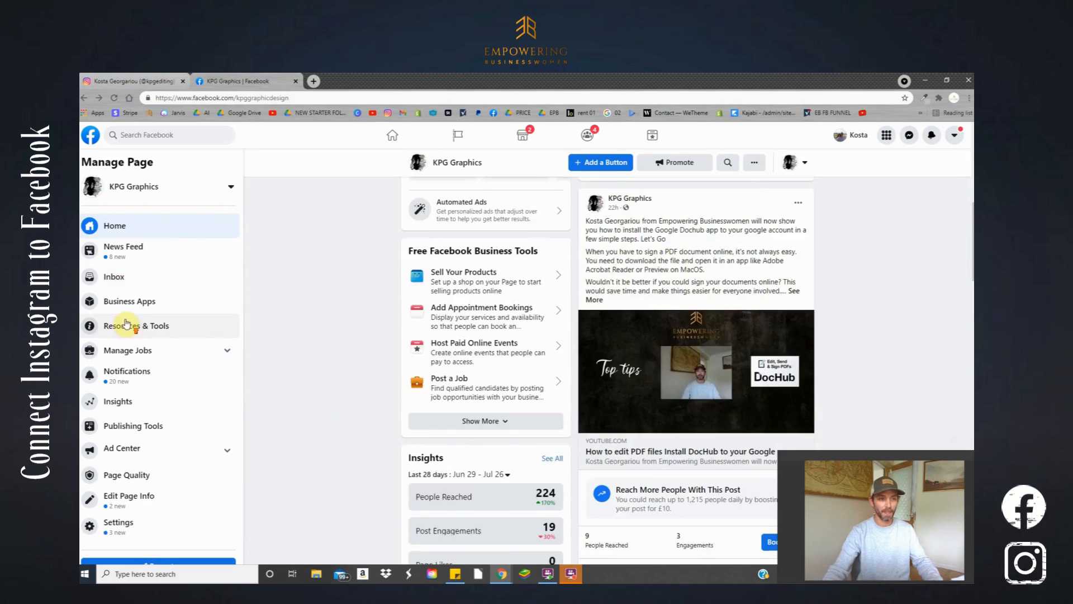
{"action": "scroll", "scroll_direction": "up", "scroll_amount": 3}
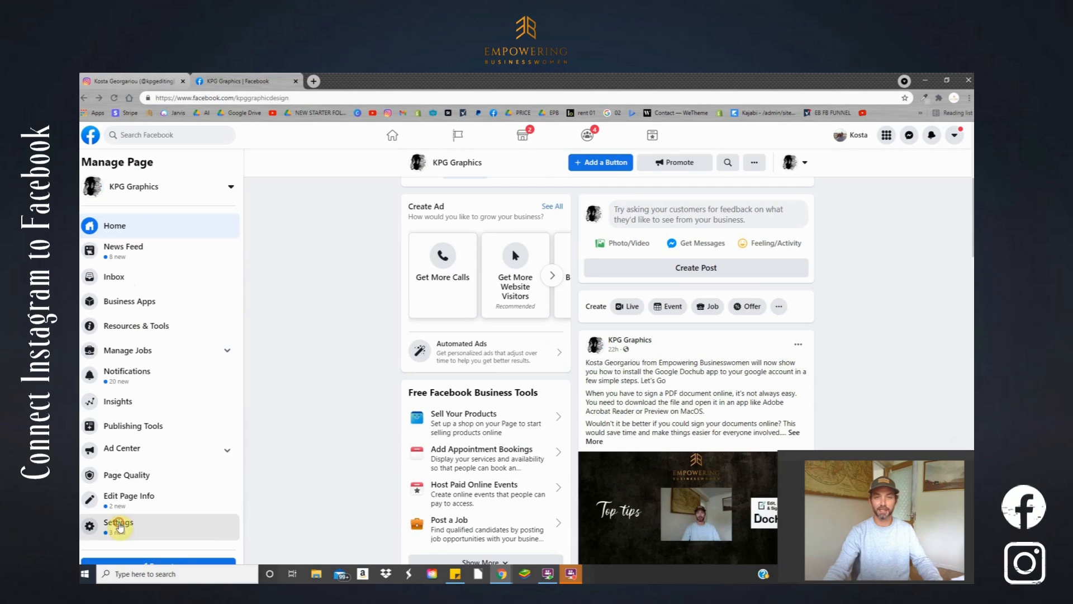
{"action": "left_click", "coordinate": [116, 522]}
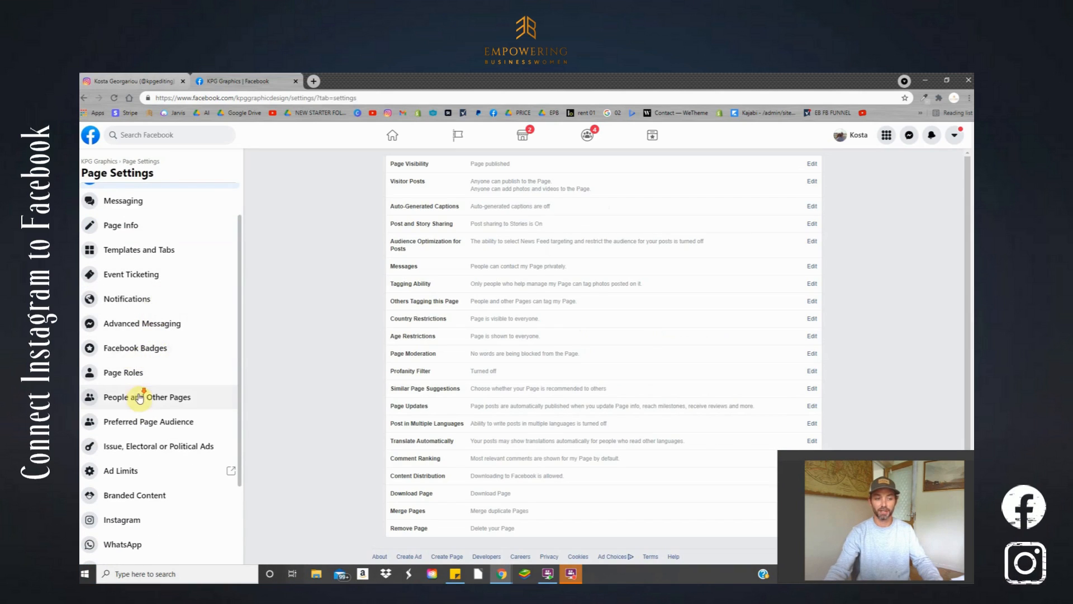
{"action": "scroll", "scroll_direction": "down", "scroll_amount": 3}
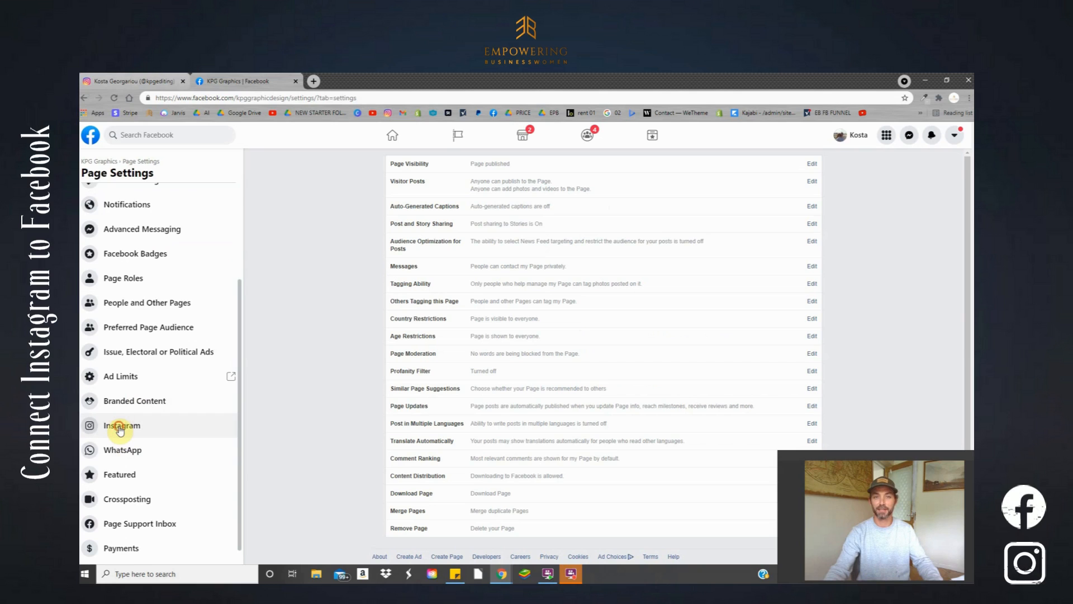
{"action": "left_click", "coordinate": [121, 425]}
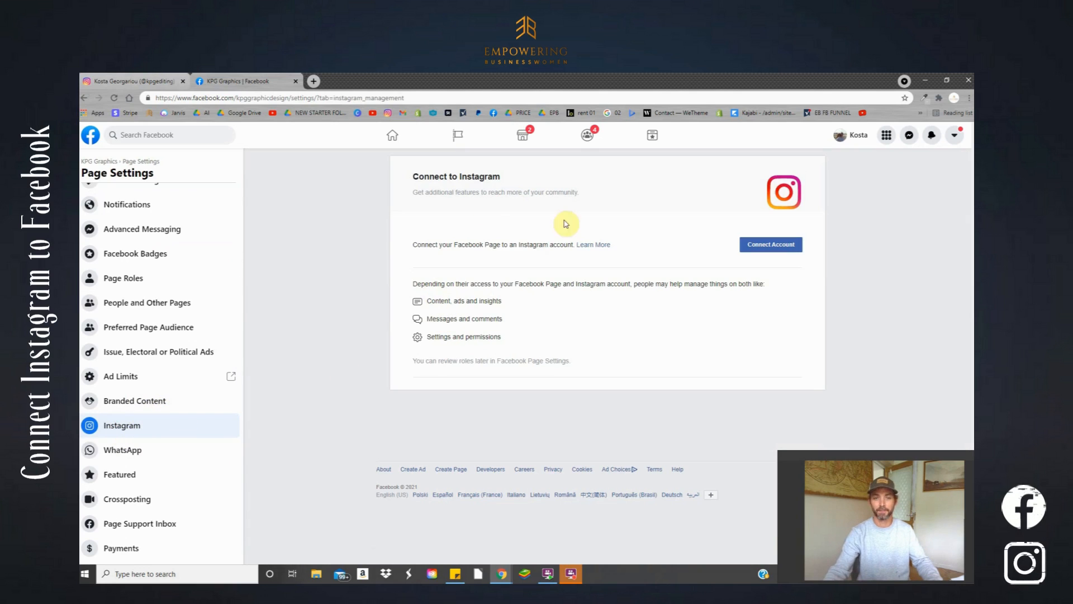
{"action": "mouse_move", "coordinate": [414, 194]}
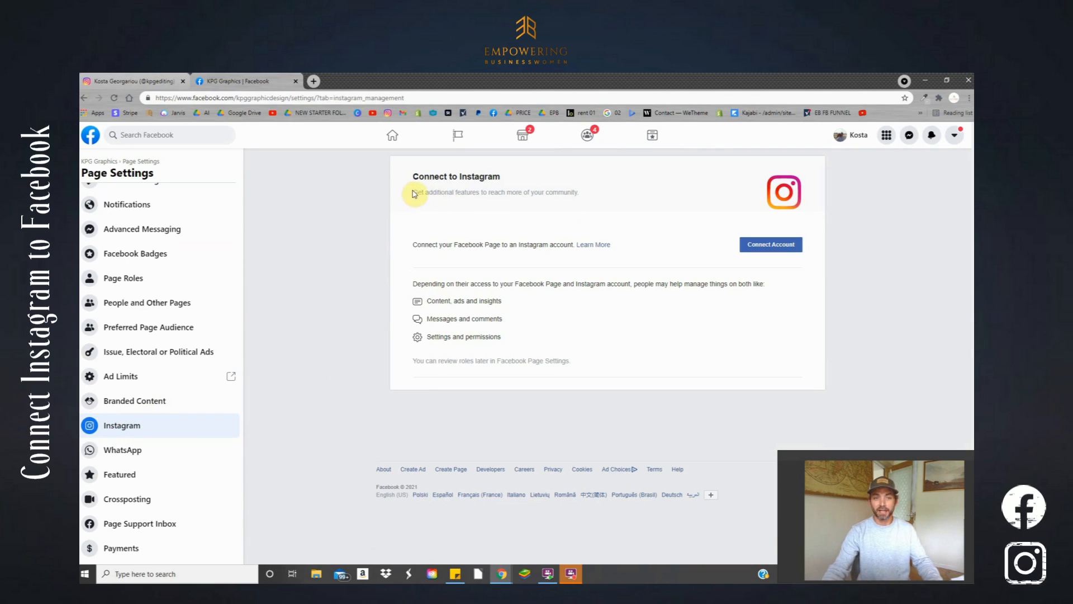
{"action": "mouse_move", "coordinate": [719, 239]}
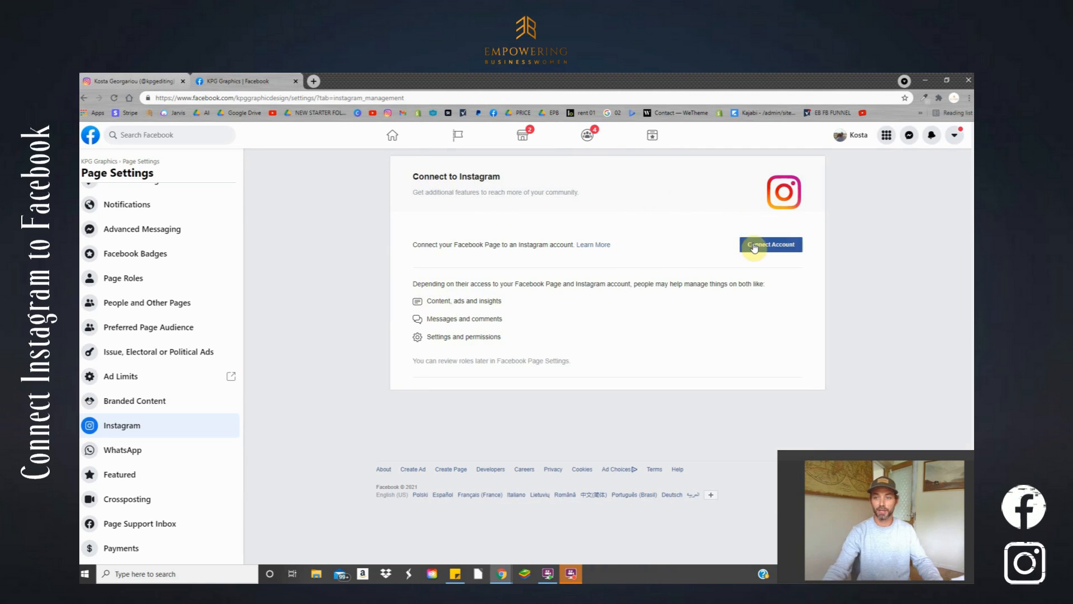
{"action": "mouse_move", "coordinate": [713, 222]}
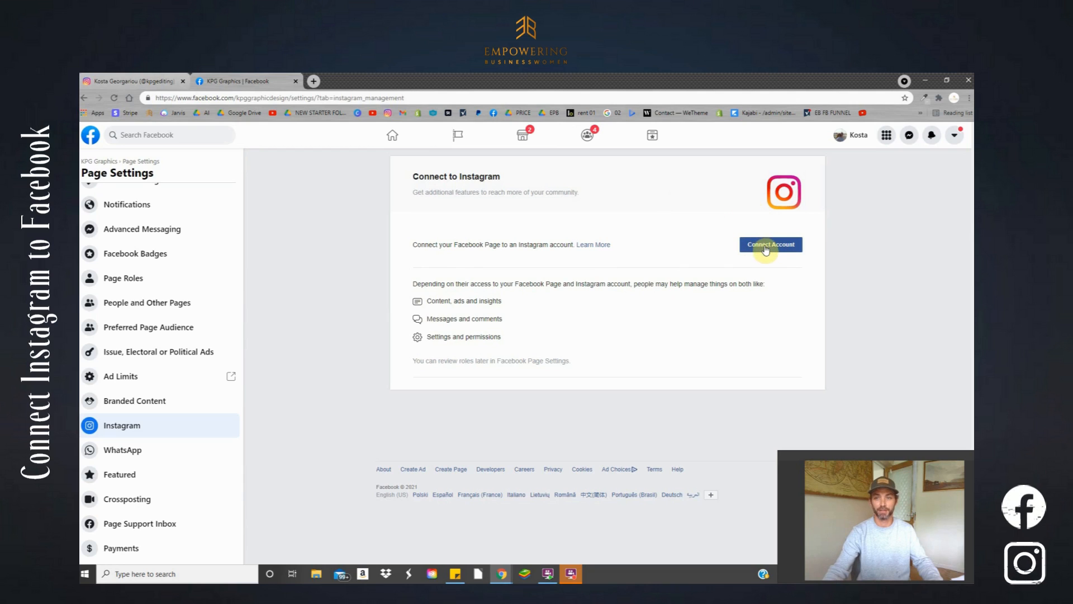
- Link the existing Instagram account with Instagram message access in Inbox turned off
{"action": "left_click", "coordinate": [770, 244]}
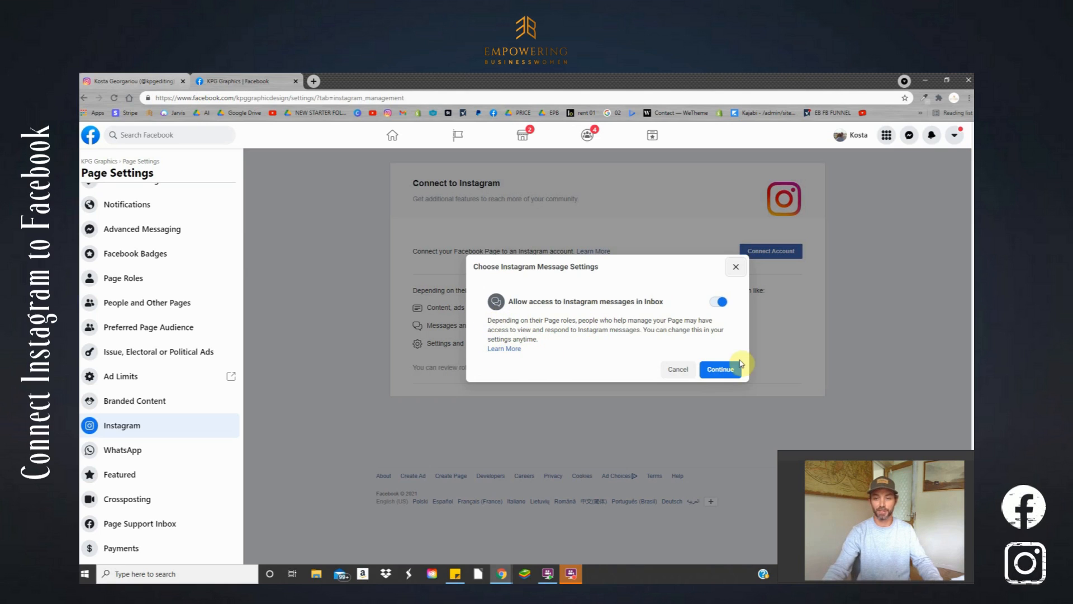
{"action": "left_click", "coordinate": [718, 301]}
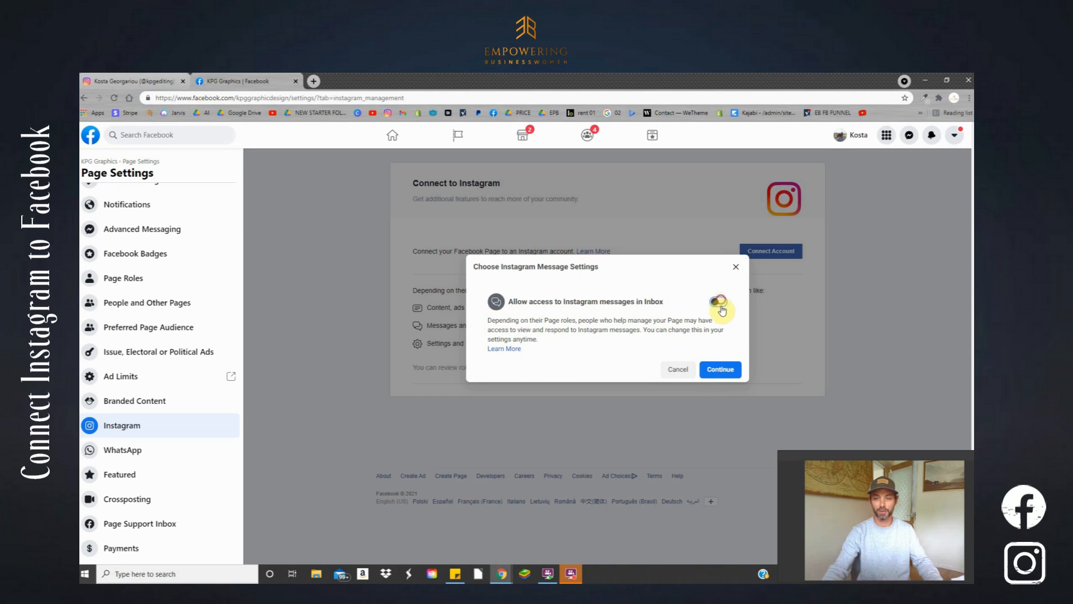
{"action": "left_click", "coordinate": [719, 369]}
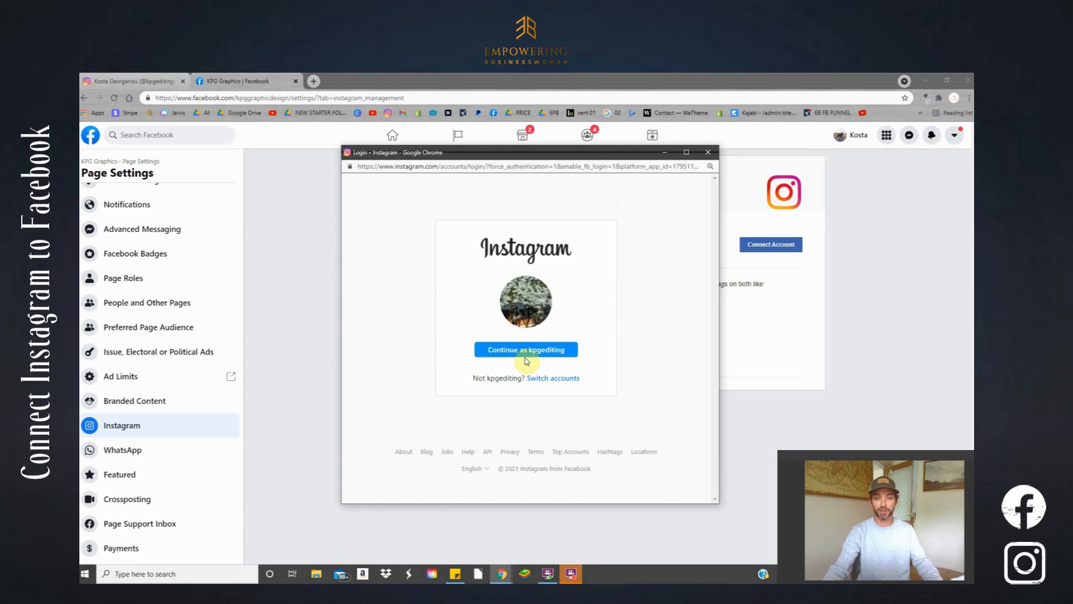
{"action": "mouse_move", "coordinate": [517, 364]}
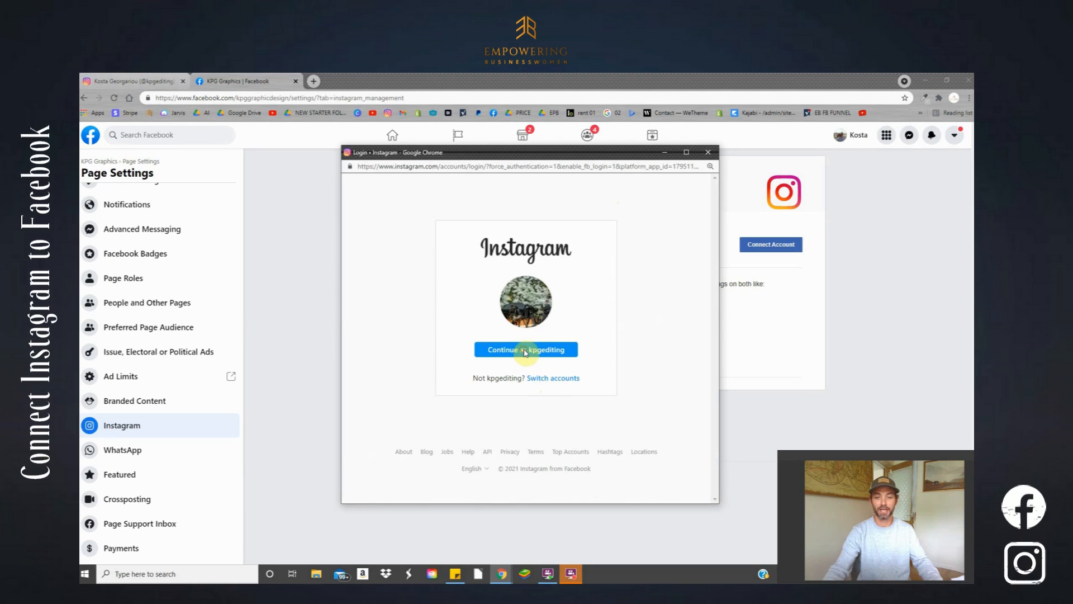
{"action": "left_click", "coordinate": [525, 349]}
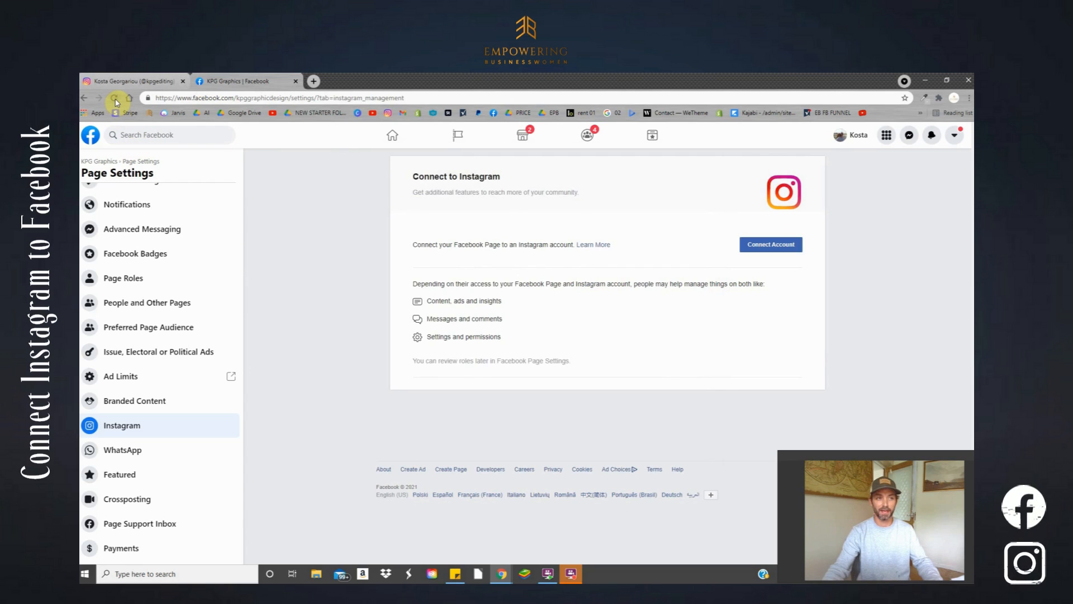
- Reload Facebook to reveal the connected Instagram account, then open a new tab
{"action": "left_click", "coordinate": [116, 97]}
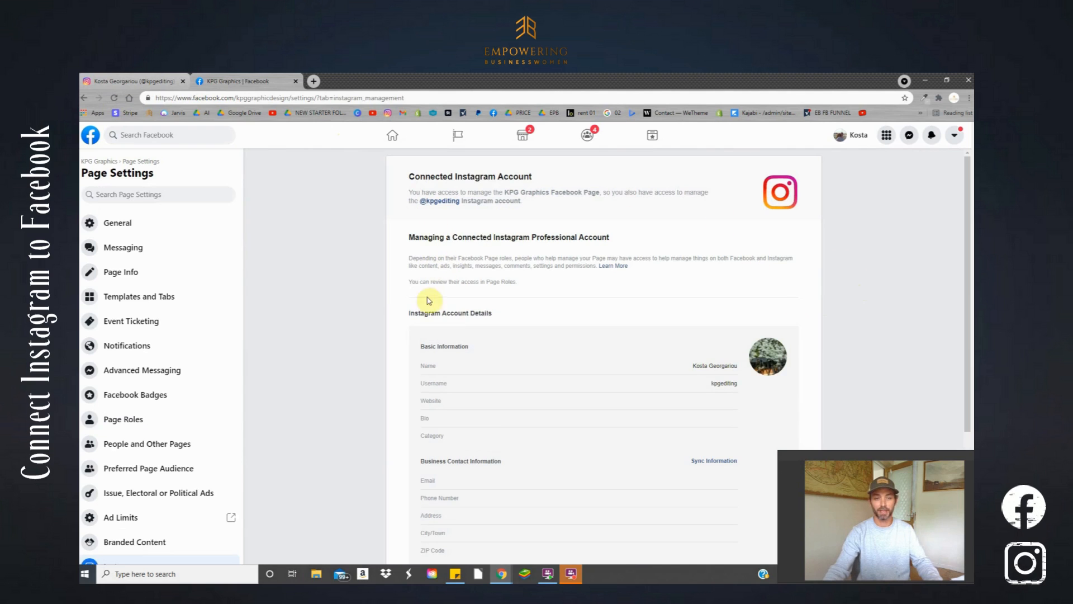
{"action": "left_click", "coordinate": [313, 80]}
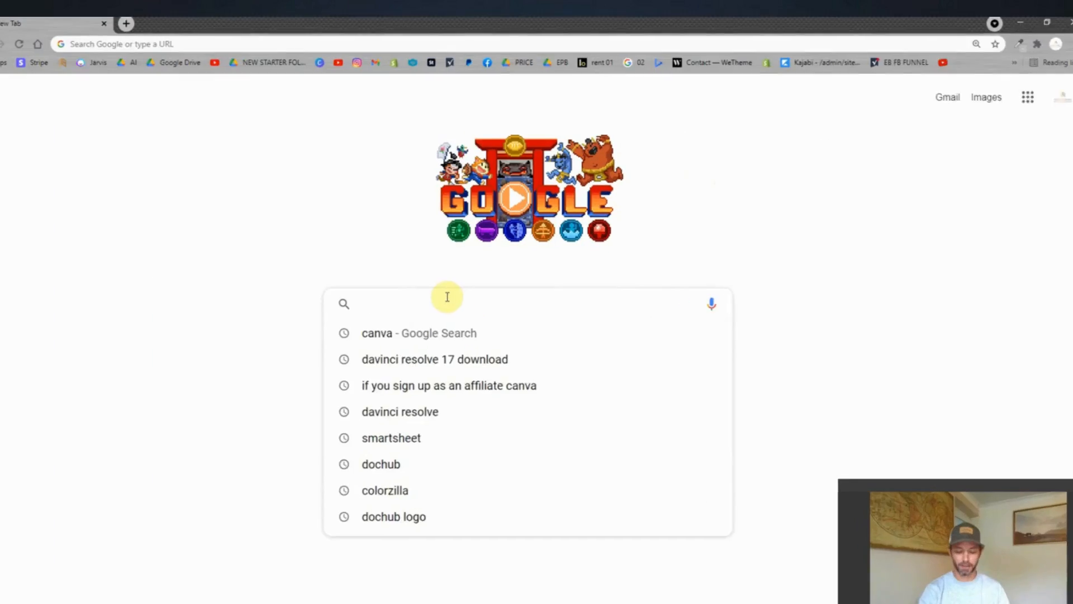
- Load later.com from the new tab's Google search box
{"action": "type", "text": "l"}
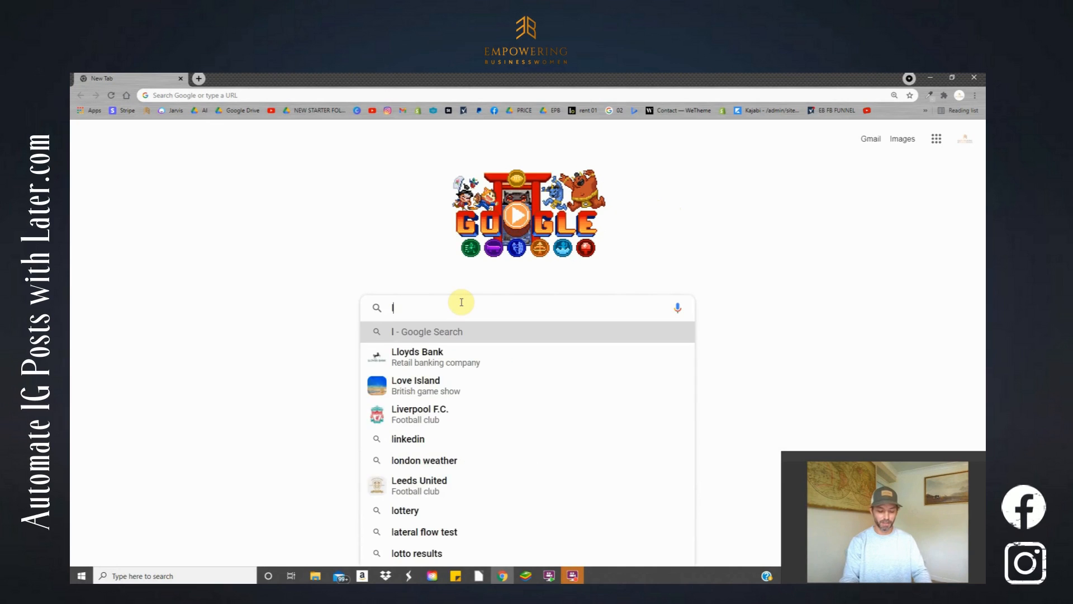
{"action": "type", "text": "later.com"}
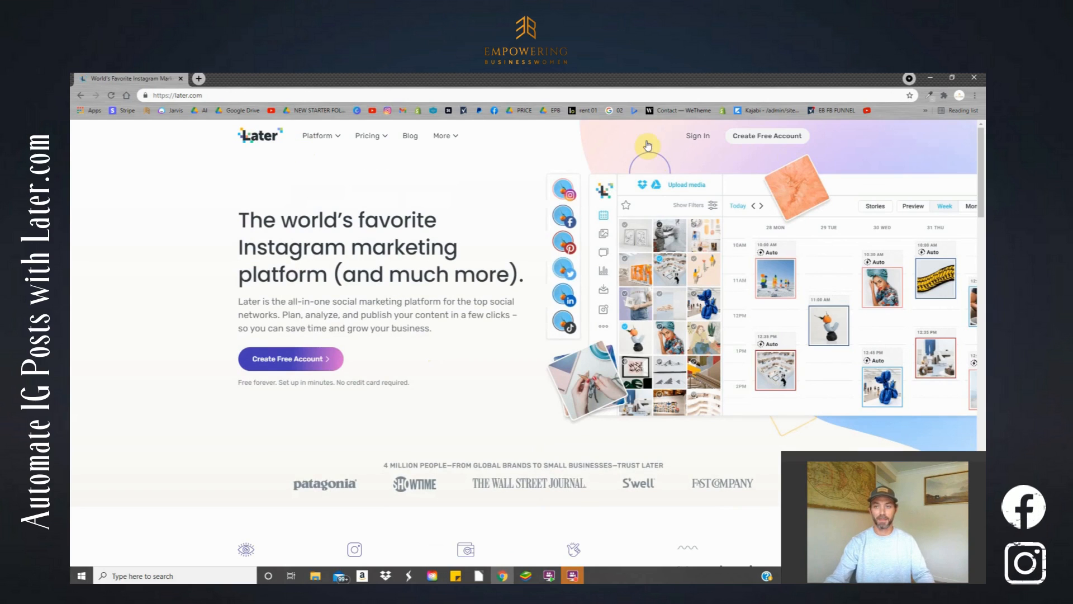
{"action": "mouse_move", "coordinate": [510, 180]}
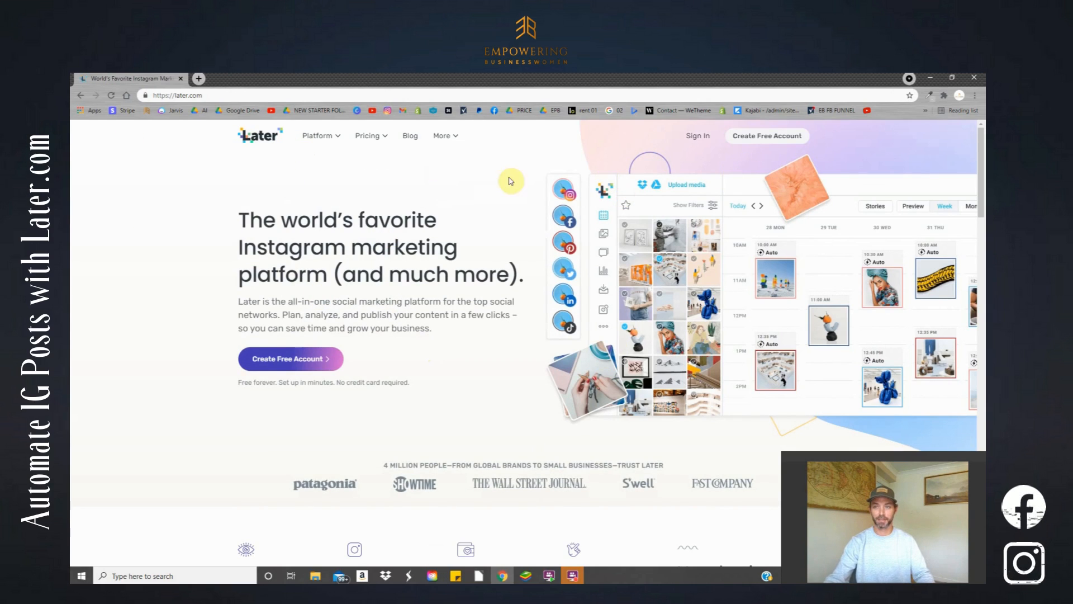
- Review Later's pricing plan comparison and select the Free plan
{"action": "left_click", "coordinate": [367, 135]}
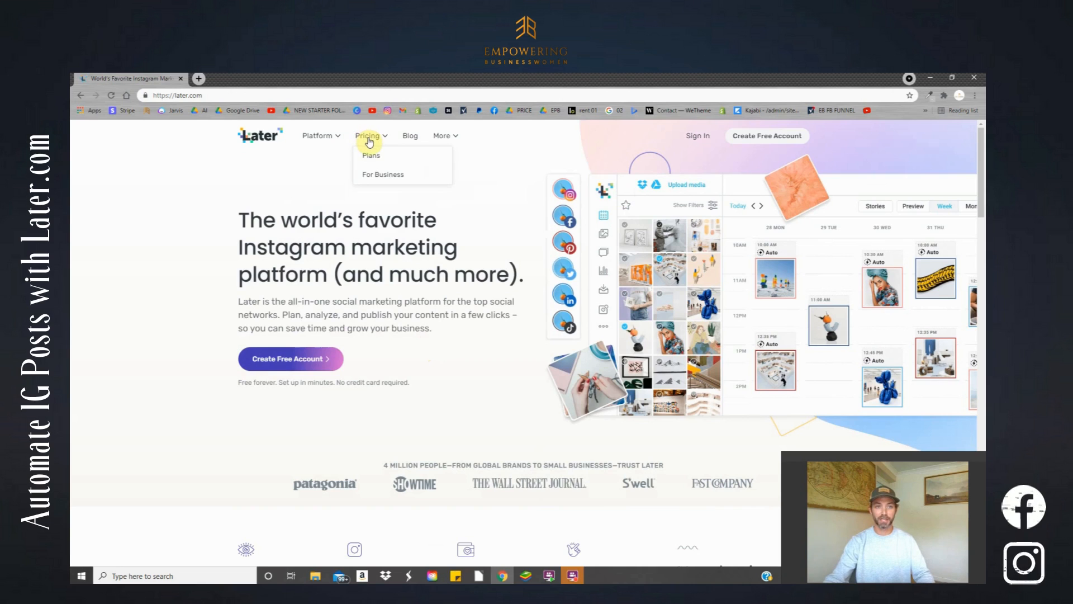
{"action": "left_click", "coordinate": [371, 156]}
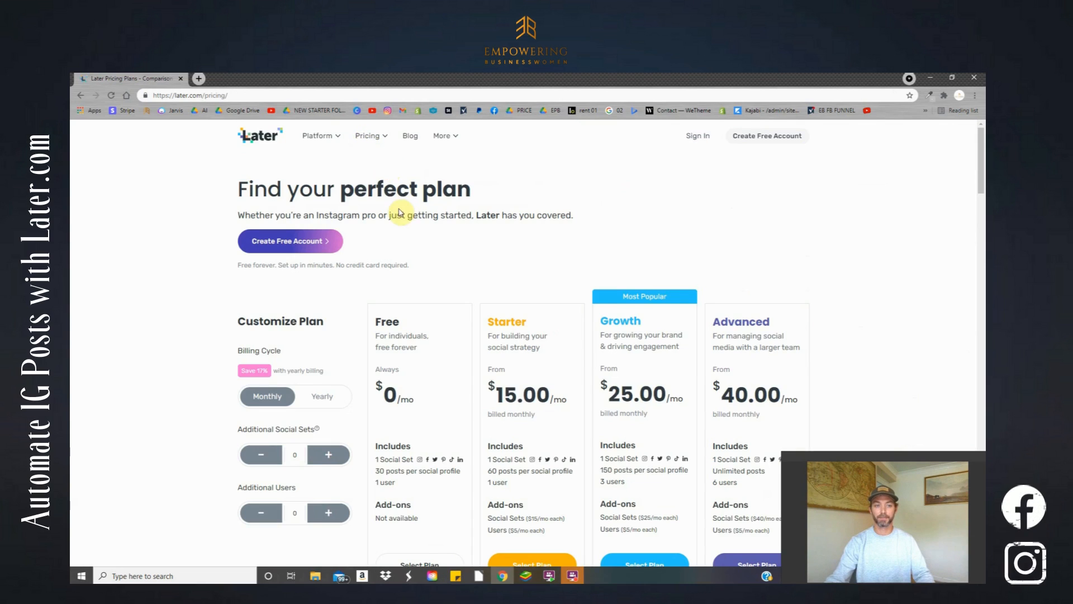
{"action": "scroll", "scroll_direction": "down", "scroll_amount": 3}
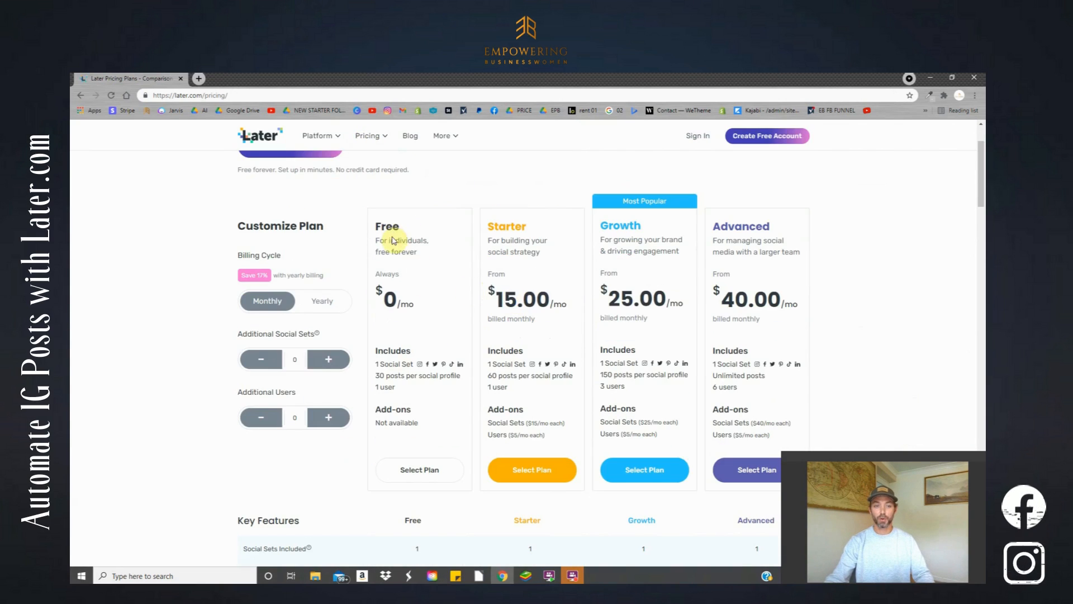
{"action": "mouse_move", "coordinate": [749, 228]}
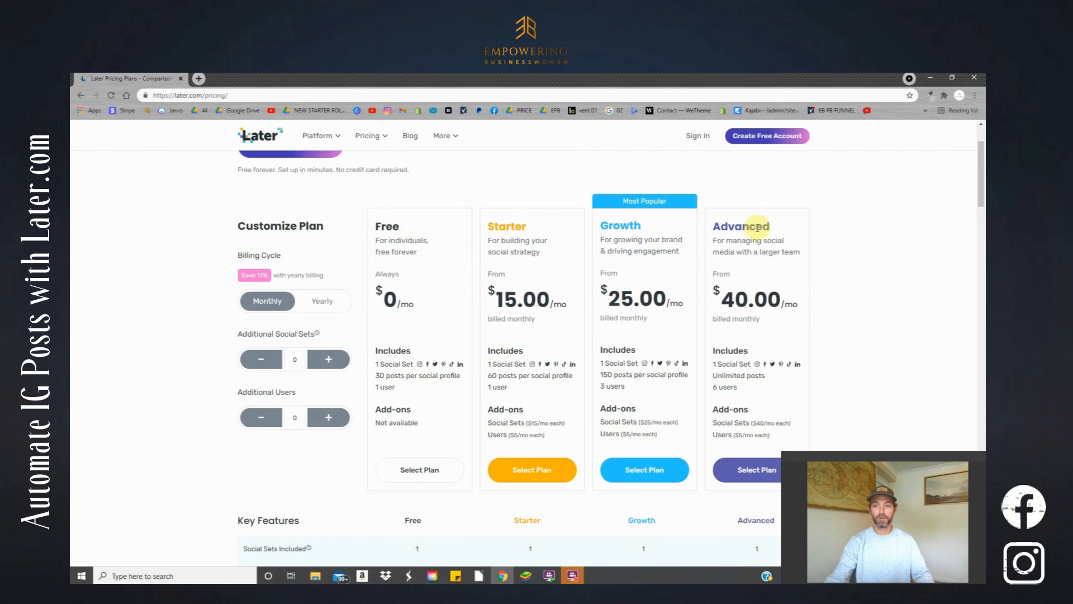
{"action": "scroll", "scroll_direction": "down", "scroll_amount": 3}
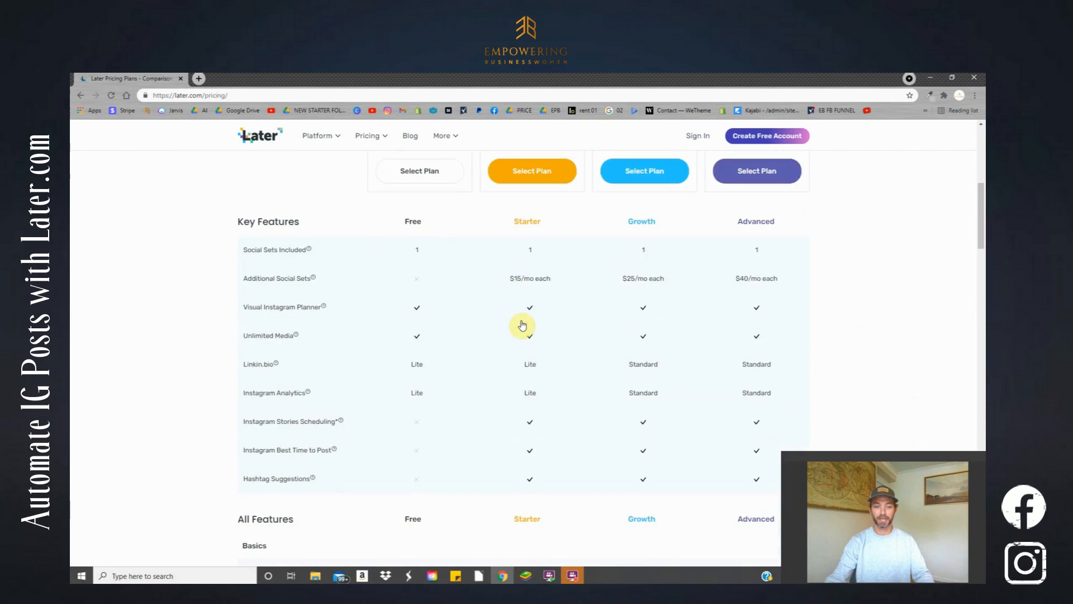
{"action": "scroll", "scroll_direction": "up", "scroll_amount": 3}
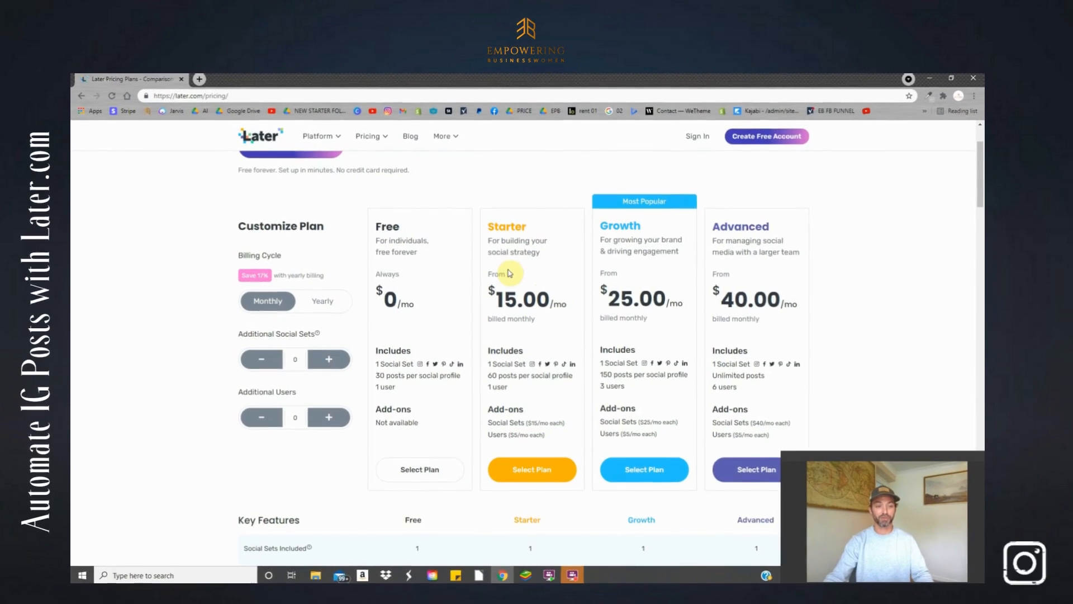
{"action": "scroll", "scroll_direction": "down", "scroll_amount": 3}
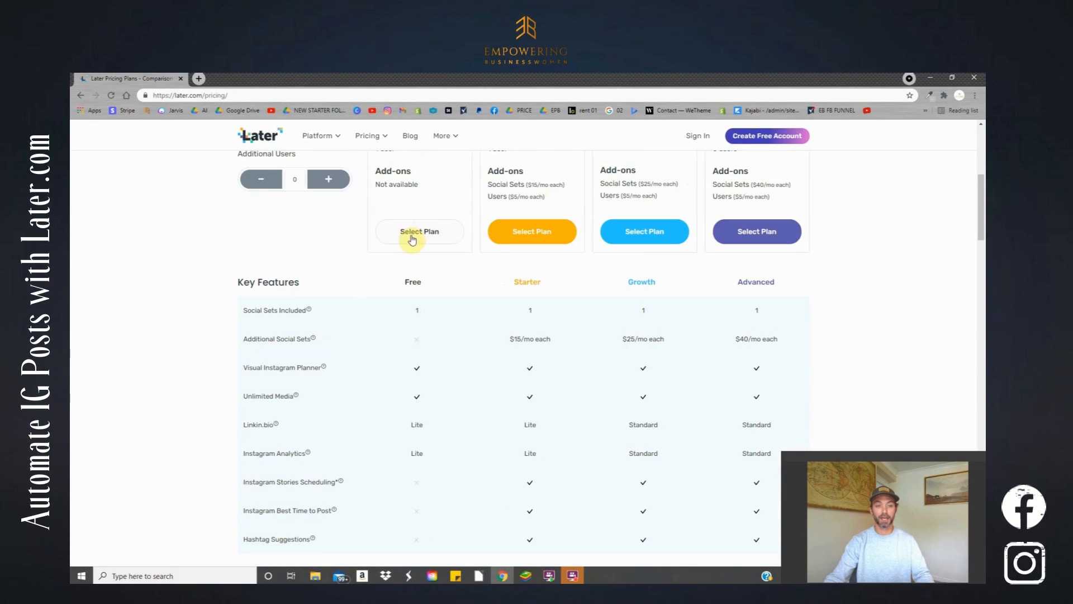
{"action": "scroll", "scroll_direction": "up", "scroll_amount": 3}
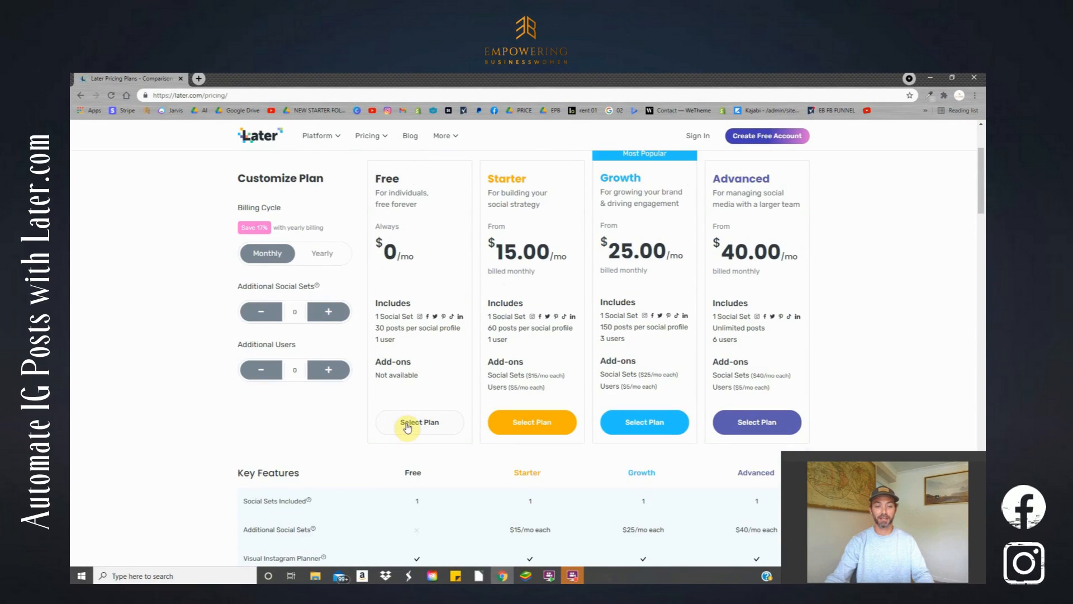
{"action": "left_click", "coordinate": [419, 422]}
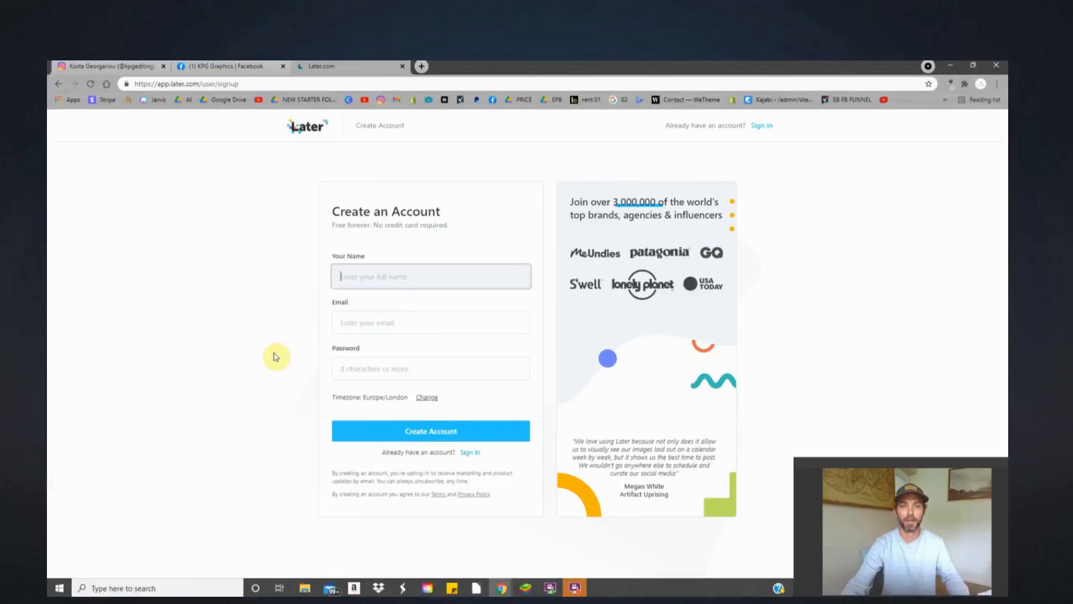
{"action": "left_click", "coordinate": [430, 276]}
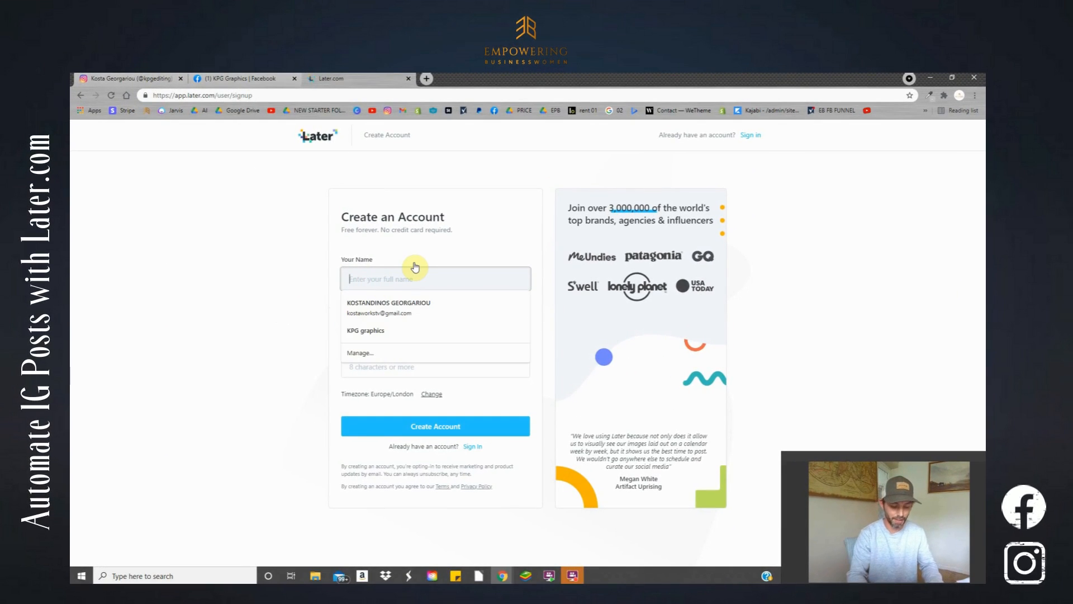
{"action": "type", "text": "kosta geo"}
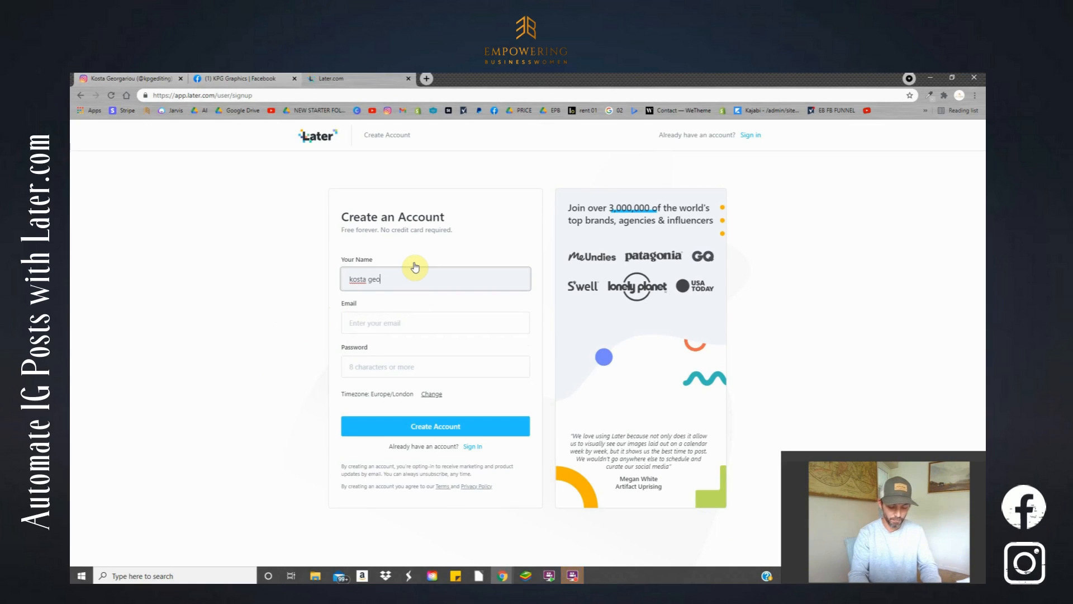
{"action": "type", "text": "rgariou"}
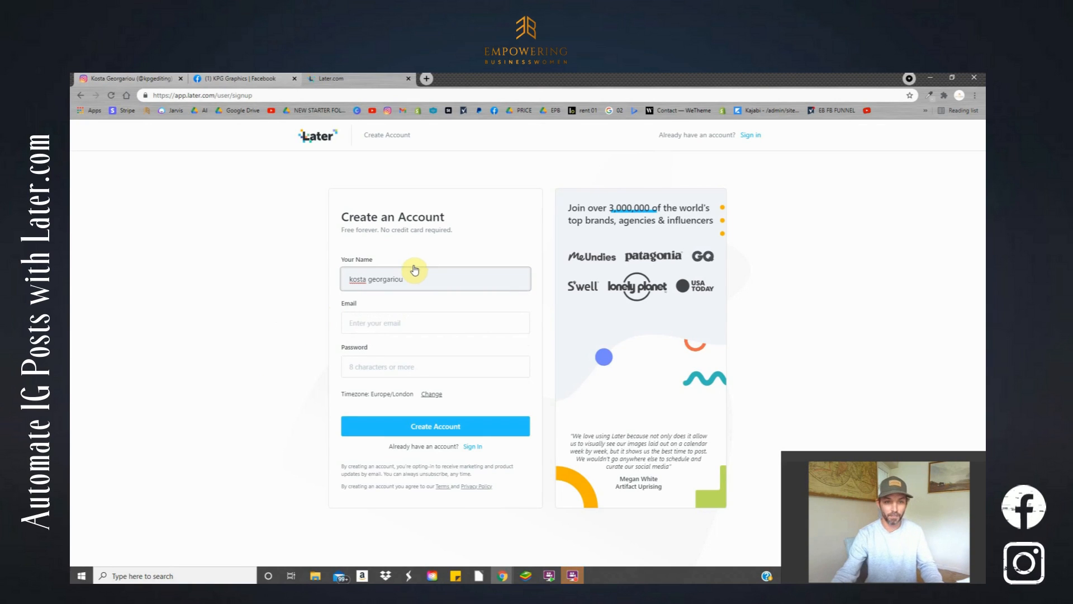
{"action": "left_click", "coordinate": [435, 322]}
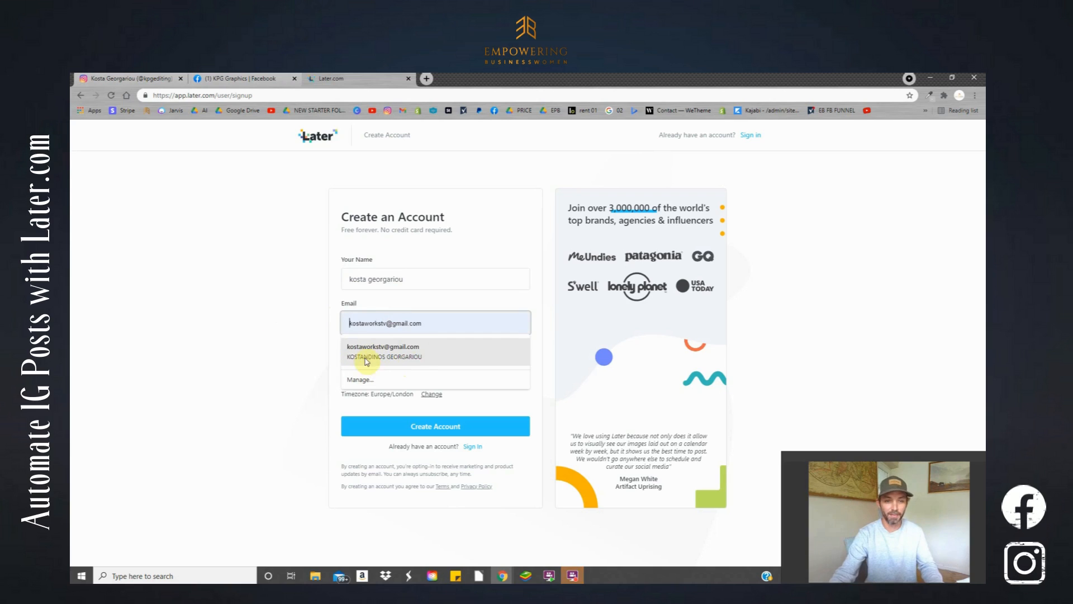
{"action": "left_click", "coordinate": [383, 351]}
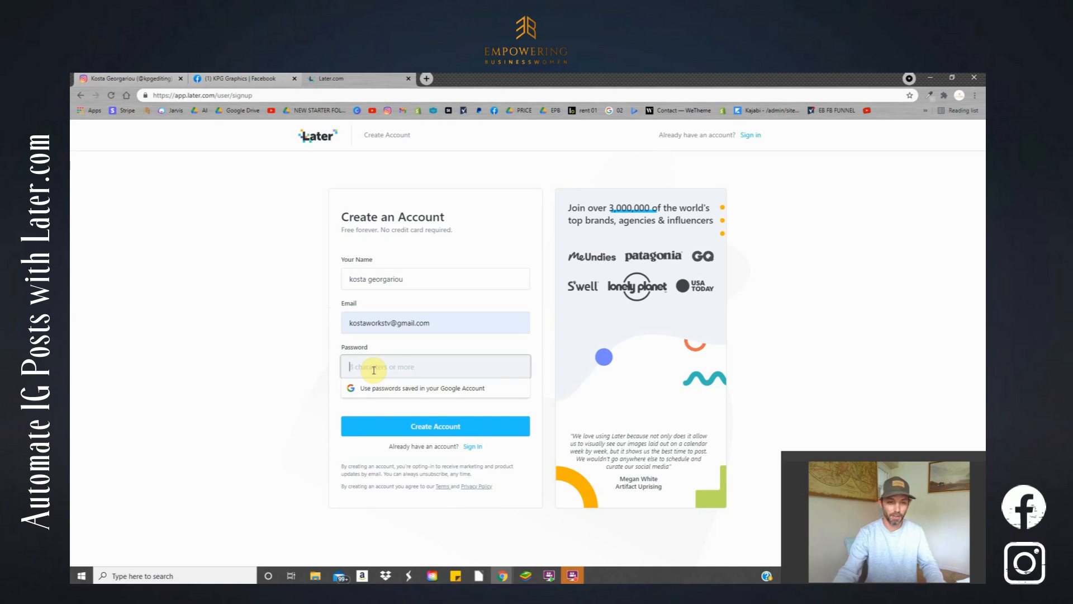
{"action": "type", "text": "*"}
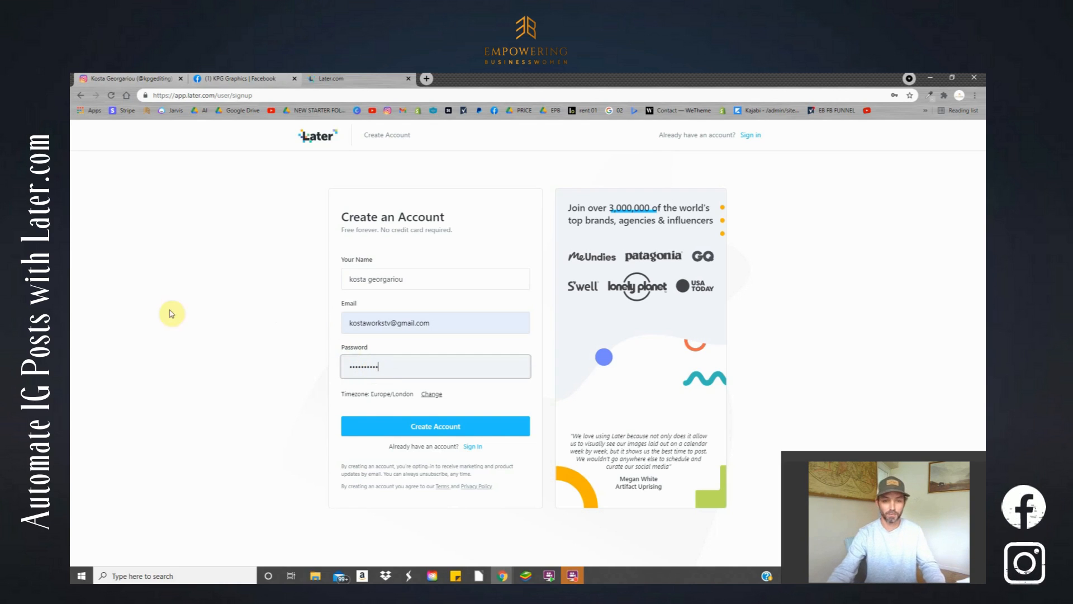
{"action": "left_click", "coordinate": [435, 426]}
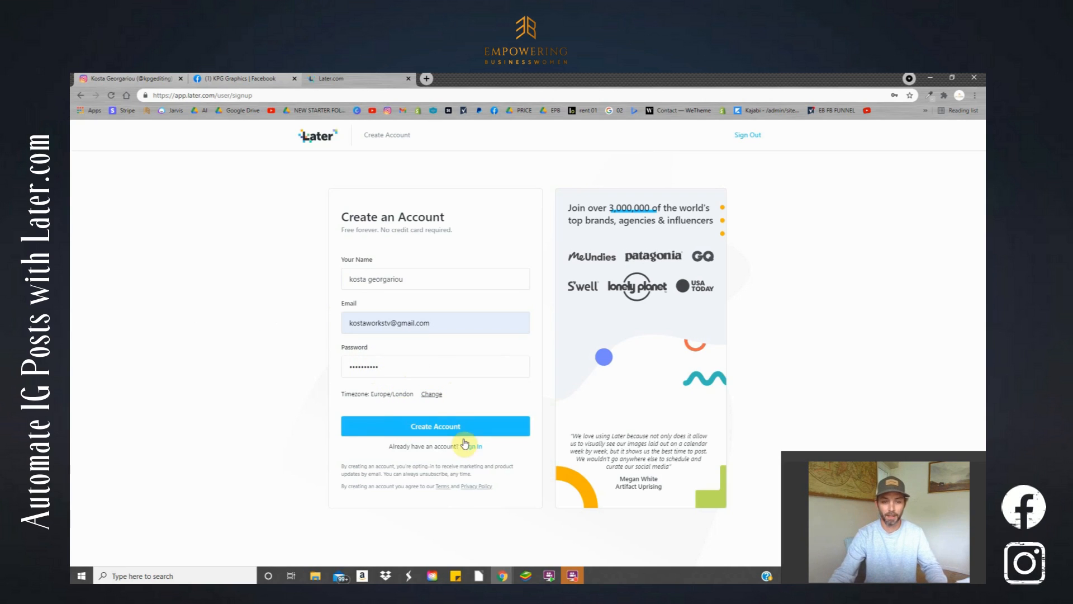
- Choose Not Now on the 14-day free trial offer
{"action": "left_click", "coordinate": [435, 426]}
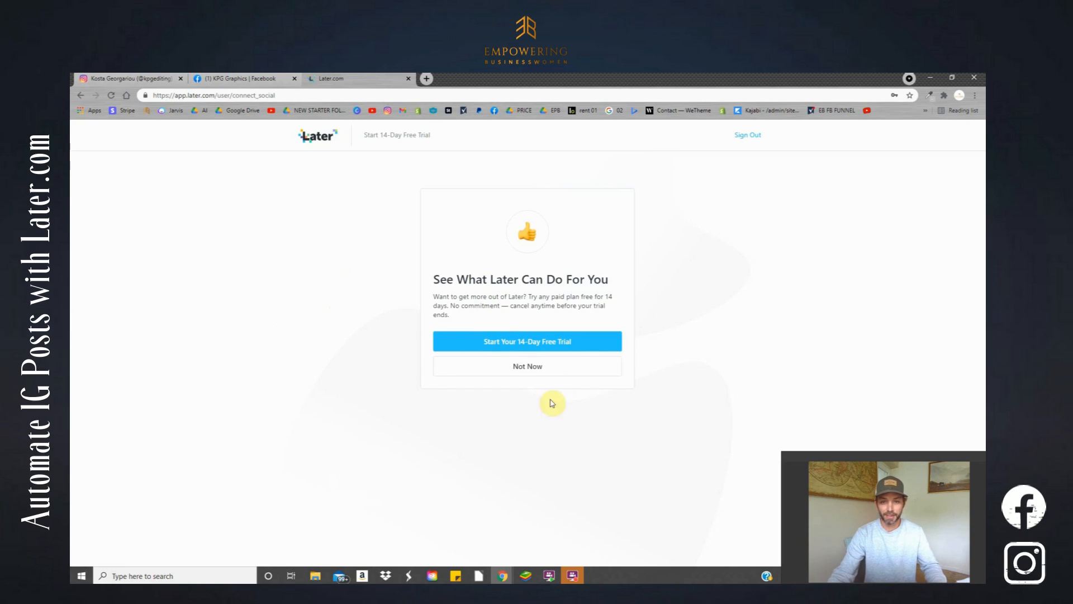
{"action": "mouse_move", "coordinate": [586, 347]}
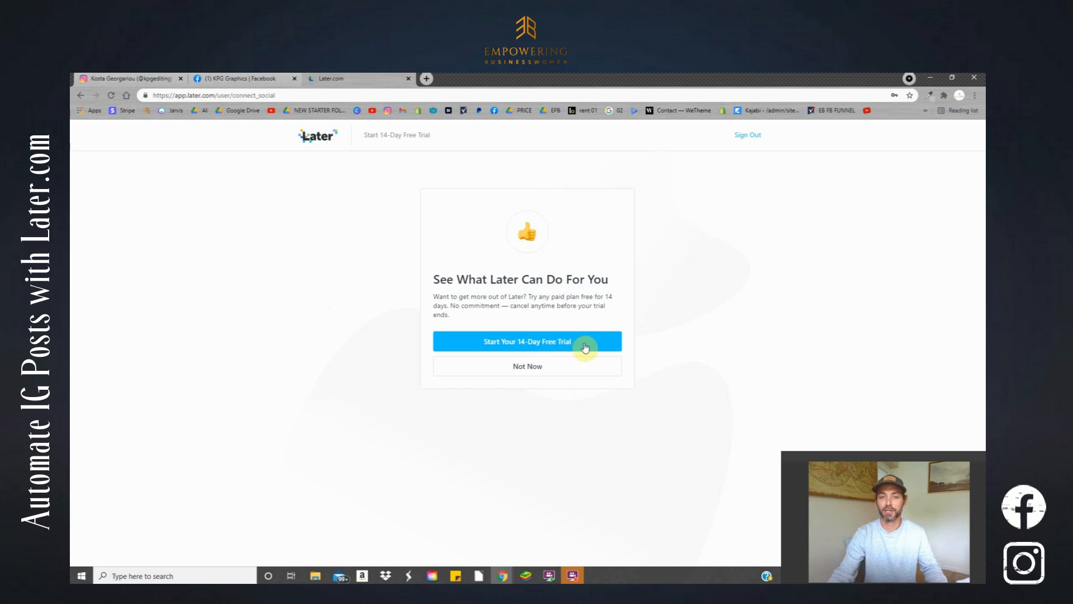
{"action": "mouse_move", "coordinate": [519, 365]}
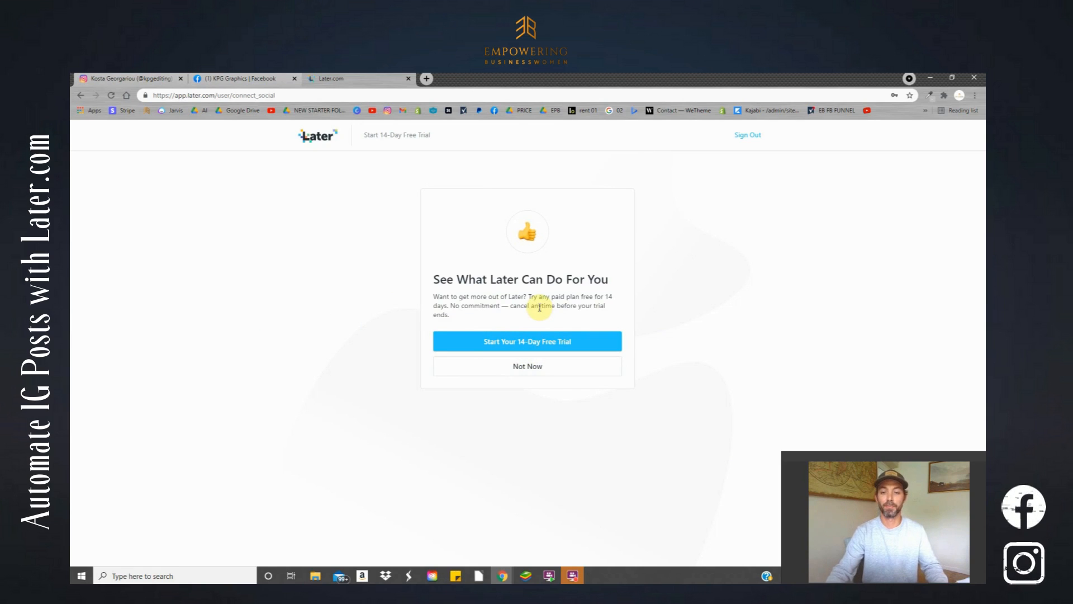
{"action": "left_click", "coordinate": [527, 366]}
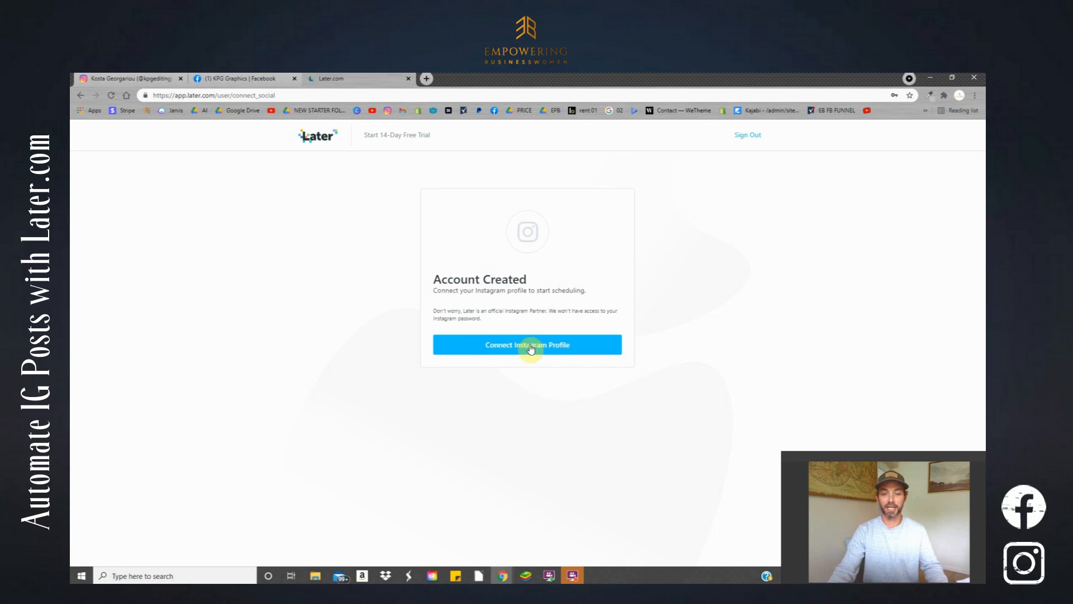
{"action": "mouse_move", "coordinate": [440, 272]}
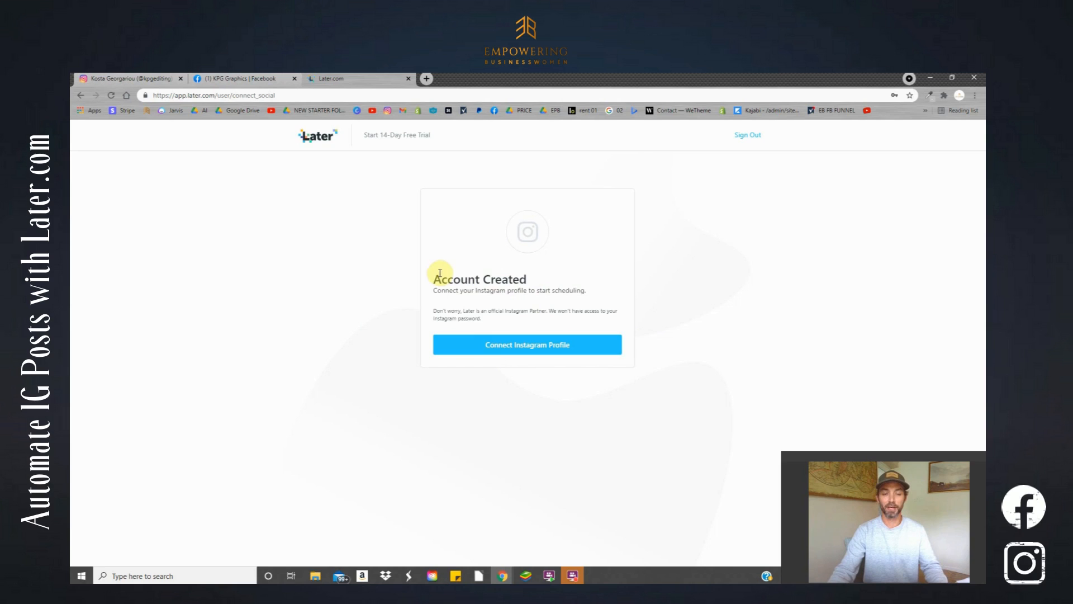
{"action": "mouse_move", "coordinate": [324, 212]}
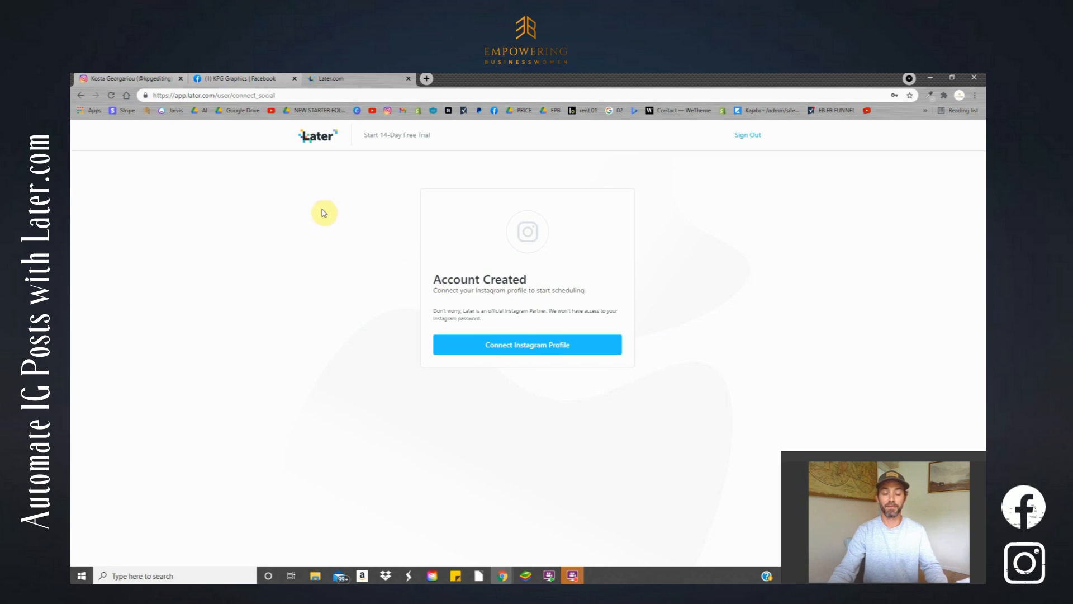
{"action": "mouse_move", "coordinate": [467, 275]}
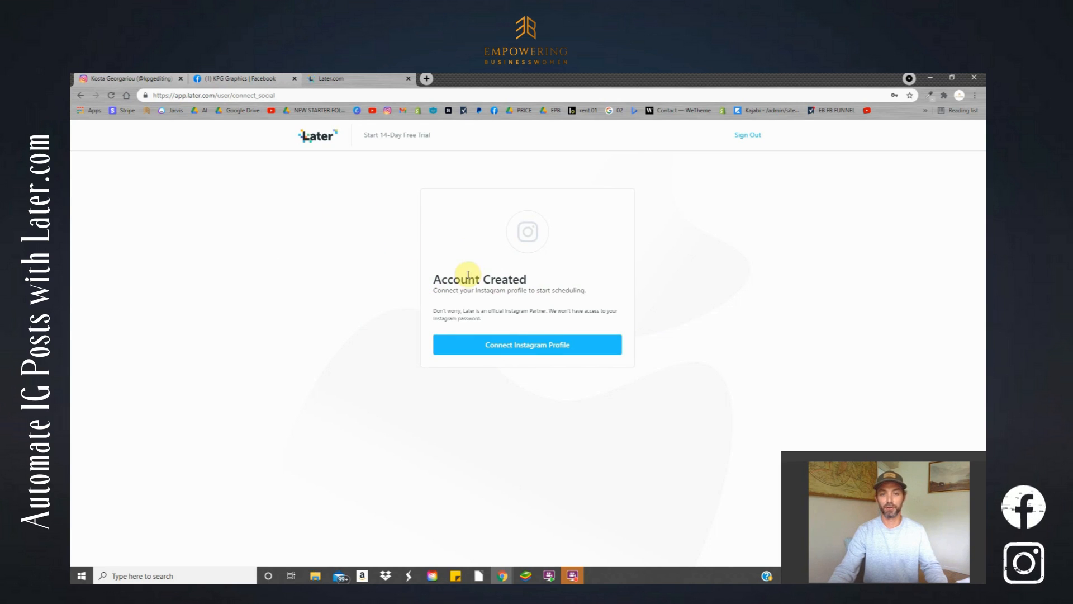
{"action": "mouse_move", "coordinate": [580, 269]}
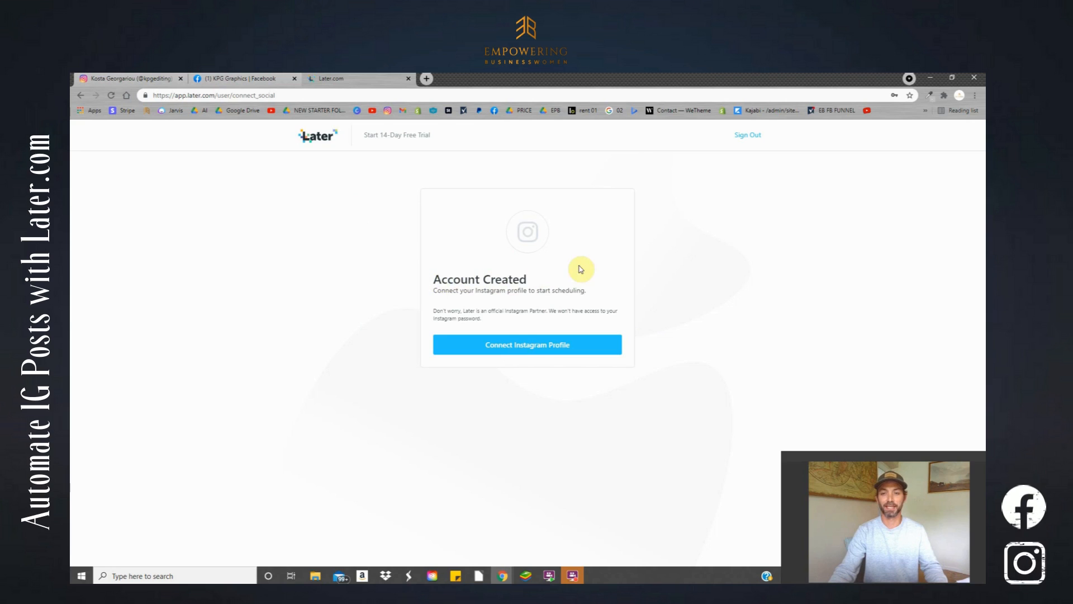
{"action": "mouse_move", "coordinate": [336, 187]}
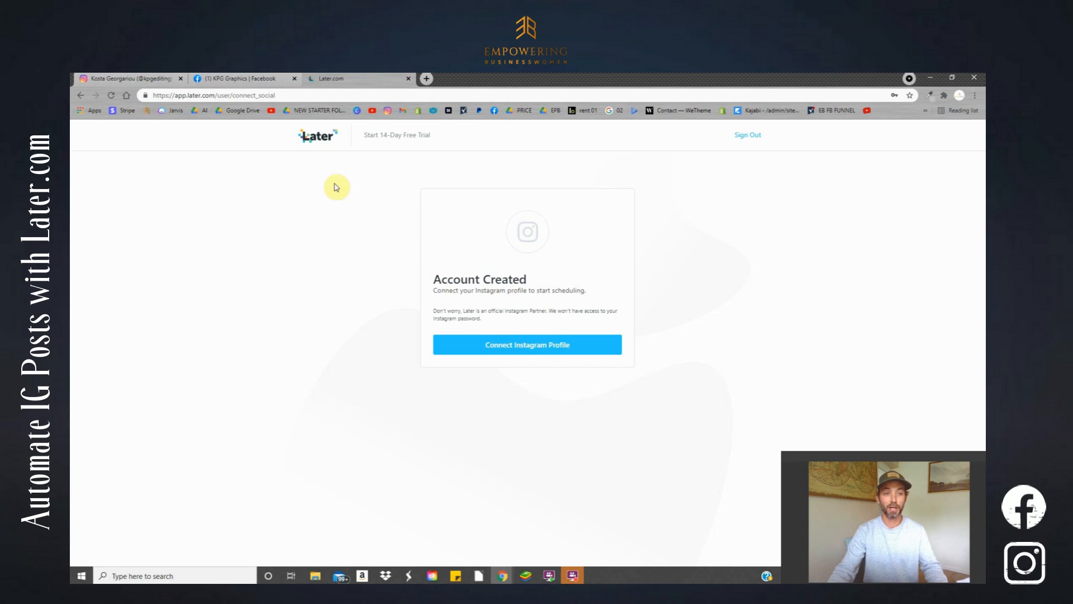
{"action": "mouse_move", "coordinate": [528, 349]}
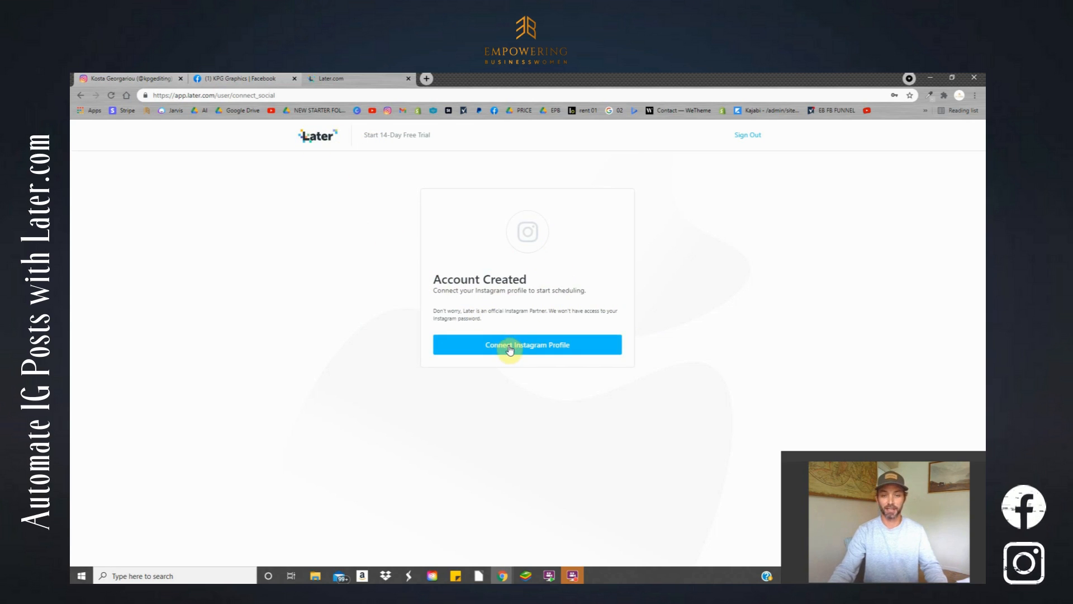
- Choose Connect Instagram Profile on Later's Account Created page
{"action": "left_click", "coordinate": [526, 344]}
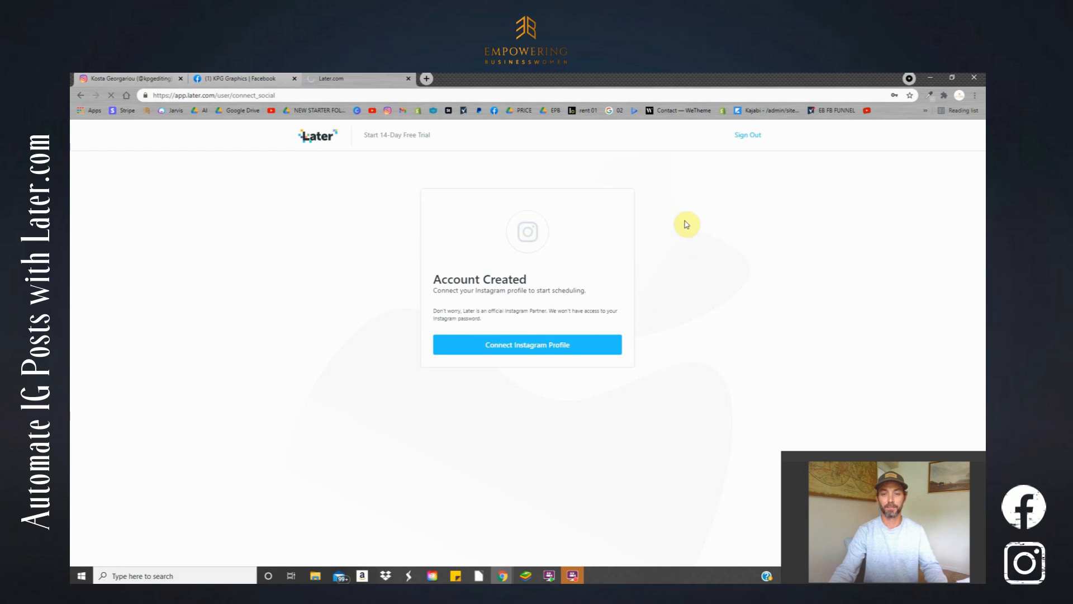
{"action": "left_click", "coordinate": [527, 345]}
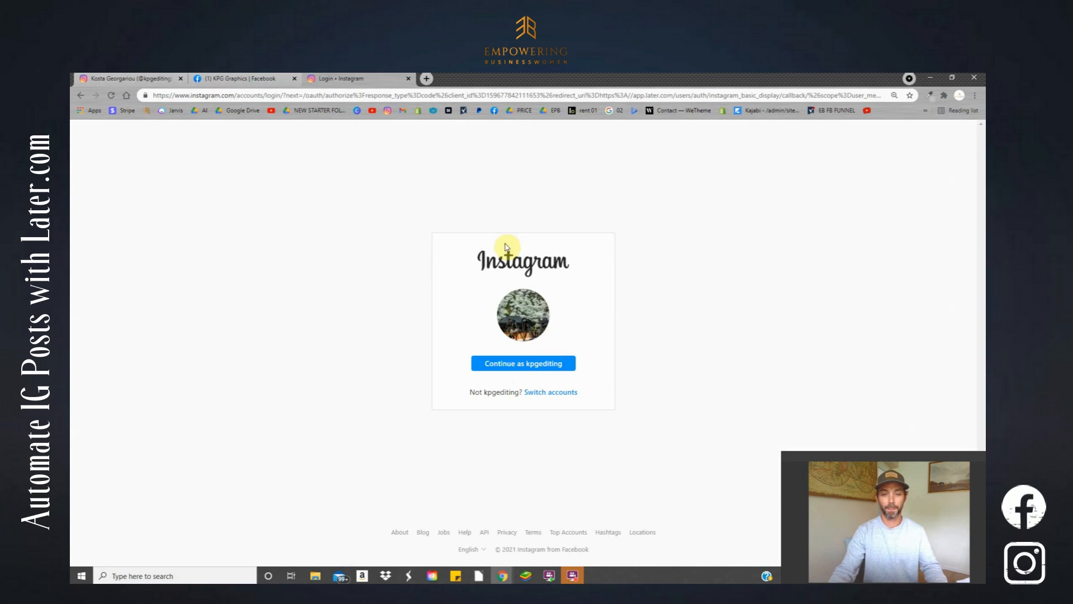
{"action": "mouse_move", "coordinate": [522, 320]}
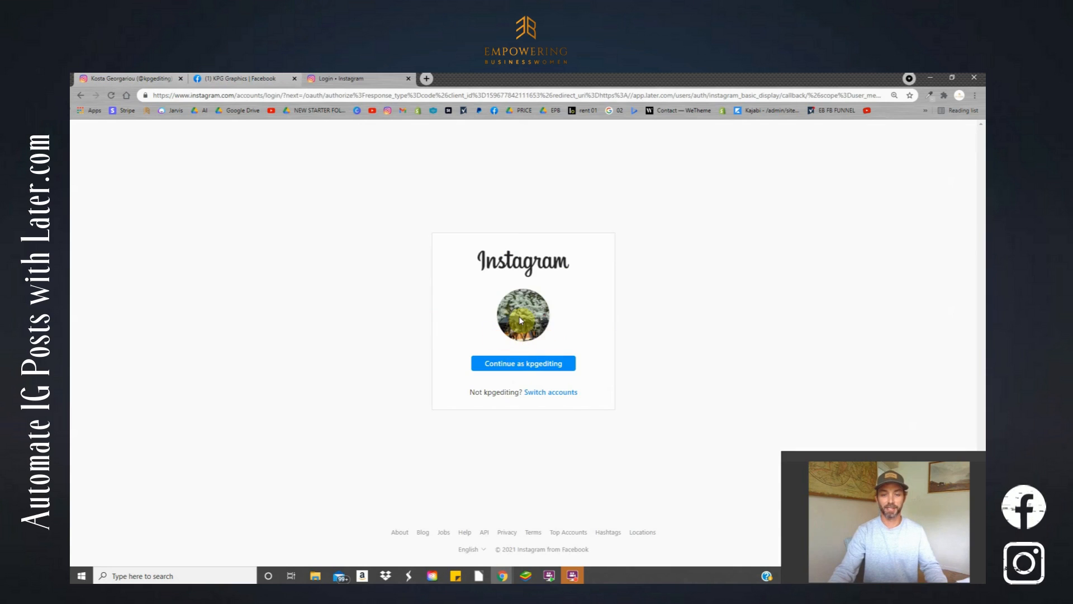
{"action": "mouse_move", "coordinate": [522, 369]}
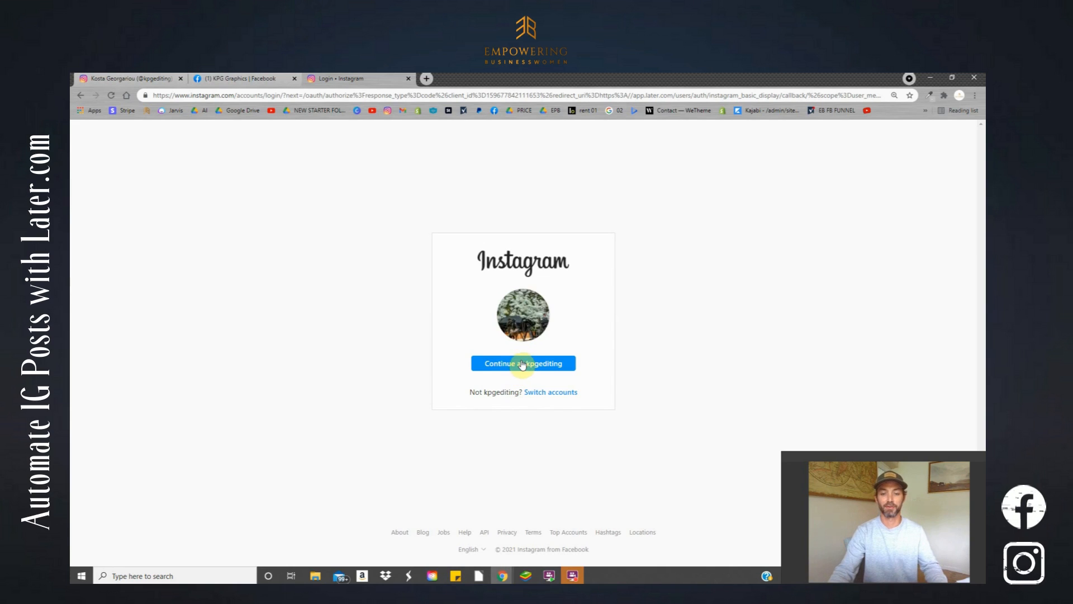
{"action": "left_click", "coordinate": [523, 363]}
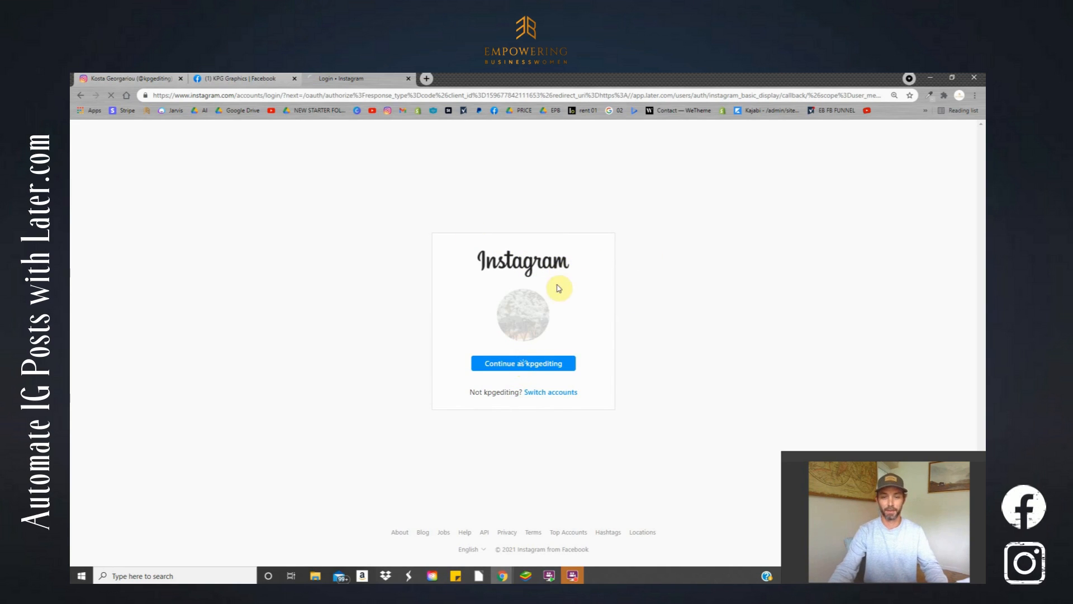
{"action": "left_click", "coordinate": [522, 363]}
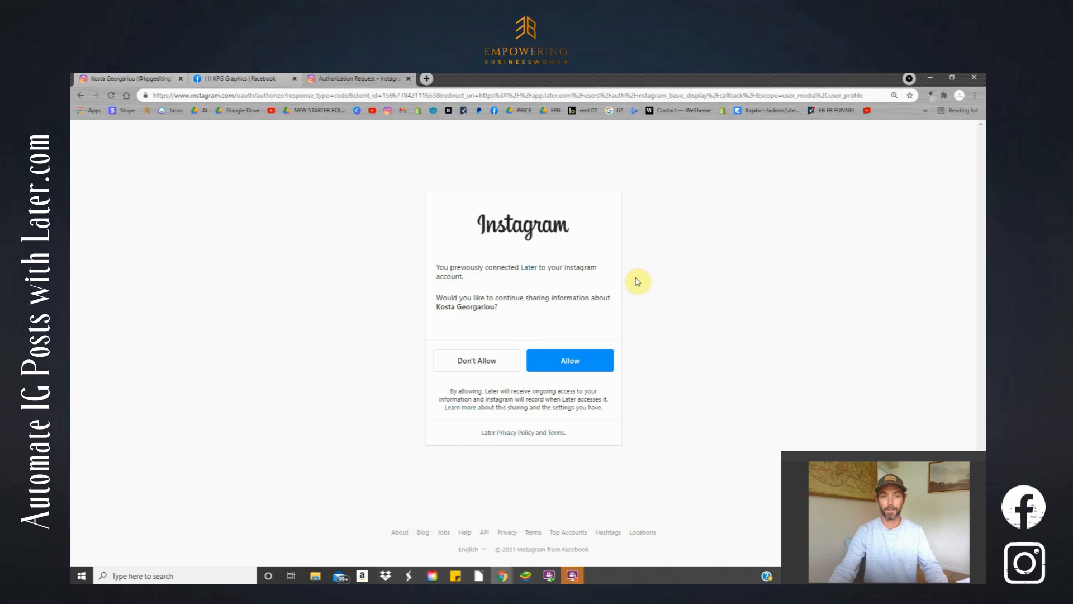
{"action": "mouse_move", "coordinate": [472, 295]}
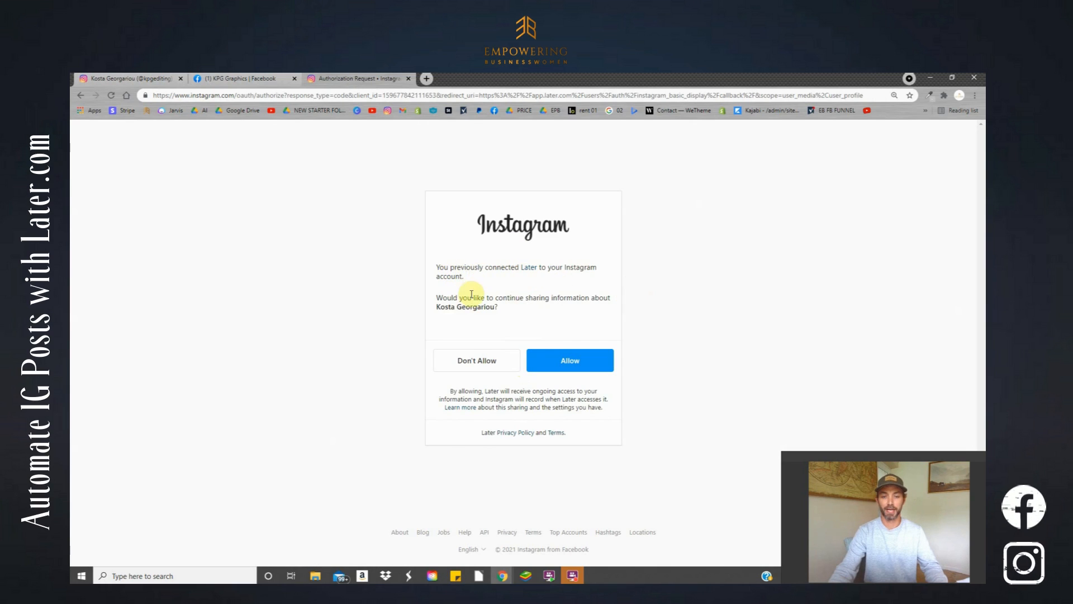
{"action": "mouse_move", "coordinate": [599, 247]}
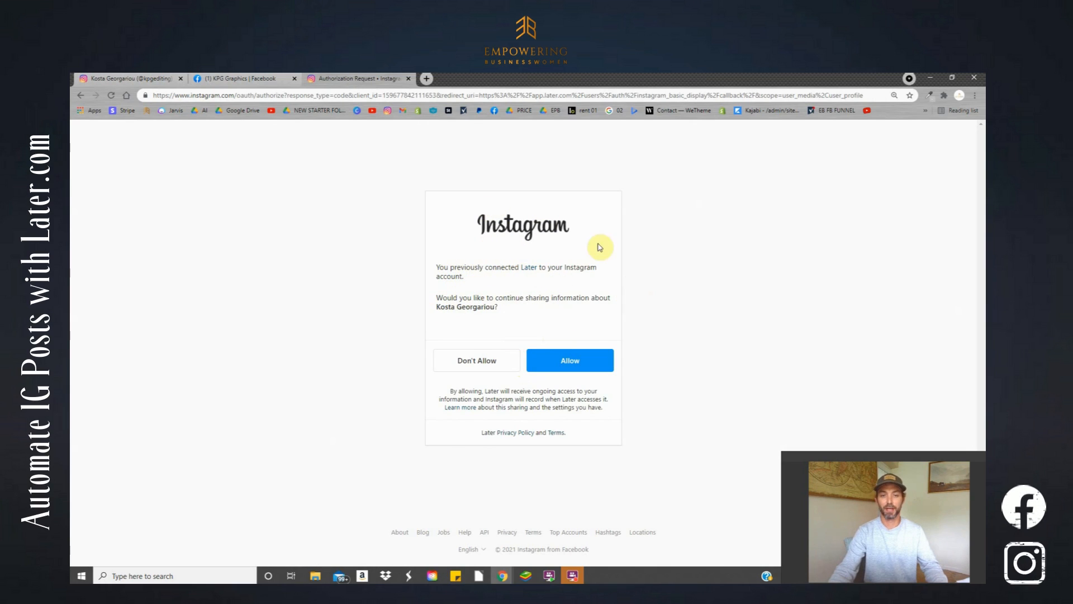
{"action": "mouse_move", "coordinate": [569, 361]}
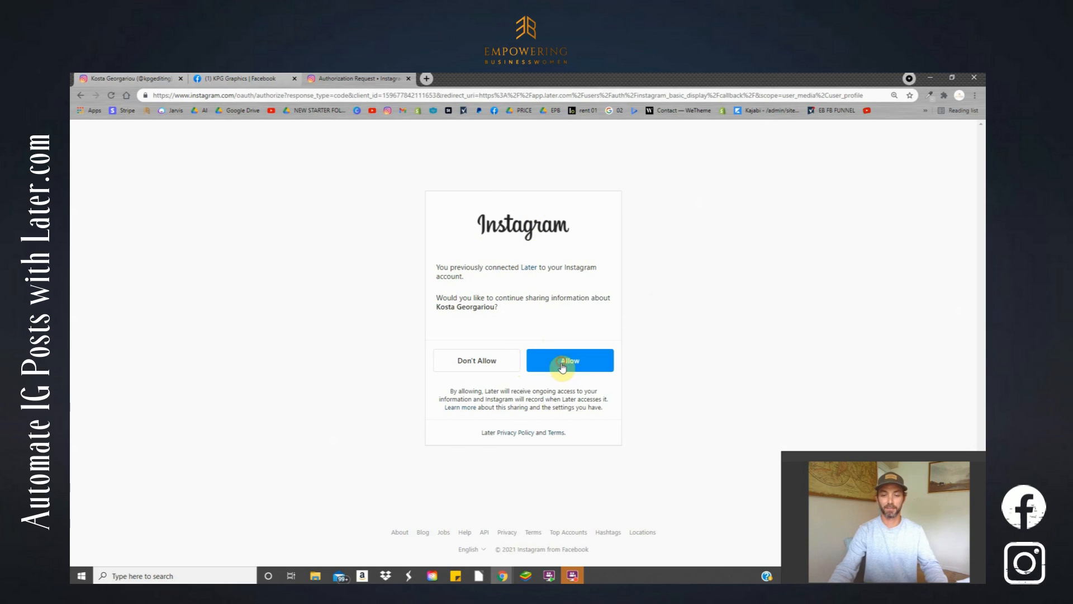
{"action": "left_click", "coordinate": [569, 360]}
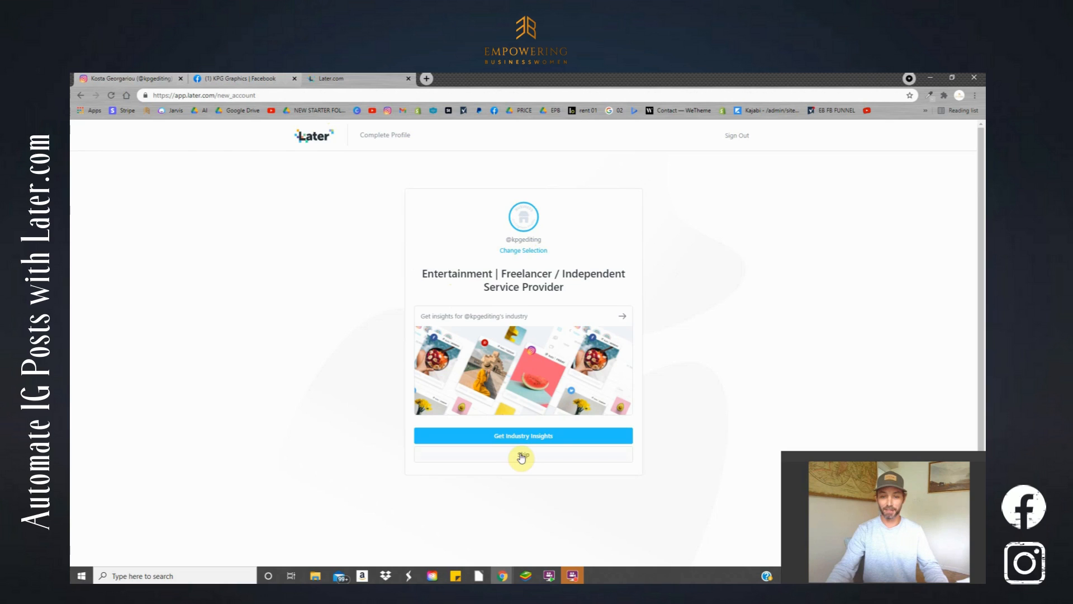
{"action": "left_click", "coordinate": [522, 457]}
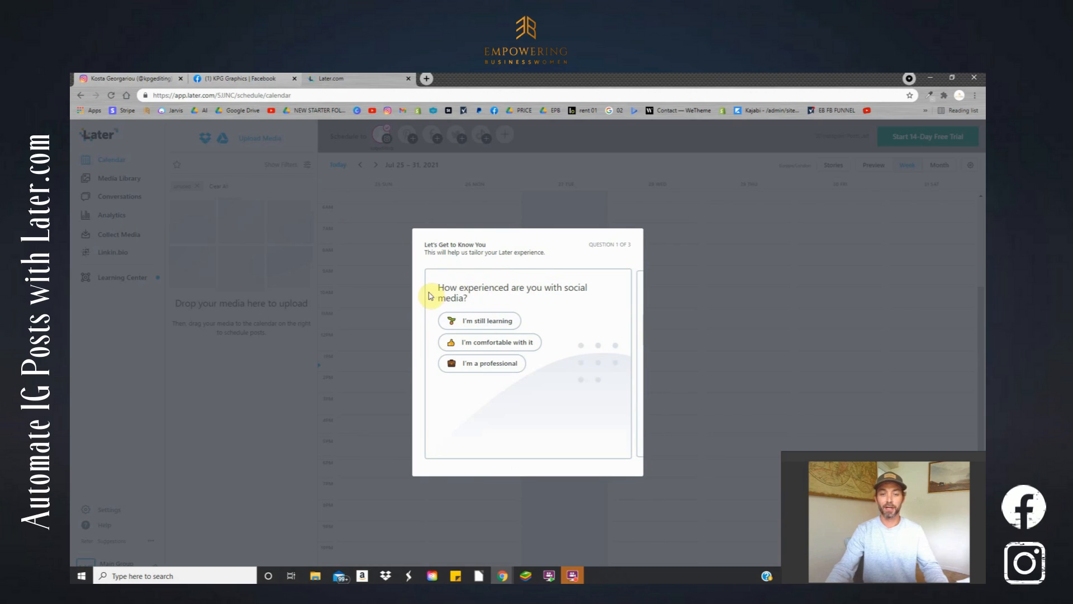
- Answer onboarding: comfortable with social media, main goal 'Grow follower count'
{"action": "left_click", "coordinate": [480, 320]}
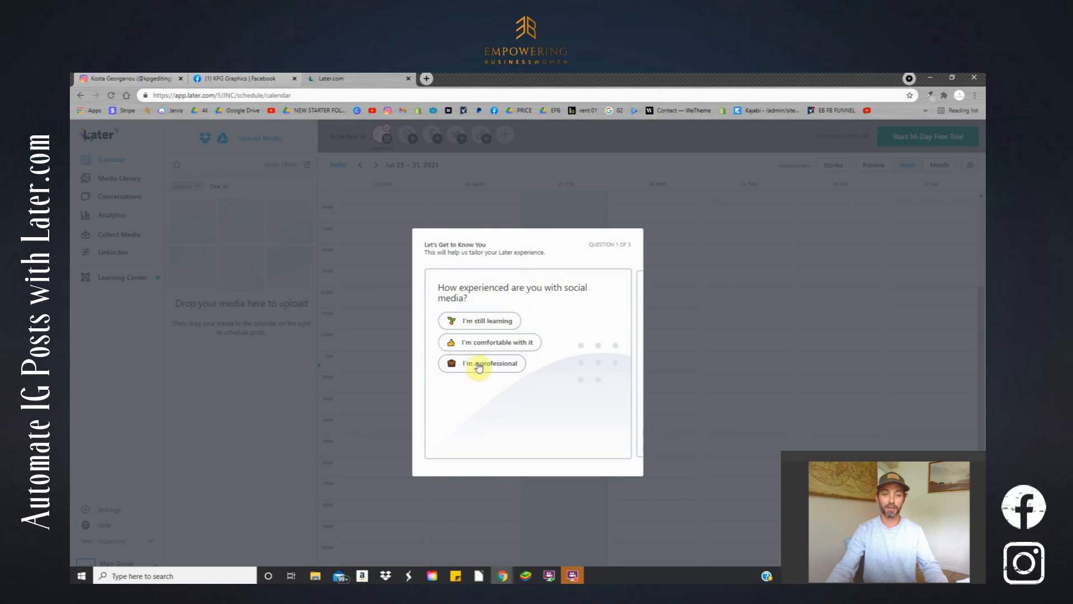
{"action": "mouse_move", "coordinate": [435, 269]}
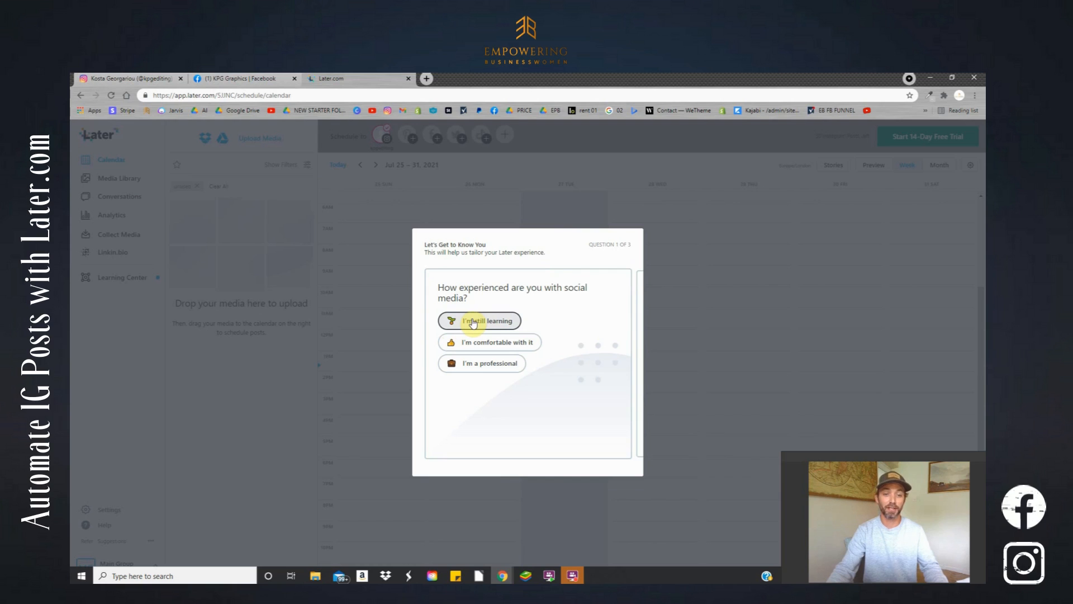
{"action": "mouse_move", "coordinate": [503, 341]}
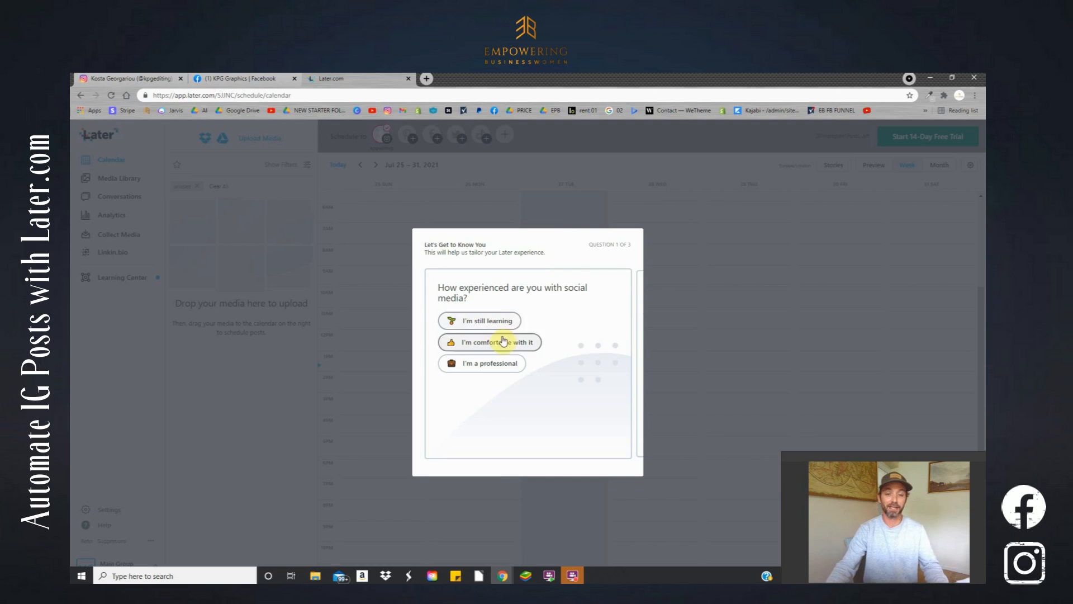
{"action": "left_click", "coordinate": [488, 341]}
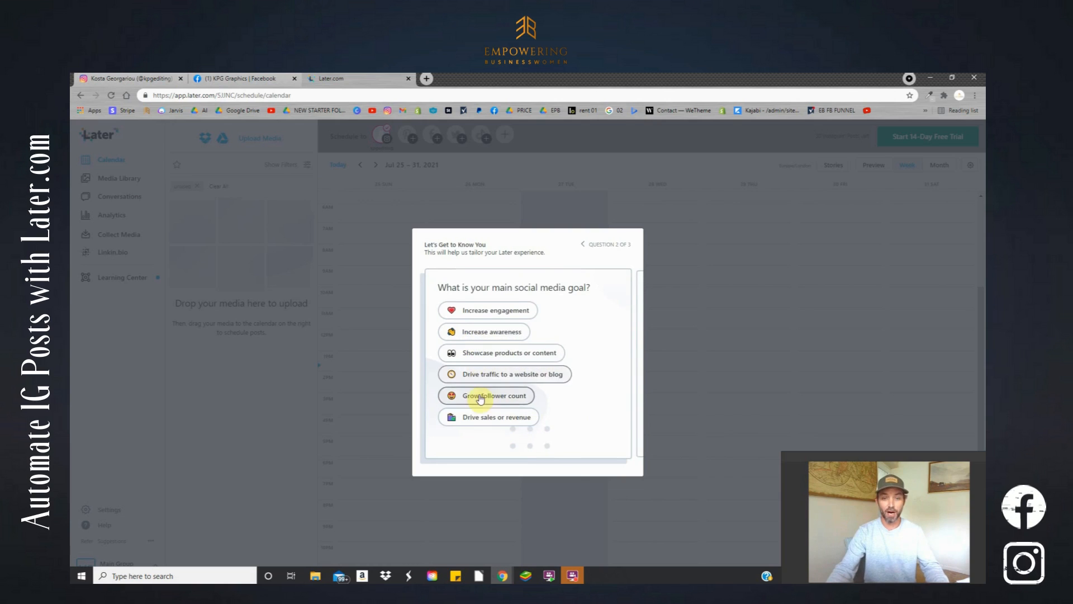
{"action": "mouse_move", "coordinate": [525, 409]}
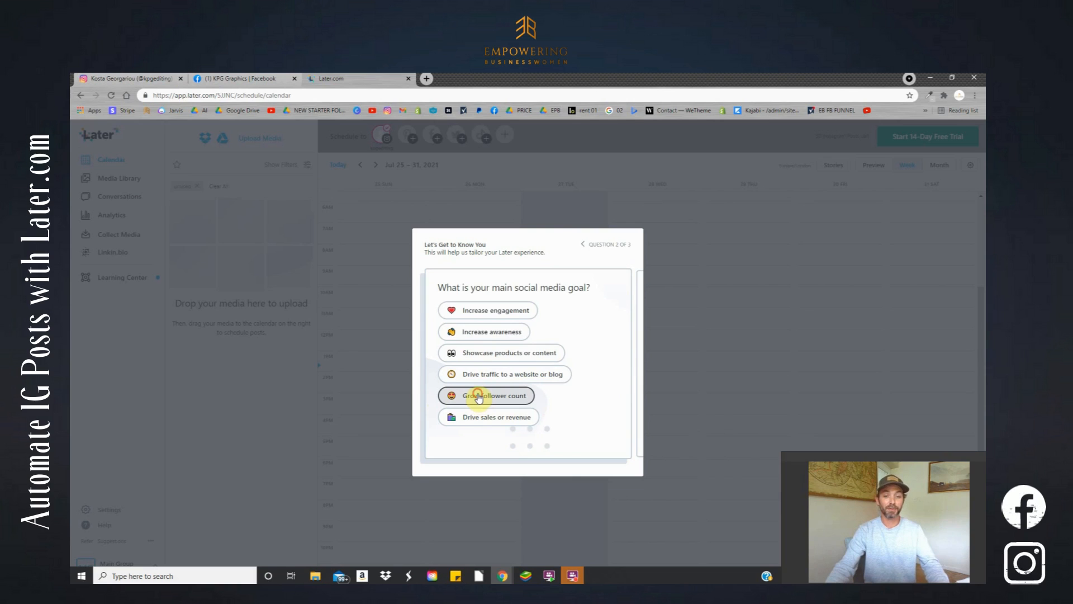
{"action": "left_click", "coordinate": [487, 395]}
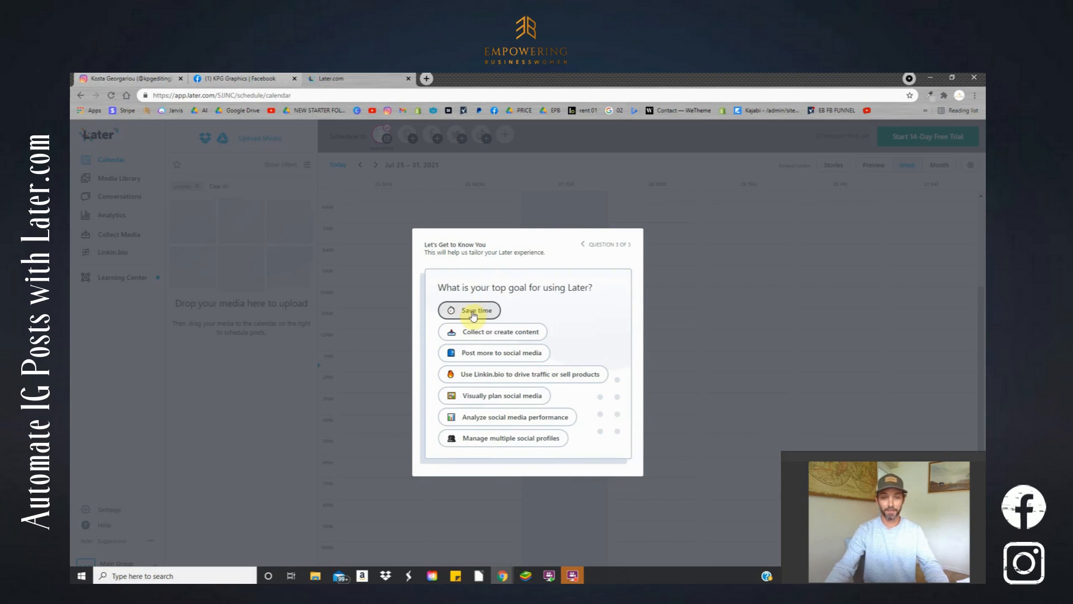
- Answer 'Save time' and pick the 'Schedule your first post' recommendation
{"action": "left_click", "coordinate": [475, 310]}
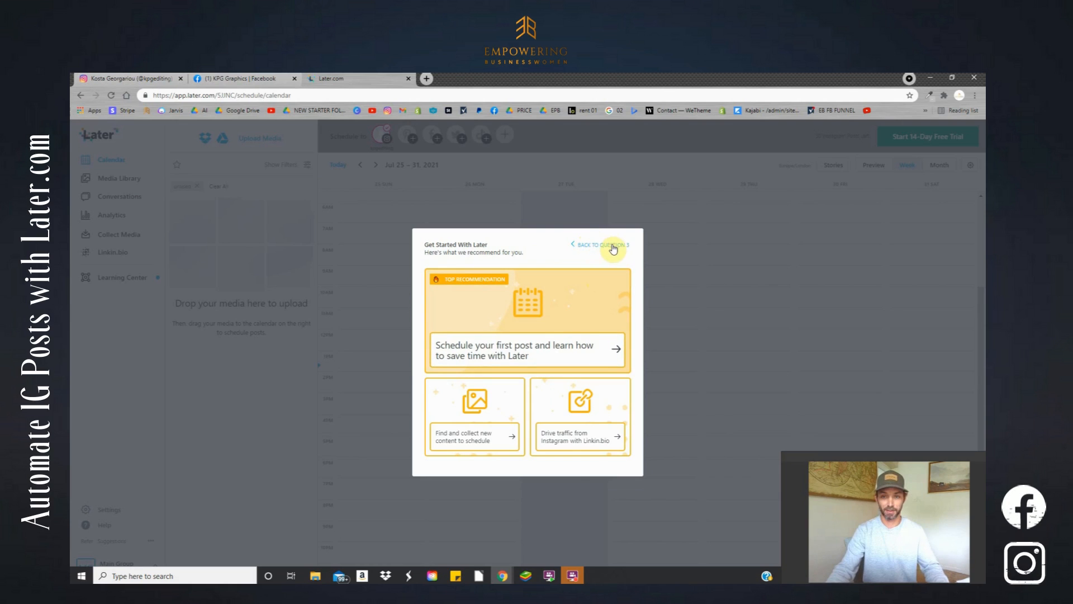
{"action": "mouse_move", "coordinate": [494, 315]}
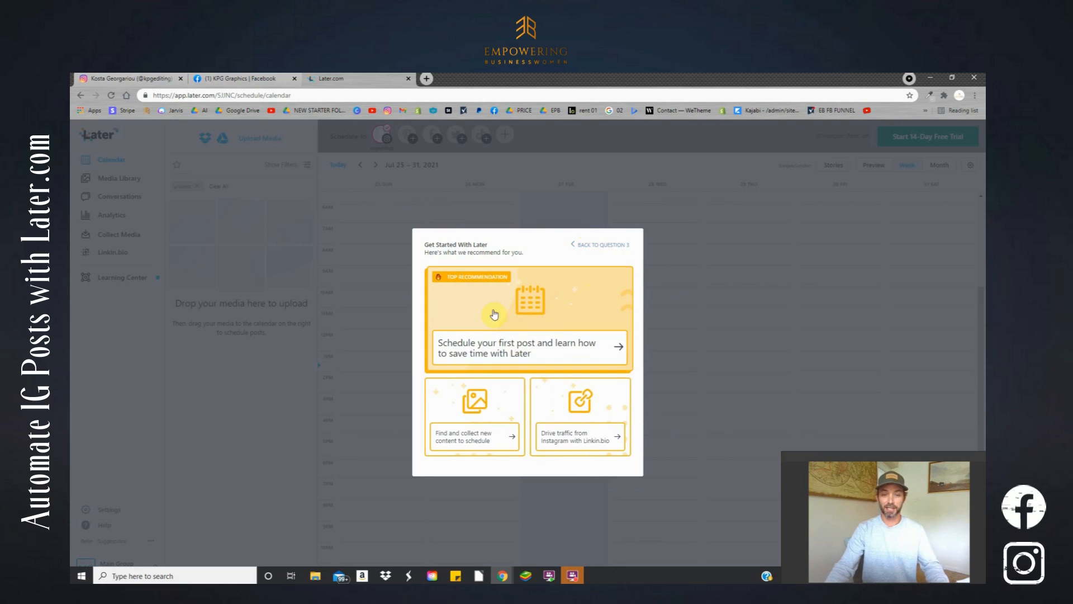
{"action": "mouse_move", "coordinate": [432, 282]}
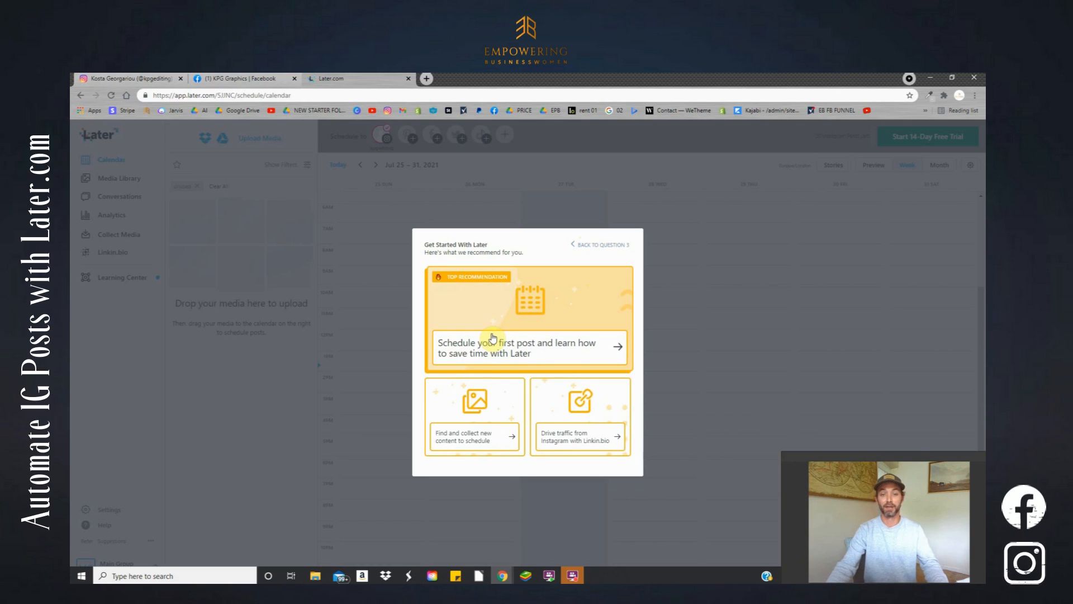
{"action": "left_click", "coordinate": [527, 347]}
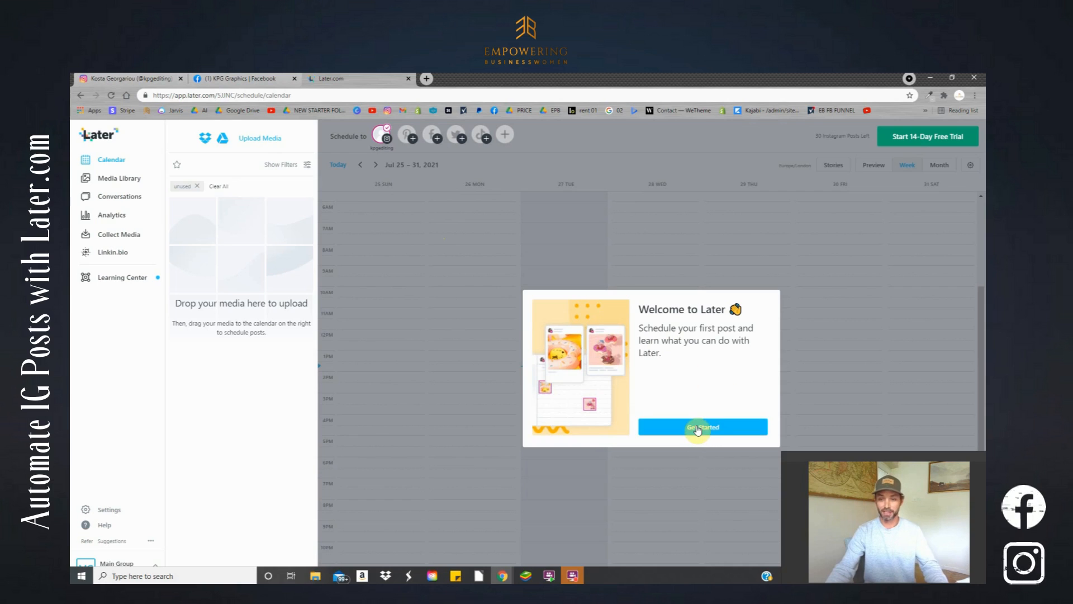
- Start the first-post tour, try Google Drive media, then close the Google sign-in window
{"action": "left_click", "coordinate": [702, 427]}
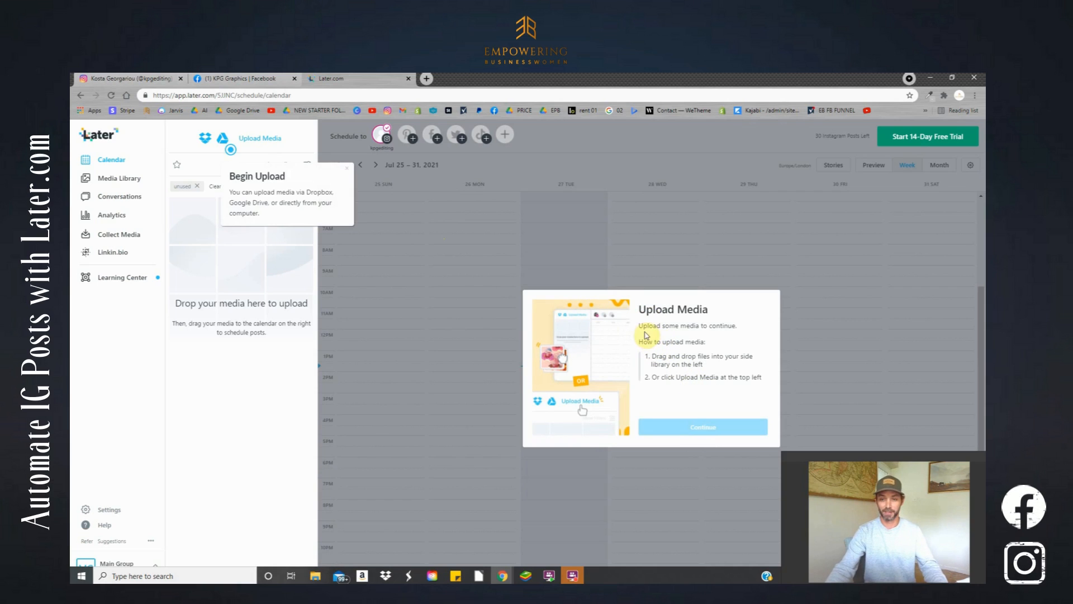
{"action": "mouse_move", "coordinate": [238, 160]}
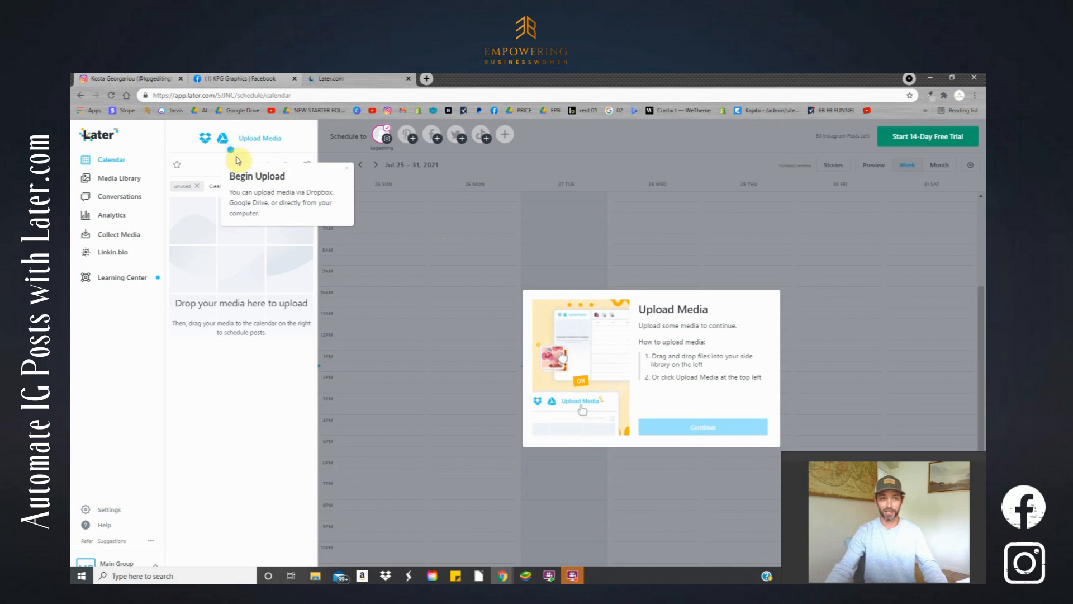
{"action": "mouse_move", "coordinate": [252, 162]}
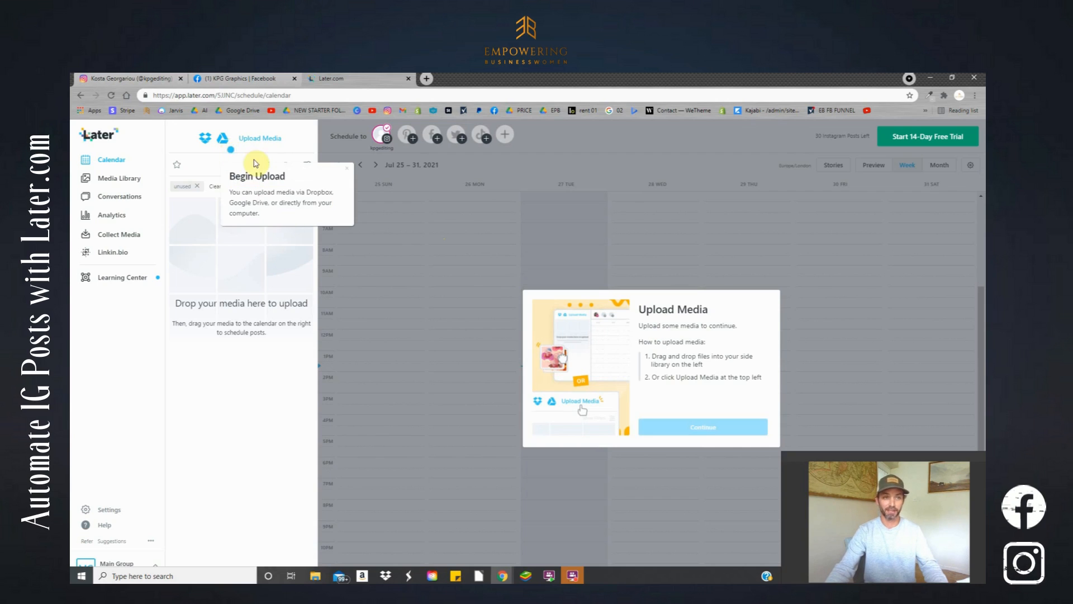
{"action": "left_click", "coordinate": [222, 138]}
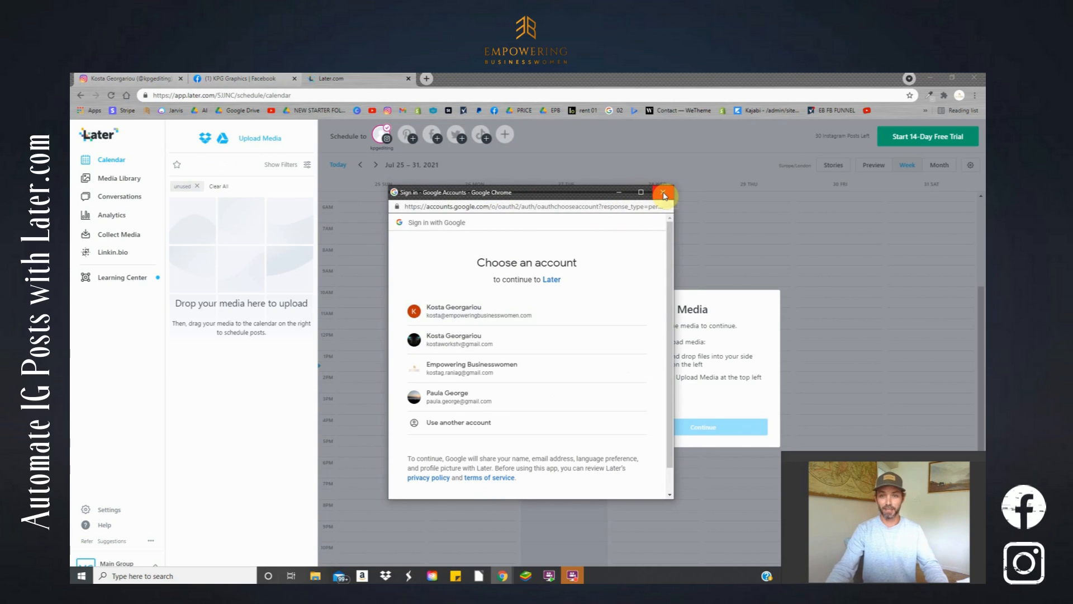
{"action": "mouse_move", "coordinate": [630, 204]}
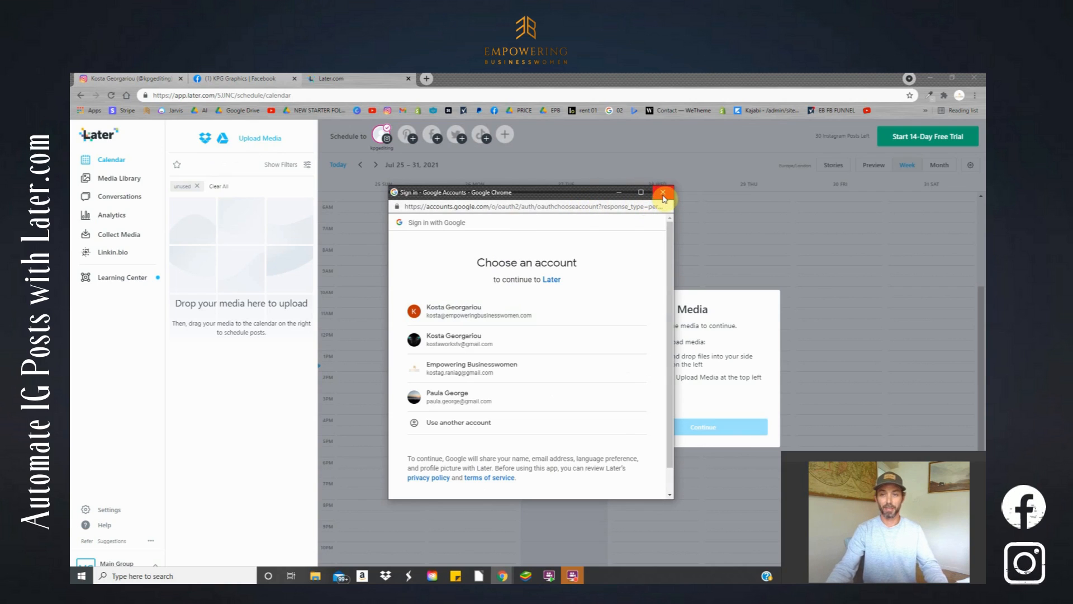
{"action": "left_click", "coordinate": [662, 192]}
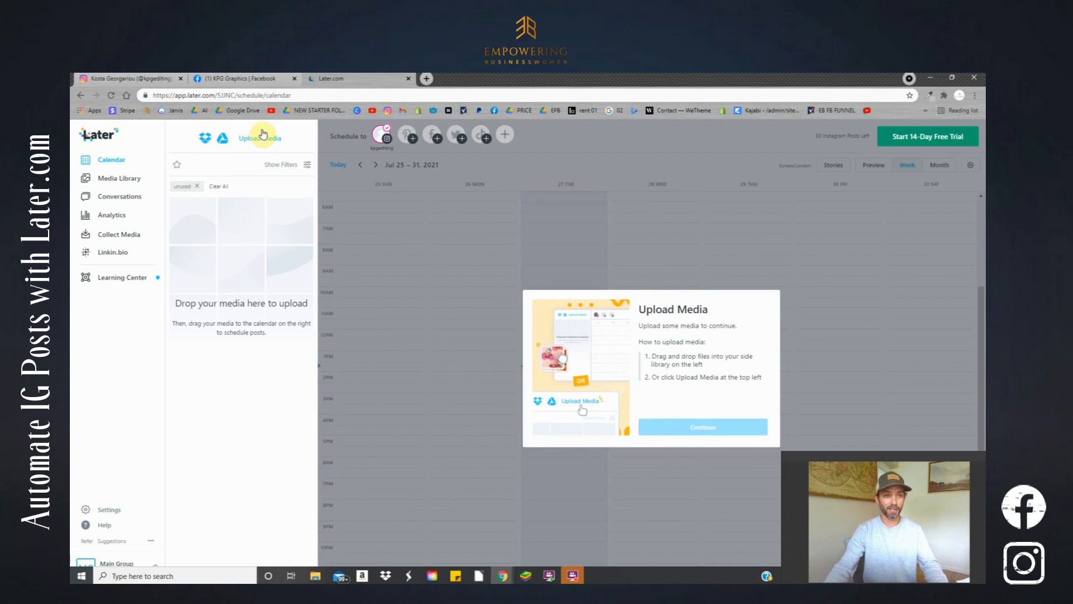
- Upload the breakfast image from the TEST POSTS folder via Upload Media
{"action": "left_click", "coordinate": [259, 138]}
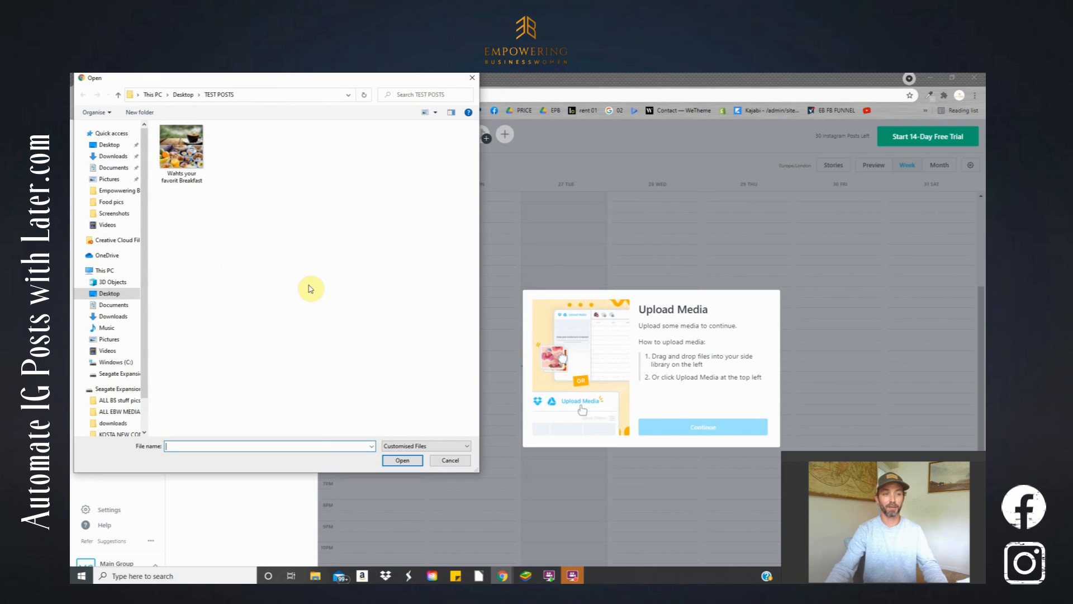
{"action": "mouse_move", "coordinate": [268, 206]}
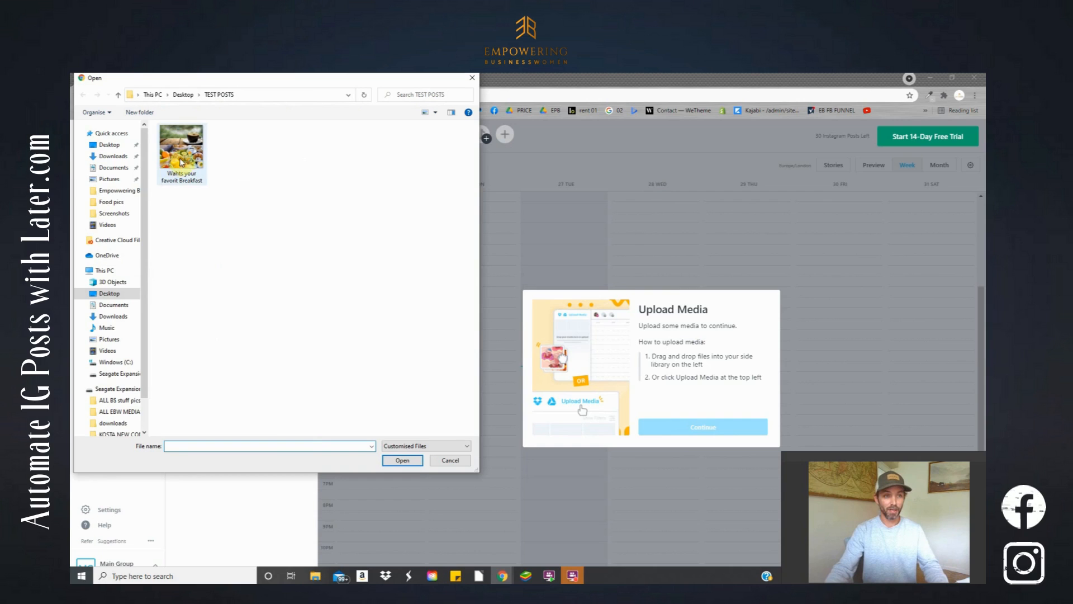
{"action": "left_click", "coordinate": [449, 460]}
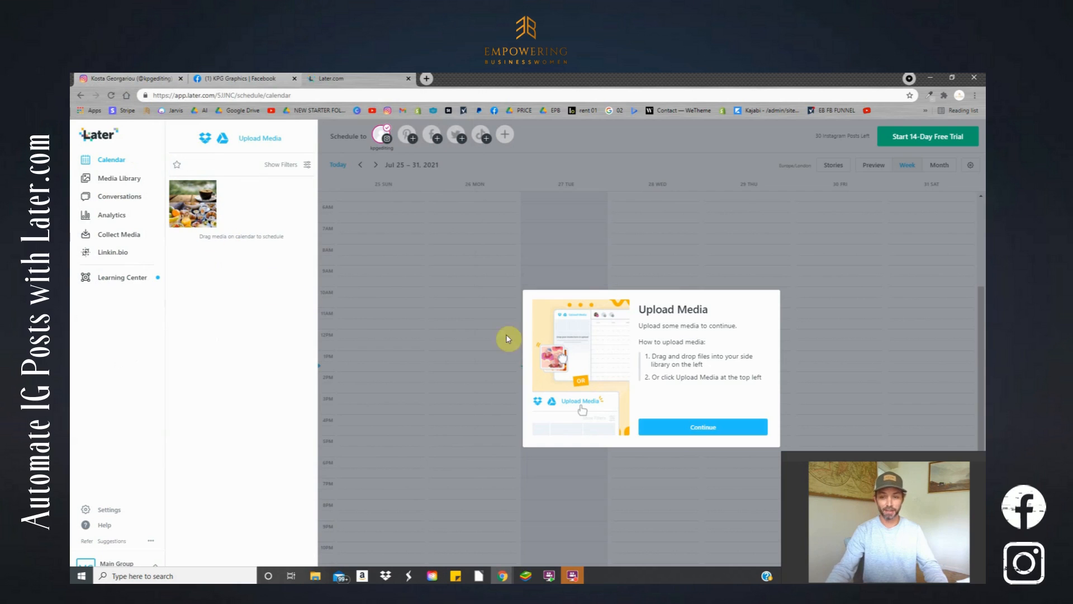
- Continue past the upload step to the Set Up Auto Publishing prompt
{"action": "left_click", "coordinate": [701, 427]}
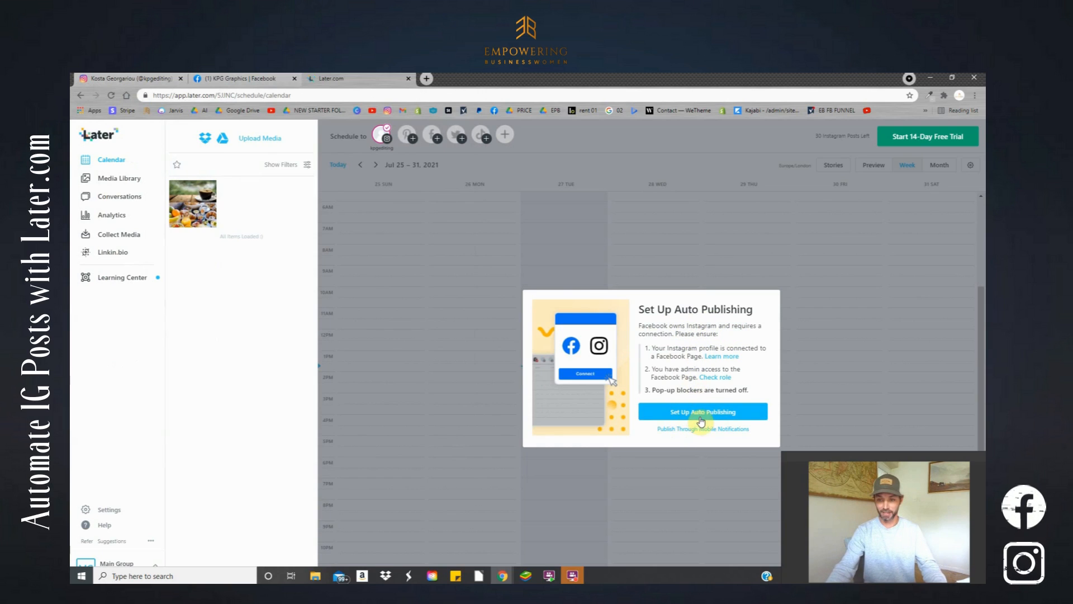
{"action": "mouse_move", "coordinate": [704, 435]}
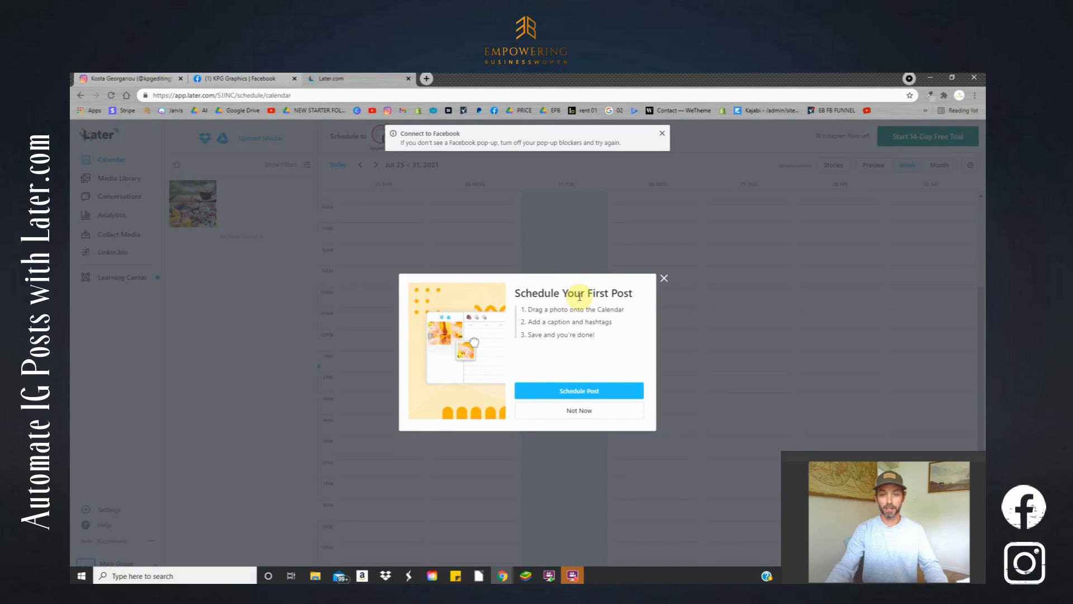
- Dismiss the 'Schedule Your First Post' guide with Schedule Post to reach the weekly calendar
{"action": "left_click", "coordinate": [661, 133]}
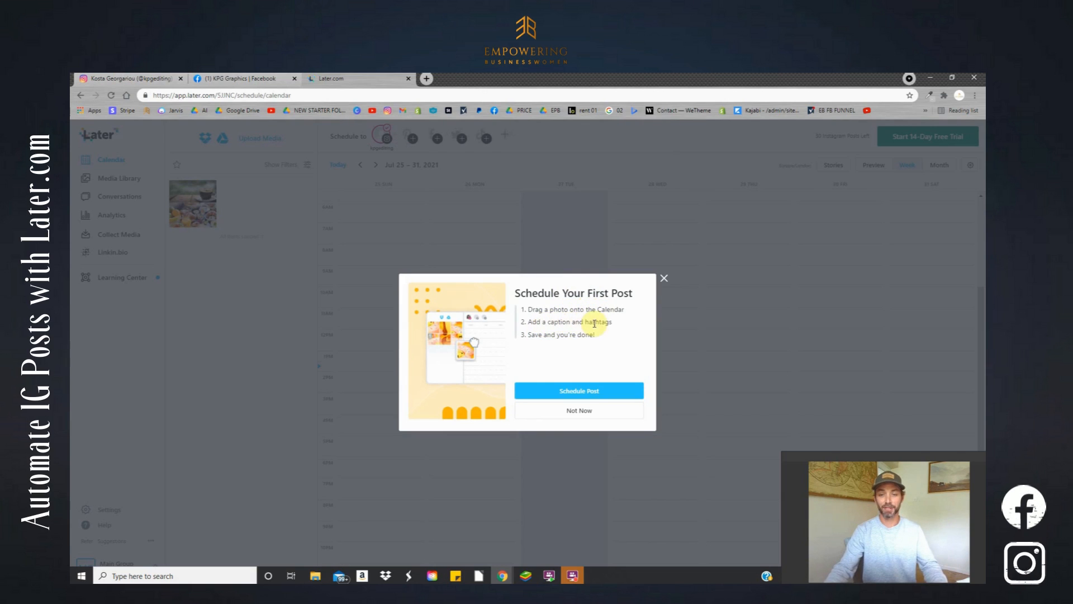
{"action": "mouse_move", "coordinate": [597, 368]}
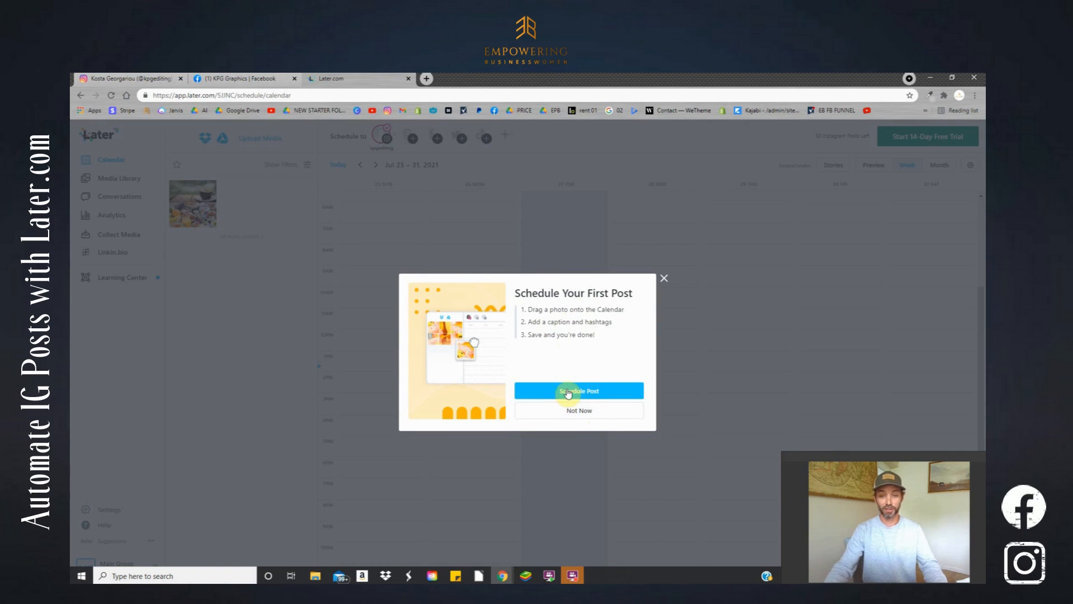
{"action": "left_click", "coordinate": [578, 410]}
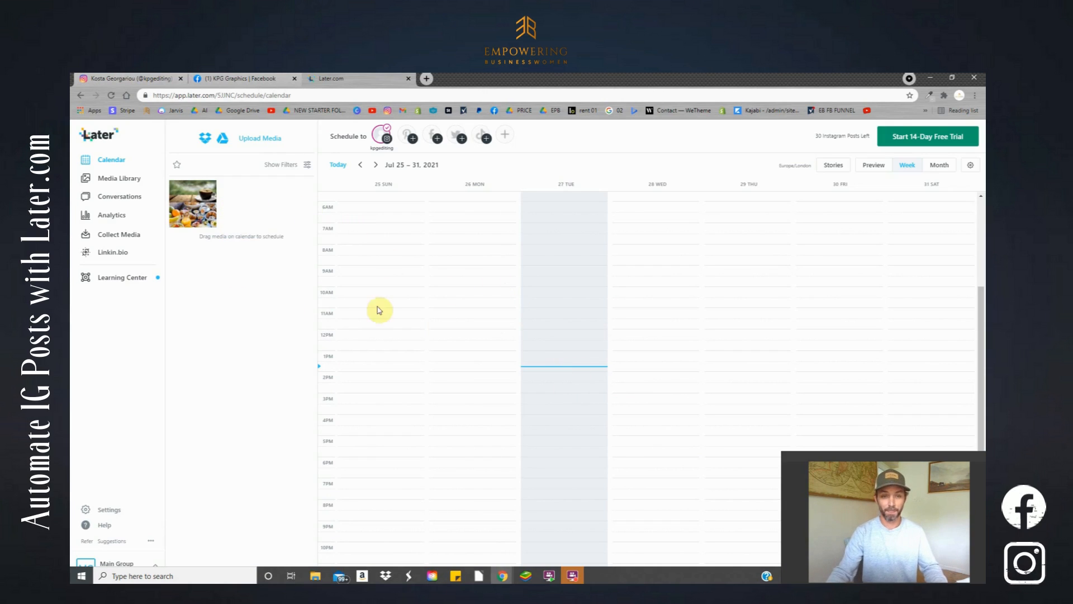
{"action": "mouse_move", "coordinate": [564, 262]}
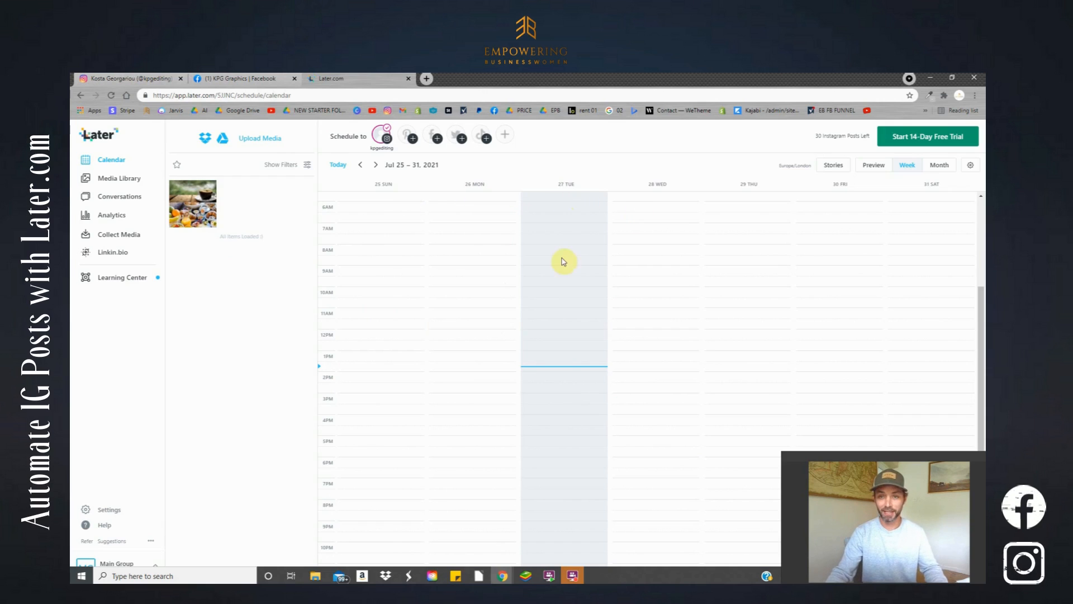
{"action": "mouse_move", "coordinate": [568, 378]}
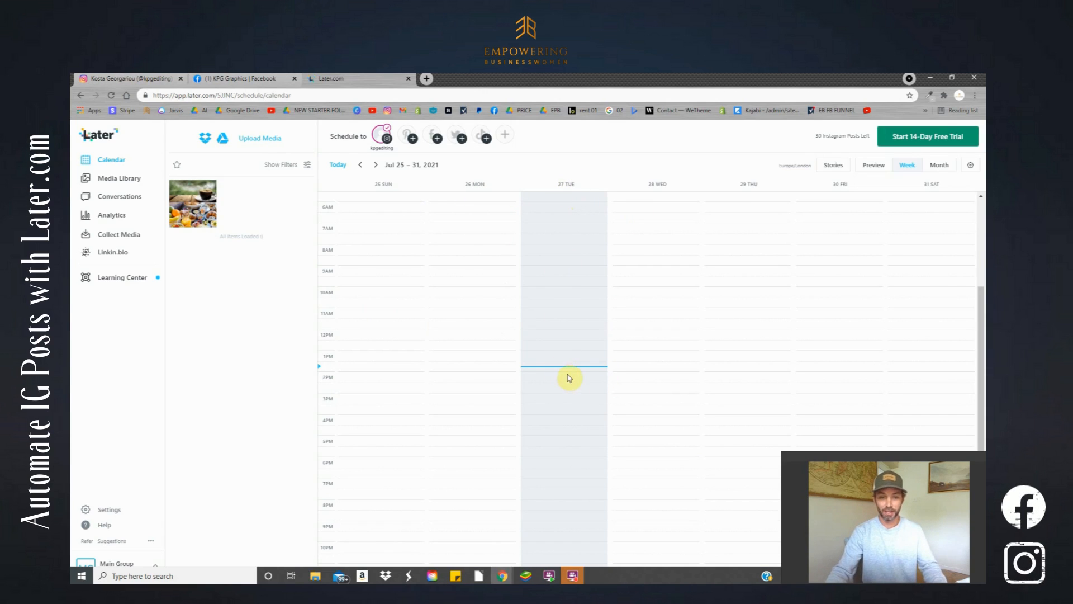
{"action": "mouse_move", "coordinate": [570, 372]}
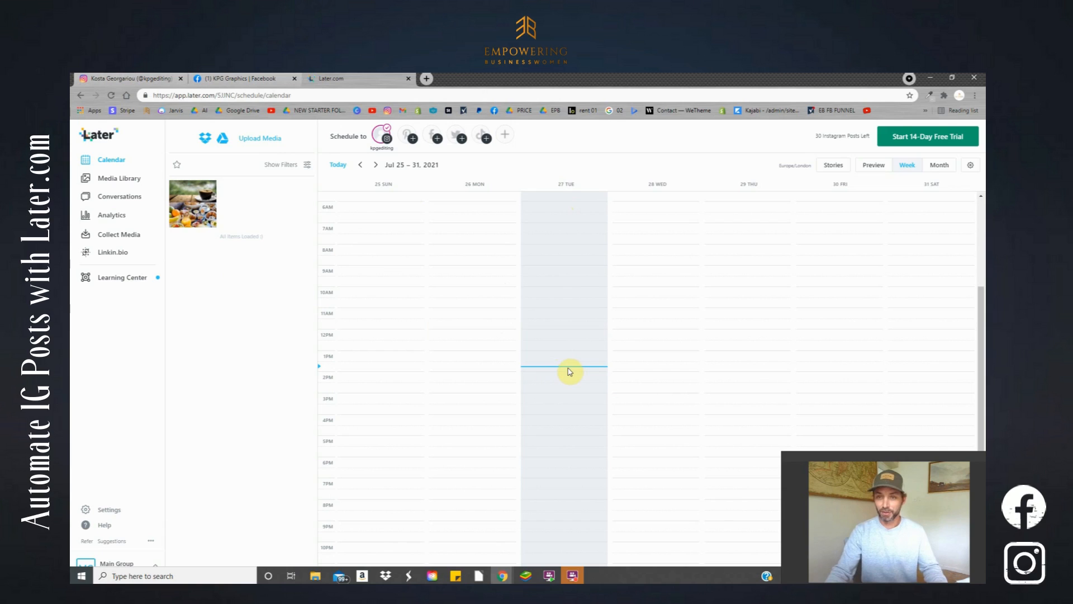
{"action": "mouse_move", "coordinate": [199, 205]}
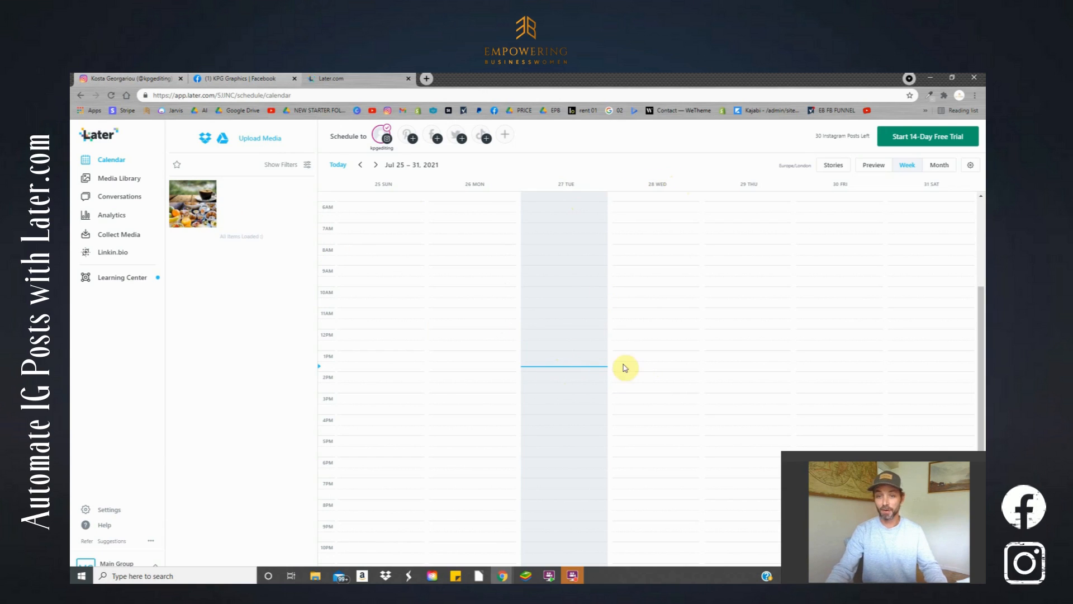
{"action": "mouse_move", "coordinate": [442, 298]}
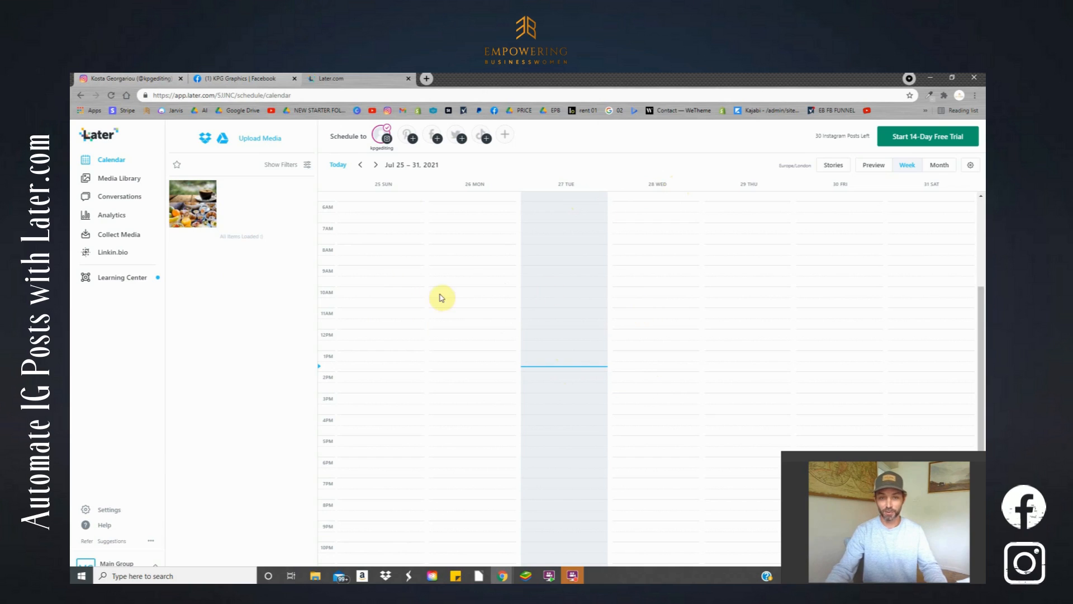
- Drag the breakfast photo onto Wednesday 28 at 10 AM to open an Auto Publish post
{"action": "left_click_drag", "start_coordinate": [192, 204], "coordinate": [245, 248]}
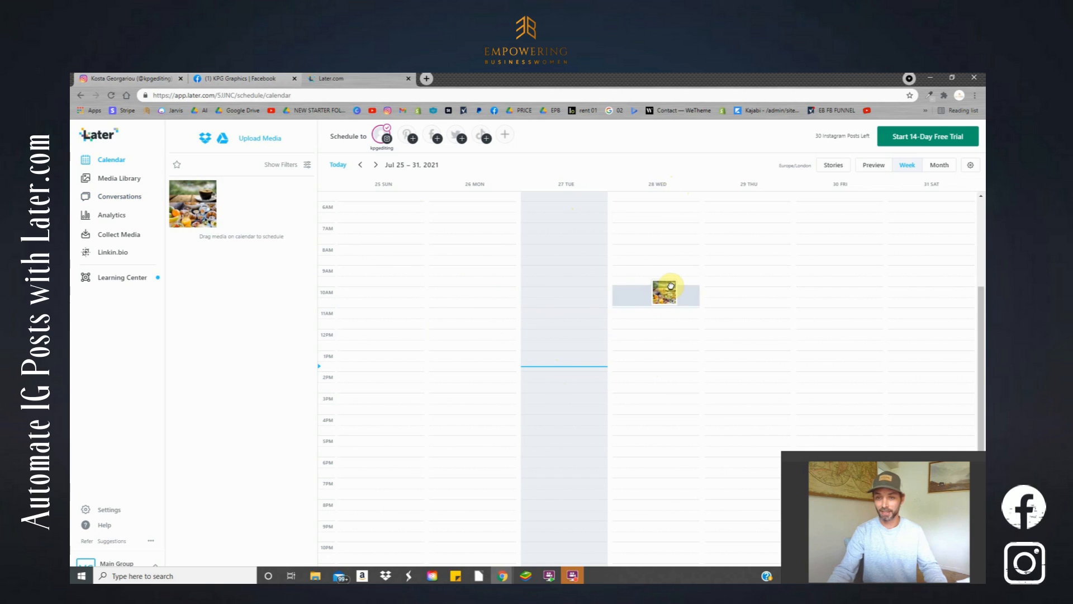
{"action": "left_click", "coordinate": [661, 293]}
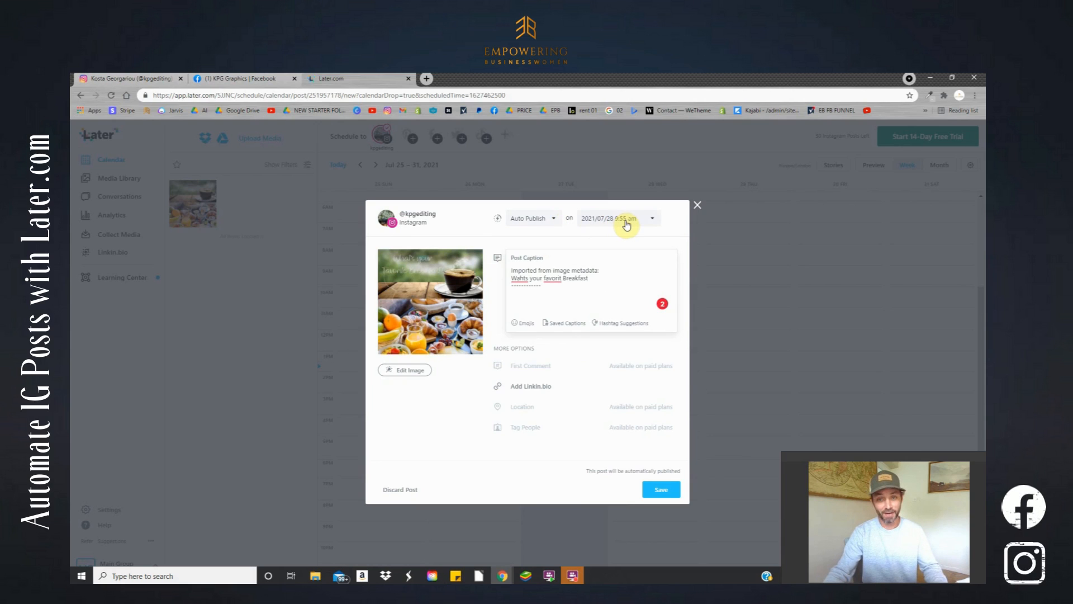
- Select the Post Caption box to replace the imported caption with the breakfast caption
{"action": "left_click", "coordinate": [551, 278]}
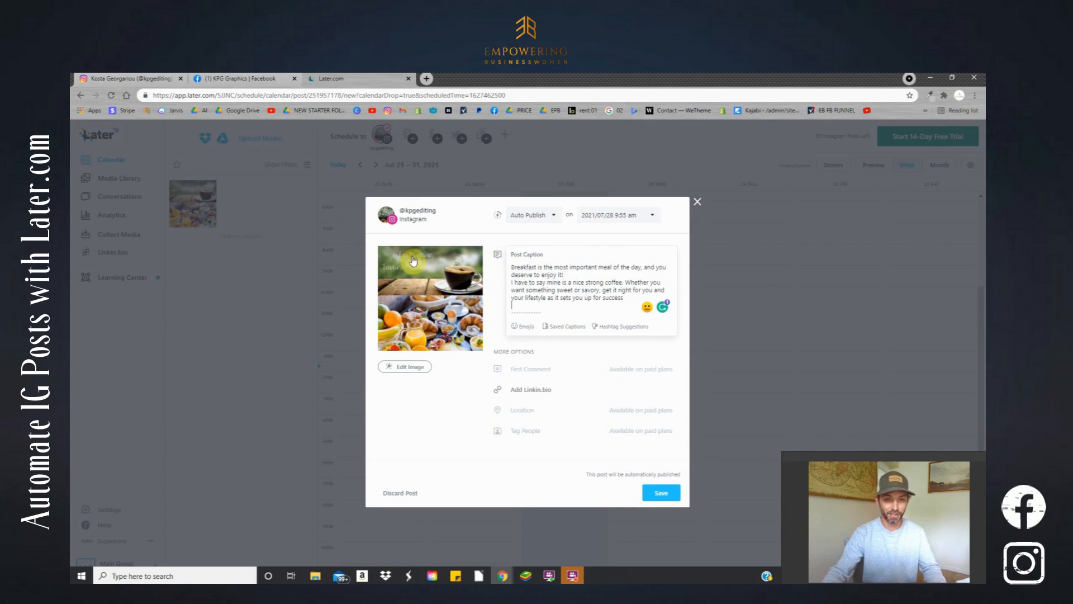
{"action": "mouse_move", "coordinate": [424, 322]}
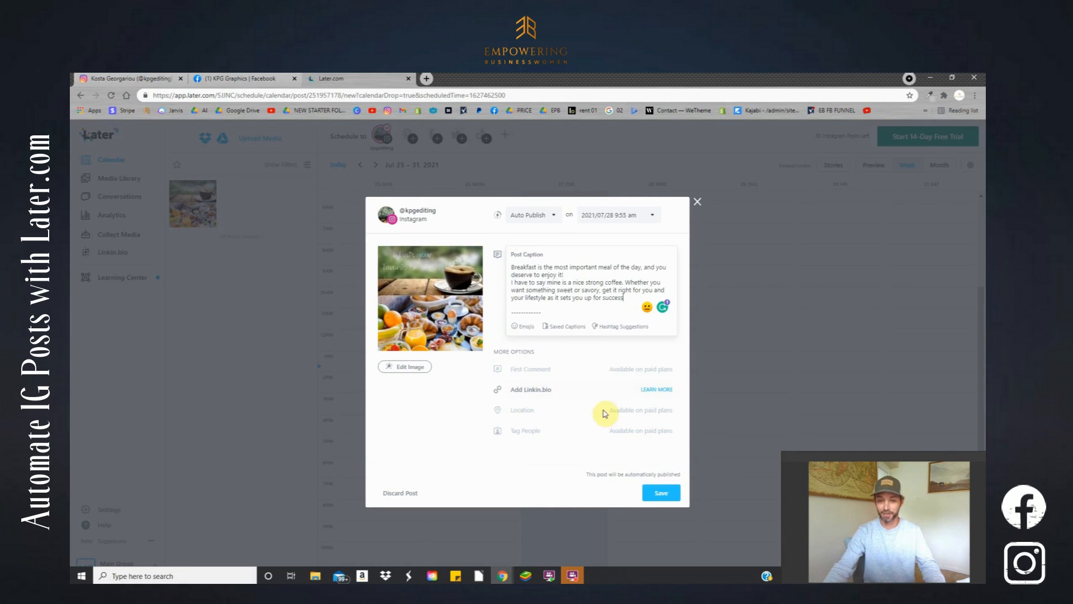
{"action": "mouse_move", "coordinate": [435, 248]}
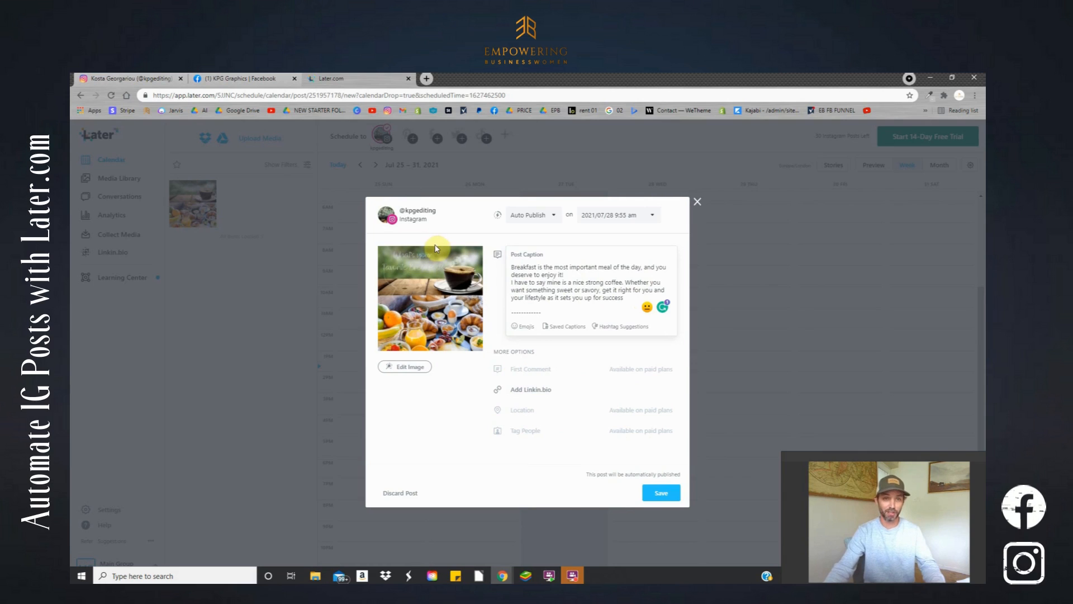
{"action": "mouse_move", "coordinate": [588, 219]}
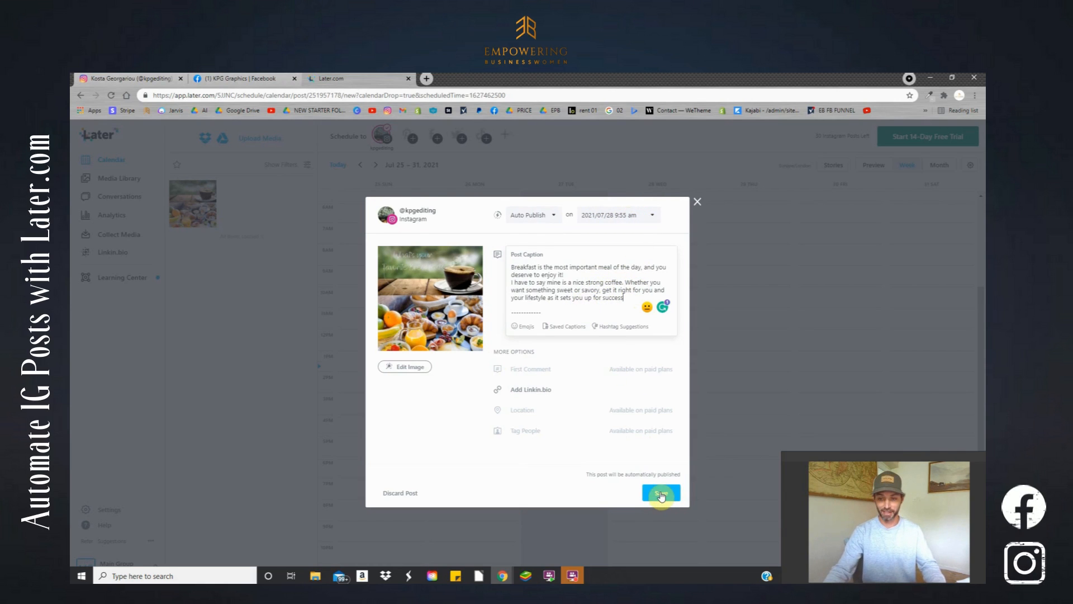
- Save the July 28 breakfast post and dismiss the 'You Scheduled a Post!' confirmation
{"action": "left_click", "coordinate": [660, 493]}
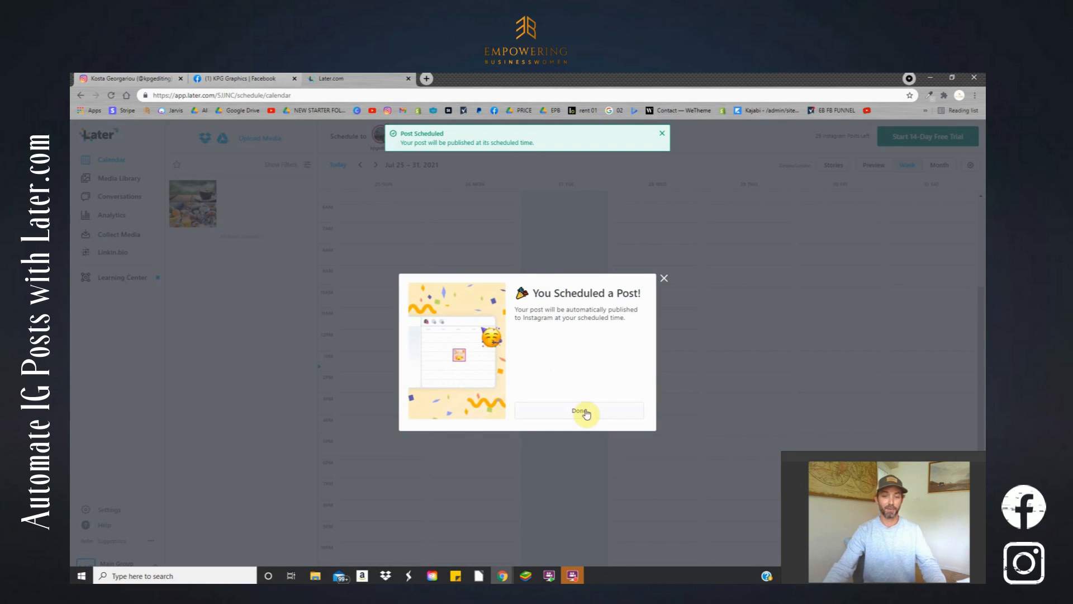
{"action": "left_click", "coordinate": [579, 411]}
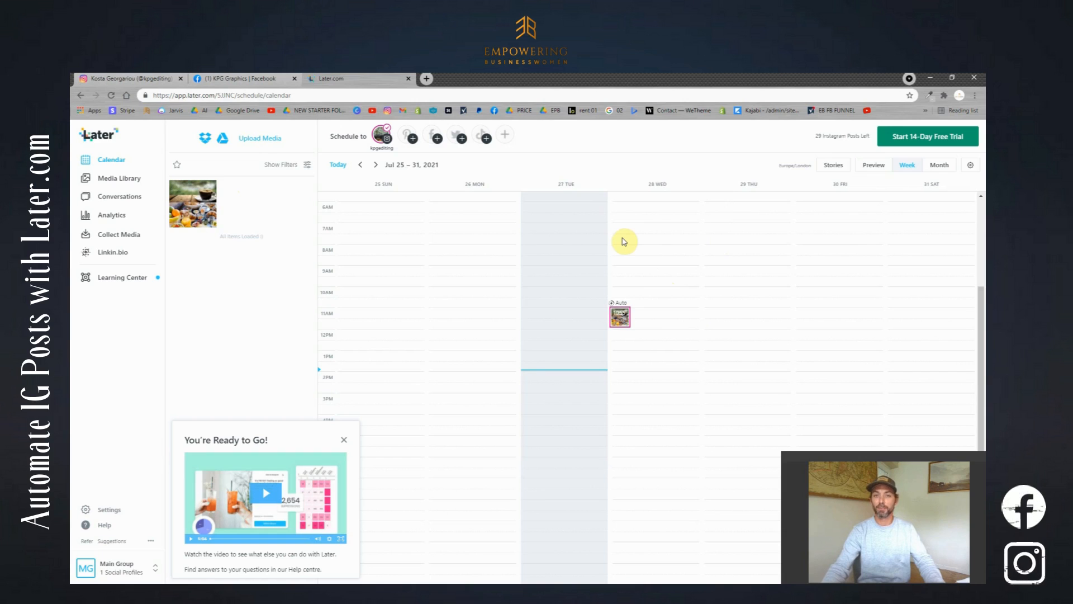
{"action": "mouse_move", "coordinate": [643, 230]}
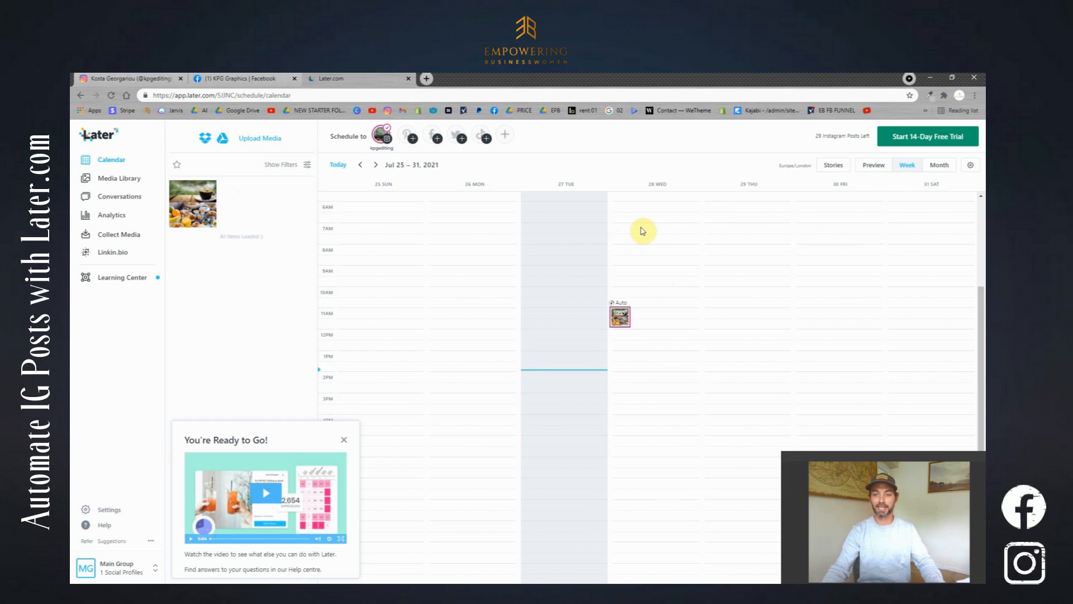
{"action": "mouse_move", "coordinate": [244, 204]}
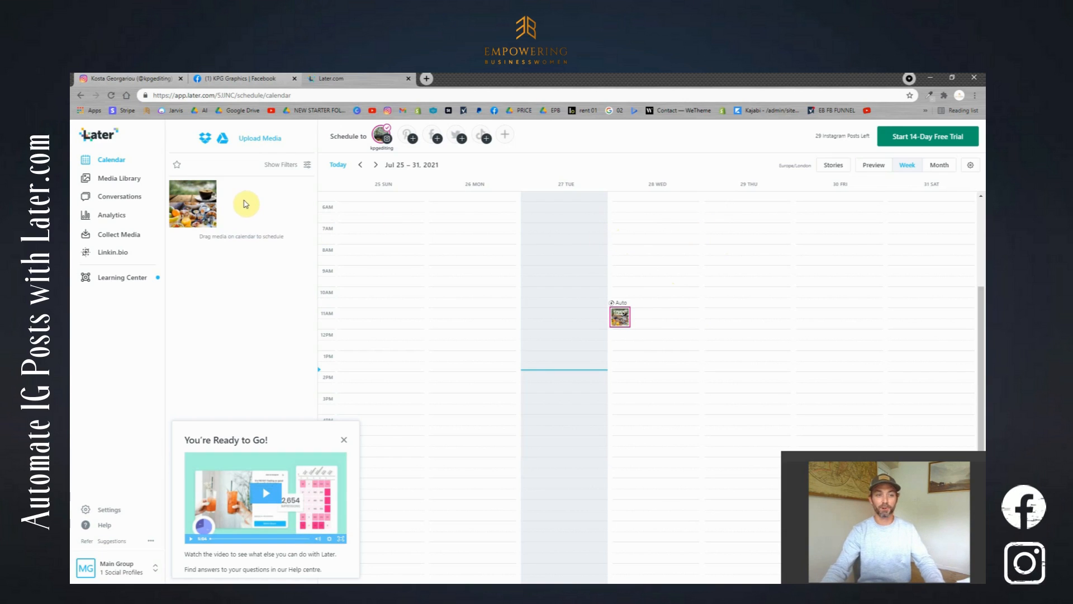
{"action": "mouse_move", "coordinate": [259, 138]}
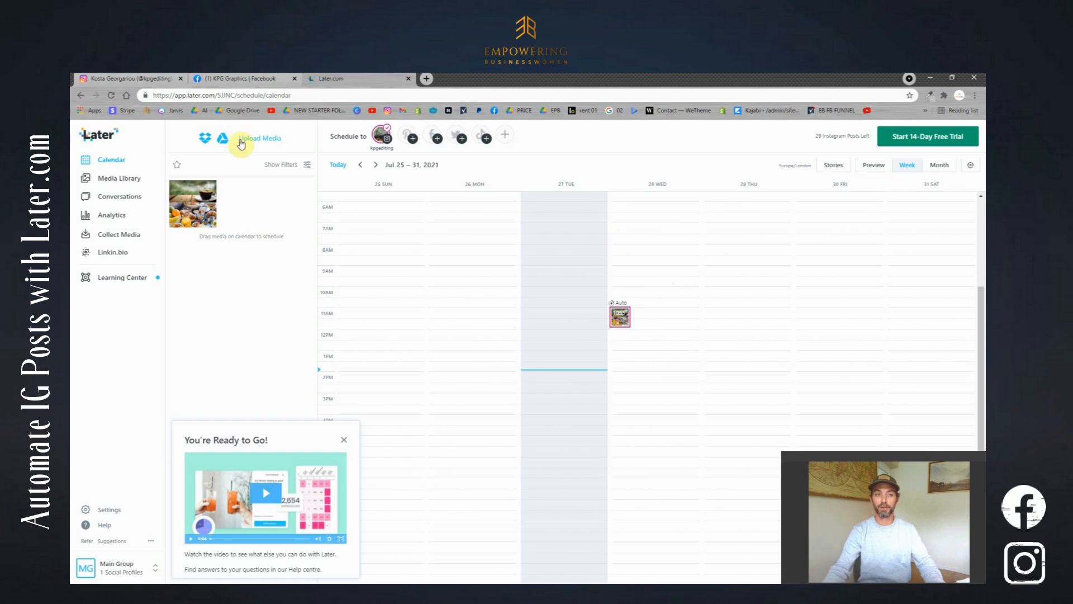
{"action": "mouse_move", "coordinate": [288, 163]}
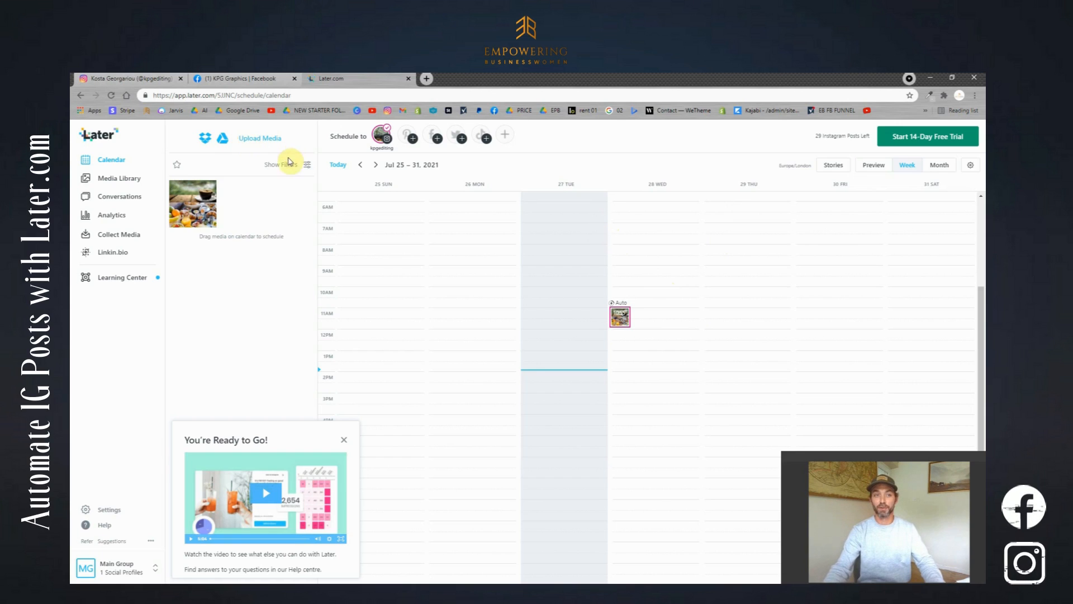
{"action": "mouse_move", "coordinate": [255, 195]}
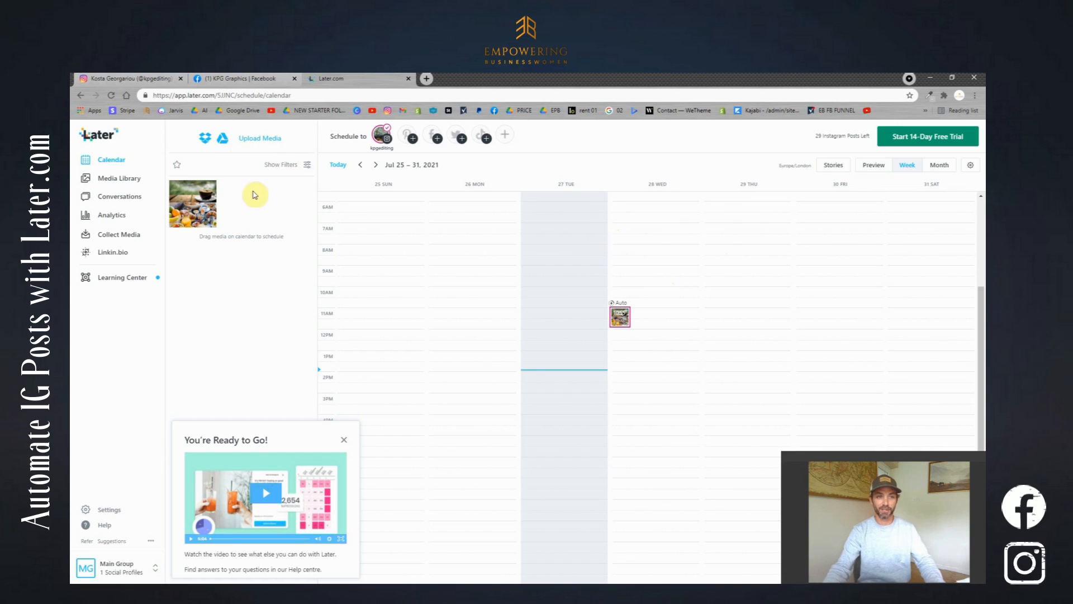
{"action": "mouse_move", "coordinate": [238, 224]}
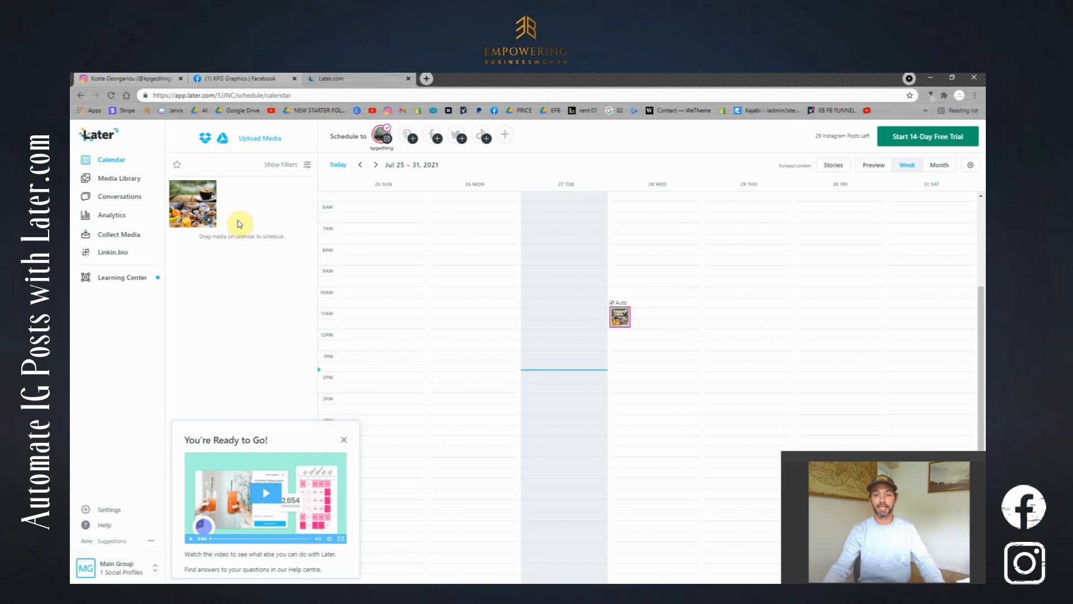
{"action": "mouse_move", "coordinate": [238, 211]}
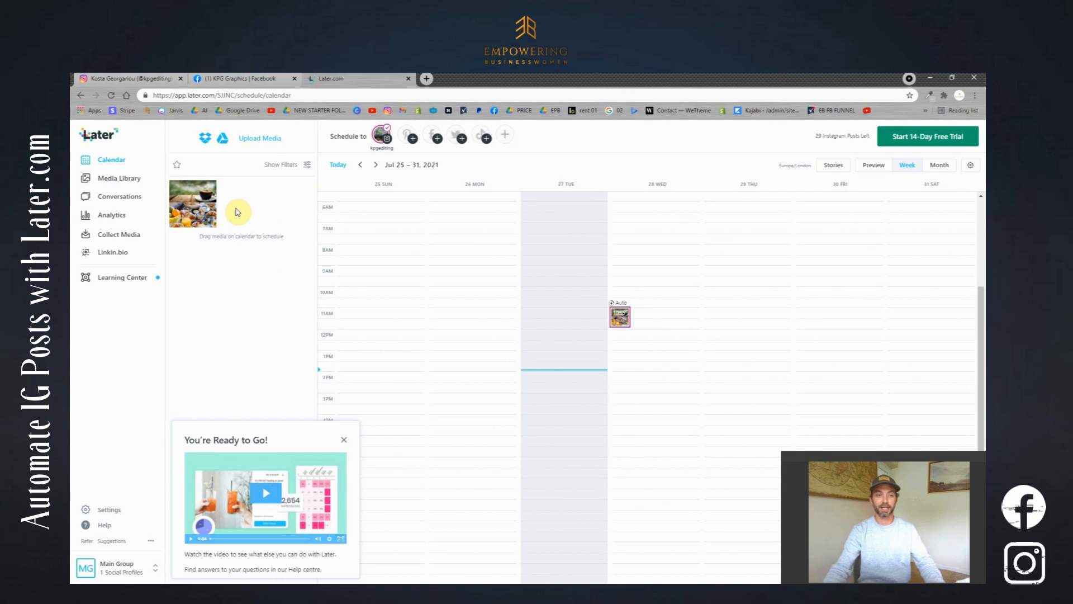
{"action": "mouse_move", "coordinate": [255, 218]}
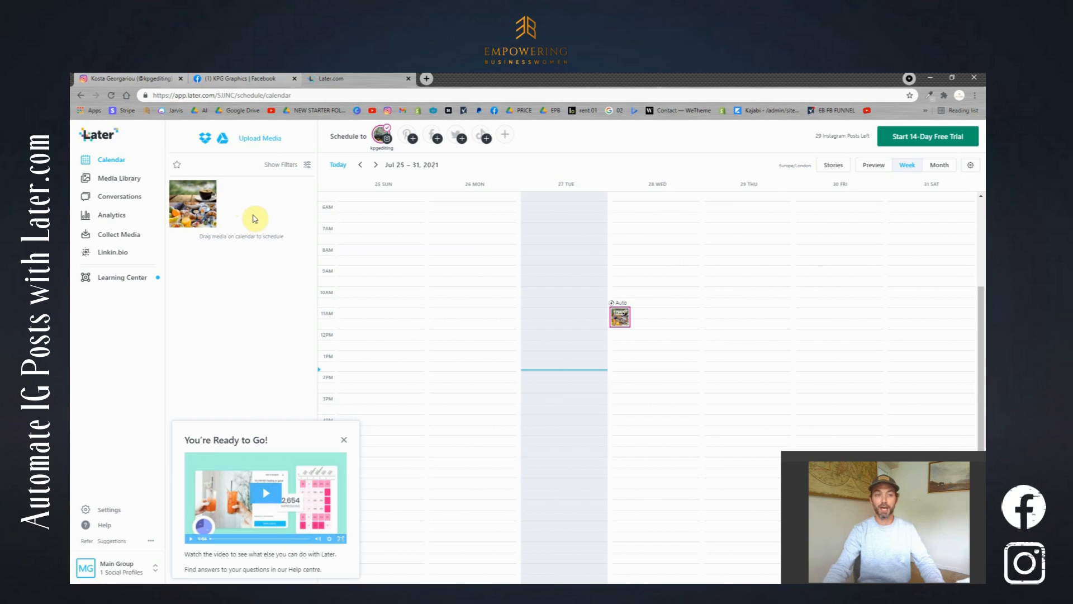
{"action": "mouse_move", "coordinate": [238, 205]}
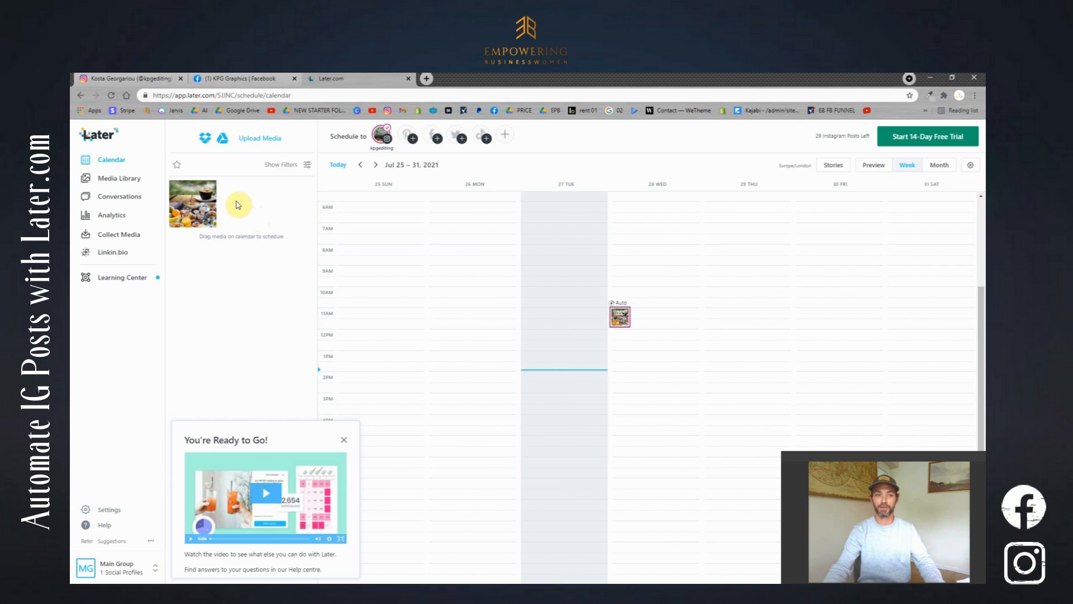
{"action": "mouse_move", "coordinate": [270, 222]}
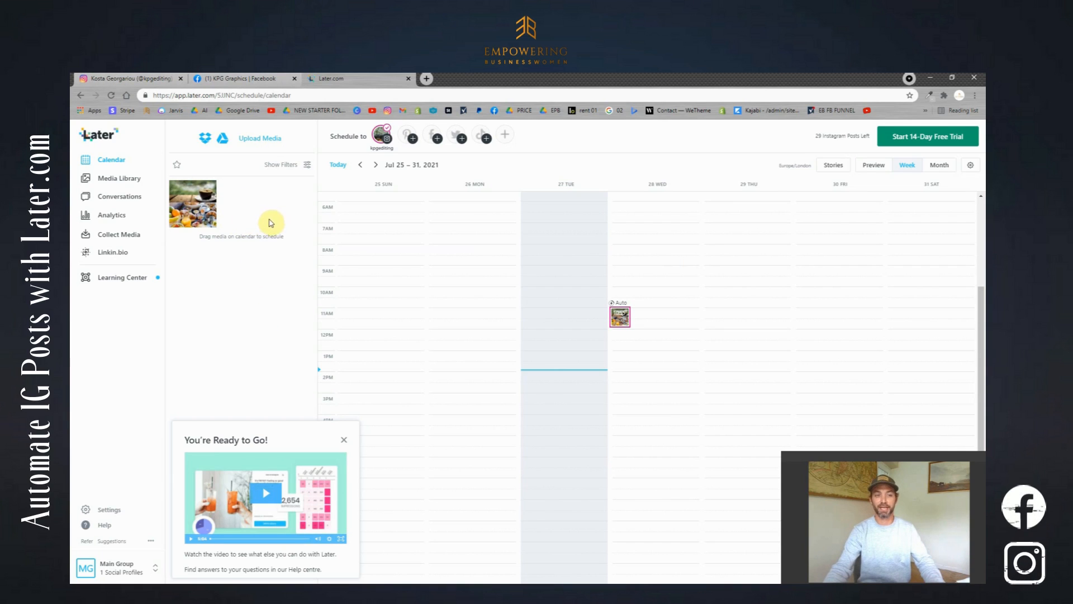
{"action": "mouse_move", "coordinate": [257, 218]}
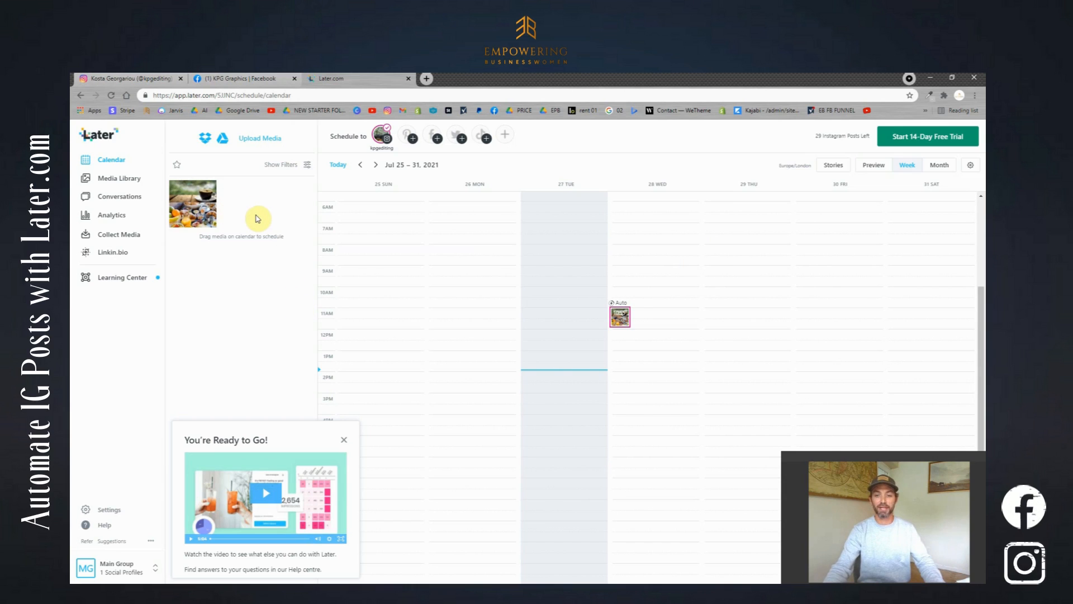
{"action": "mouse_move", "coordinate": [687, 269]}
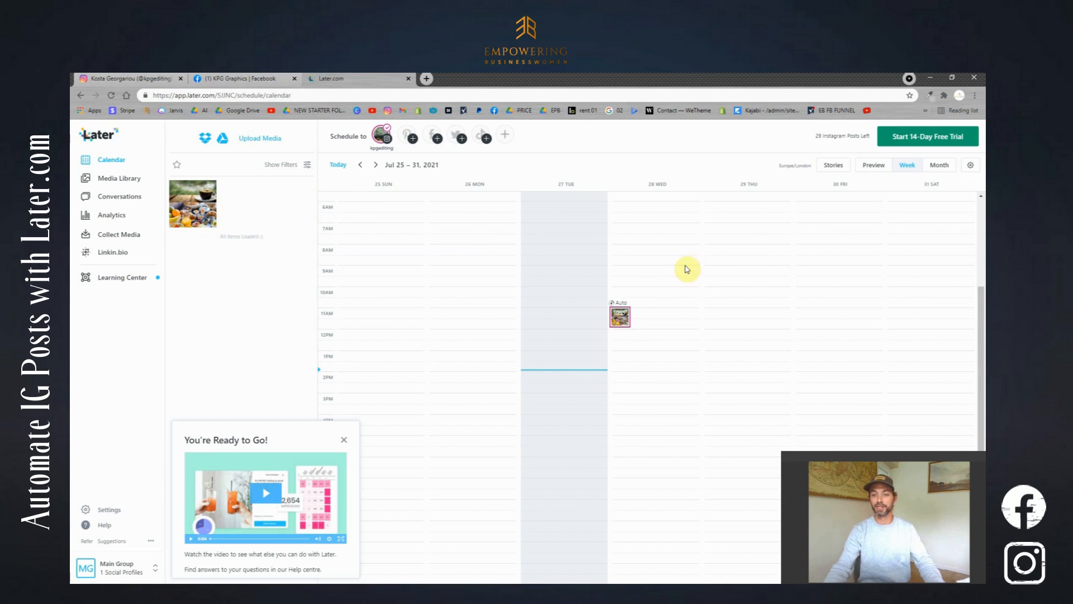
{"action": "mouse_move", "coordinate": [817, 299]}
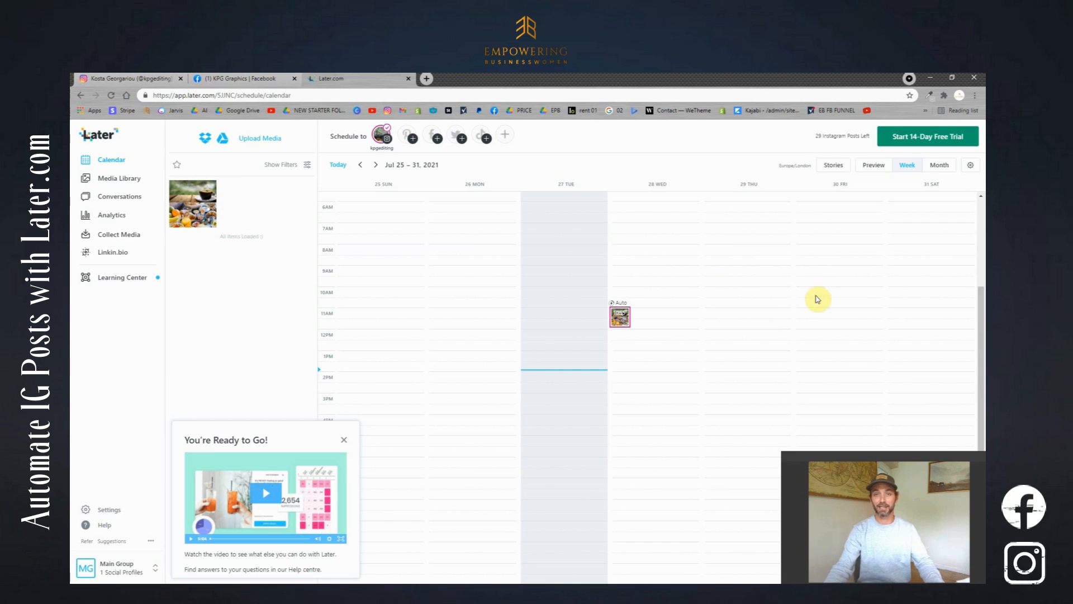
{"action": "mouse_move", "coordinate": [542, 289]}
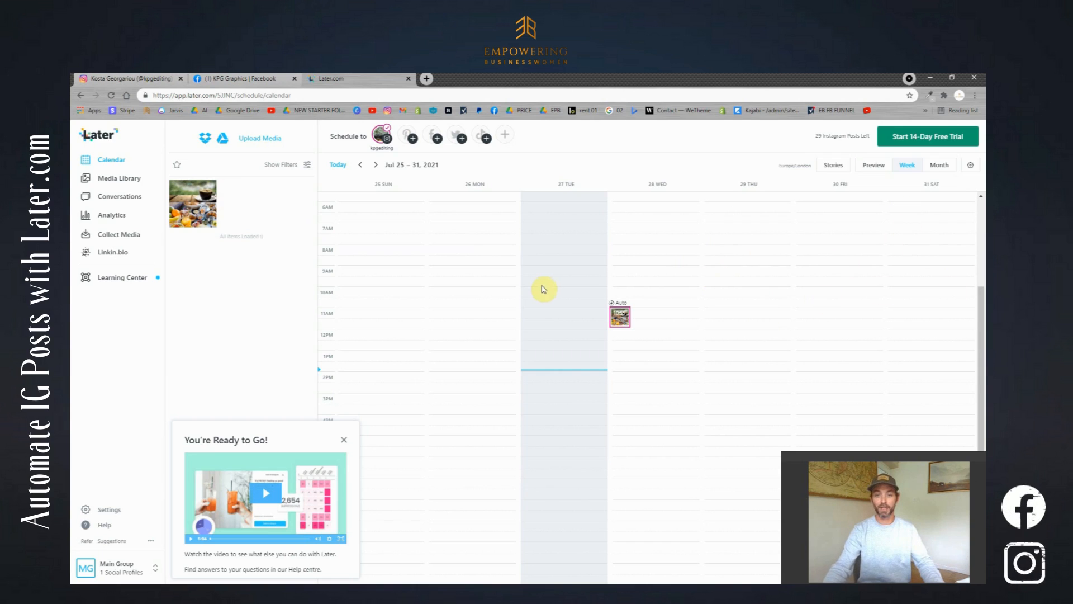
{"action": "mouse_move", "coordinate": [593, 171]}
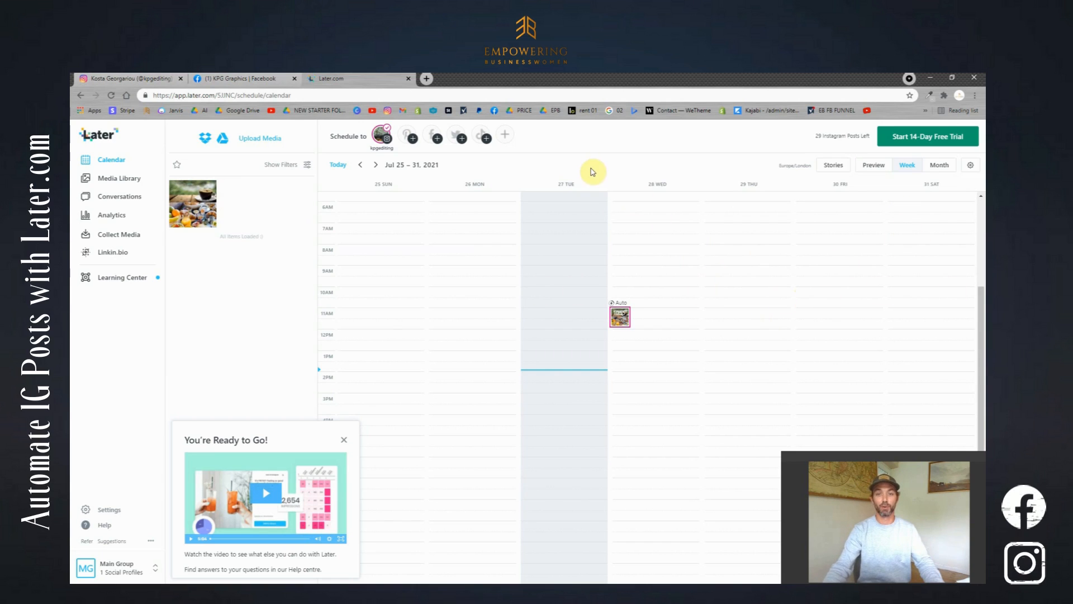
{"action": "mouse_move", "coordinate": [621, 220]}
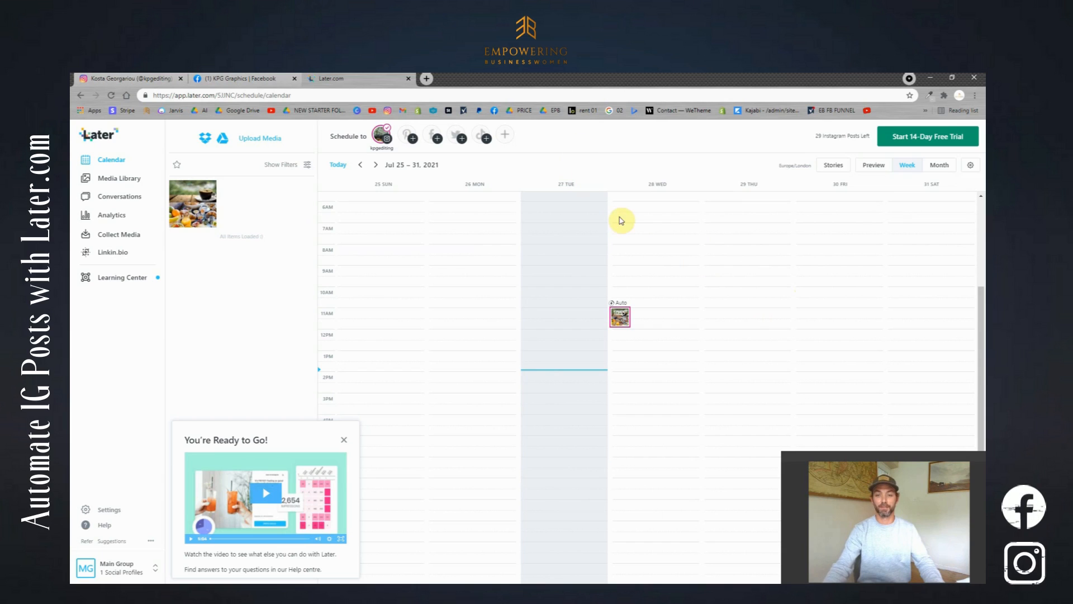
{"action": "mouse_move", "coordinate": [573, 226]}
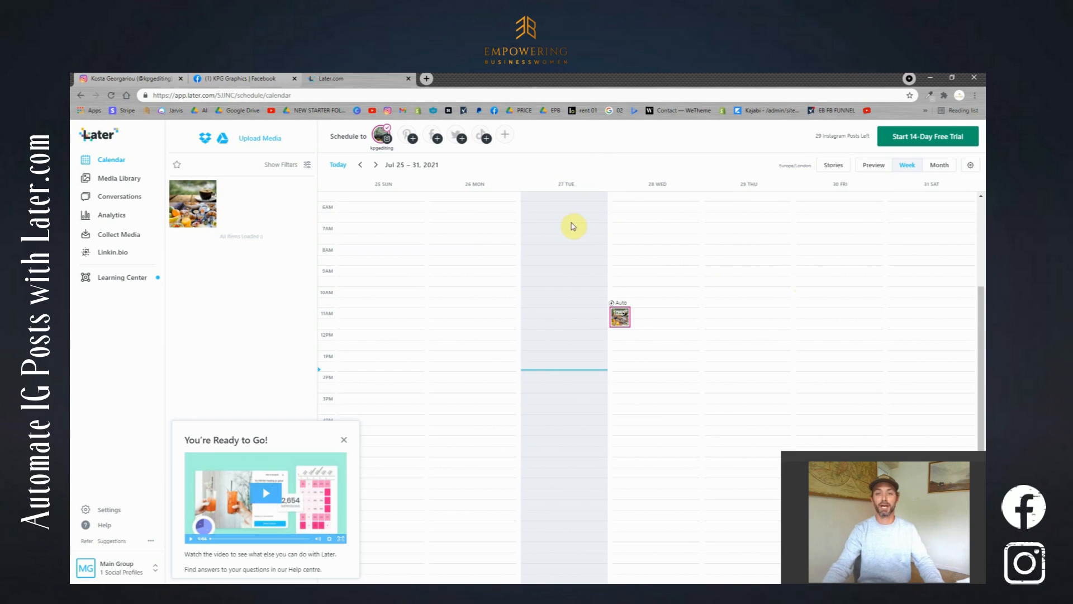
{"action": "mouse_move", "coordinate": [564, 228]}
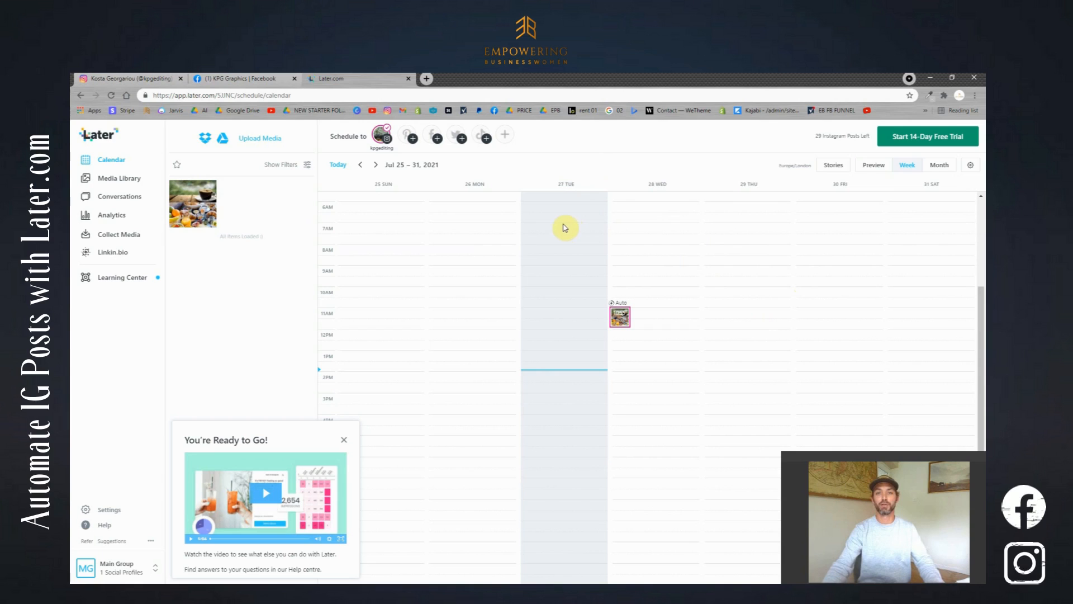
{"action": "mouse_move", "coordinate": [500, 204]}
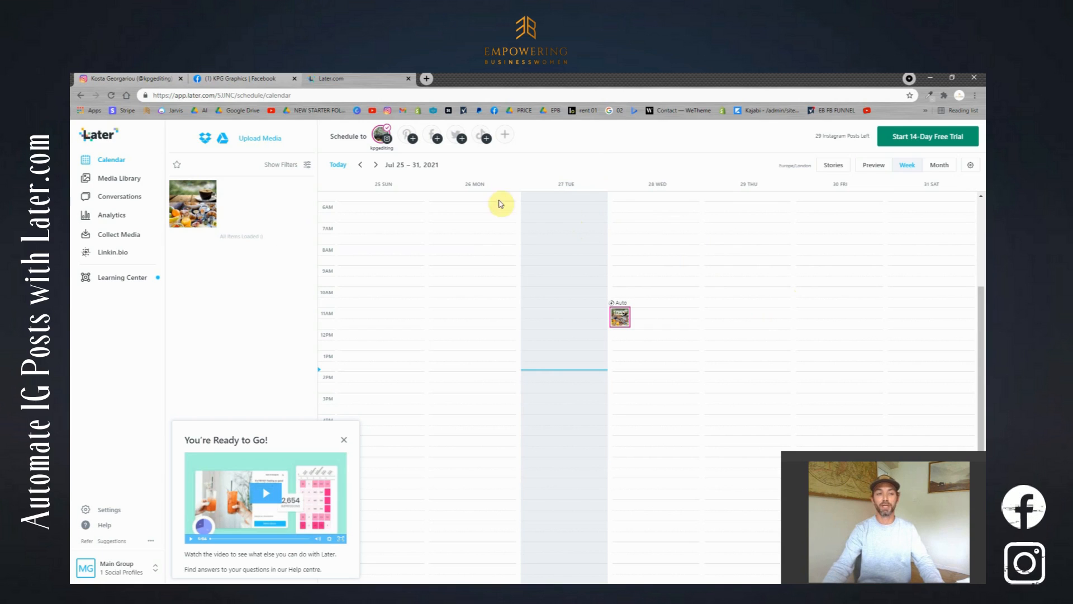
{"action": "mouse_move", "coordinate": [223, 223]}
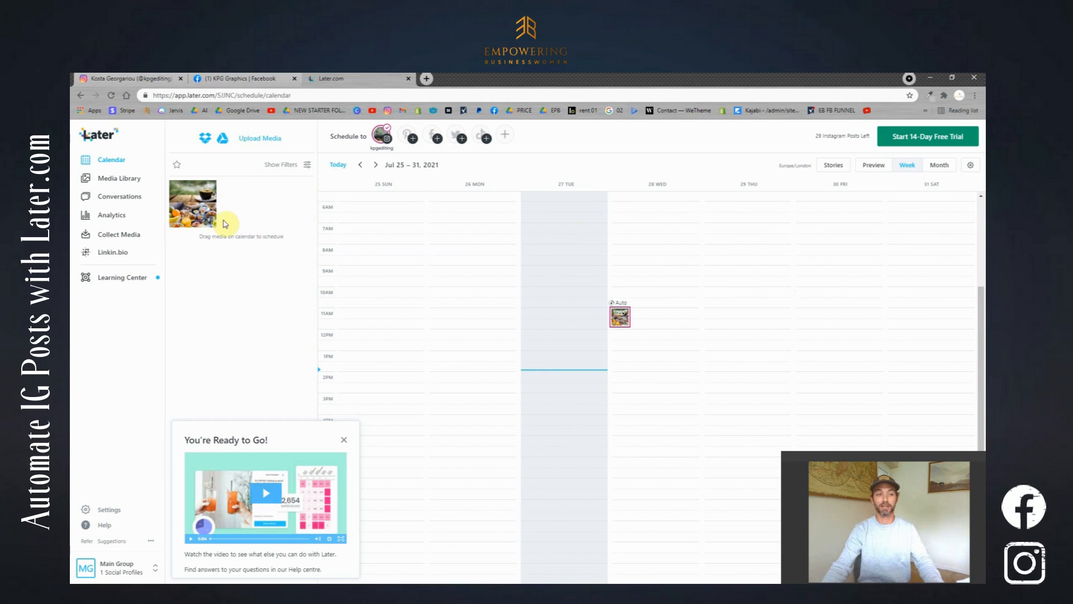
{"action": "mouse_move", "coordinate": [259, 244]}
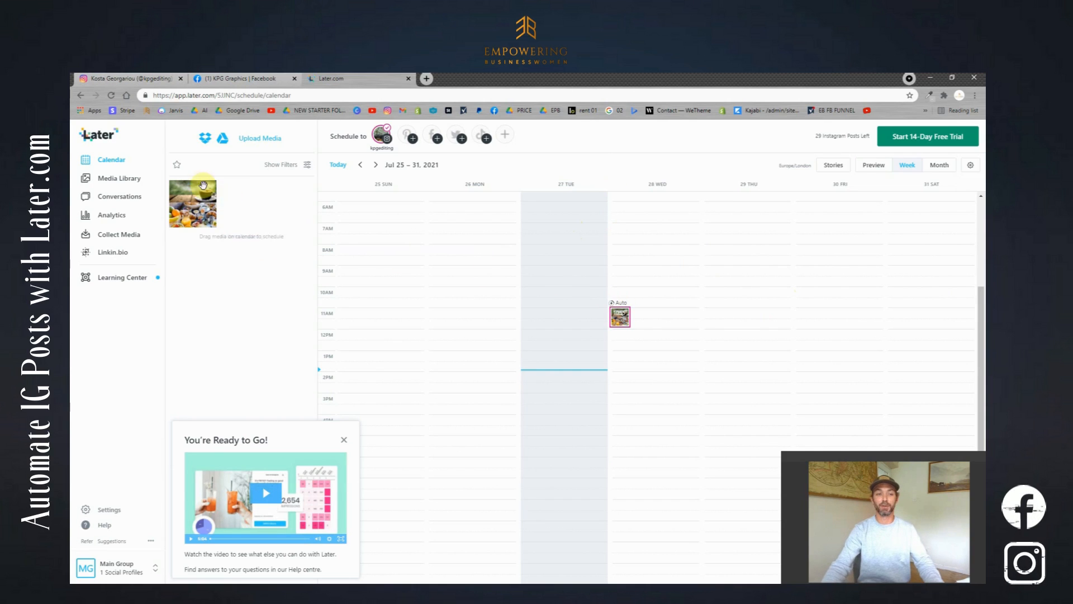
{"action": "mouse_move", "coordinate": [239, 209]}
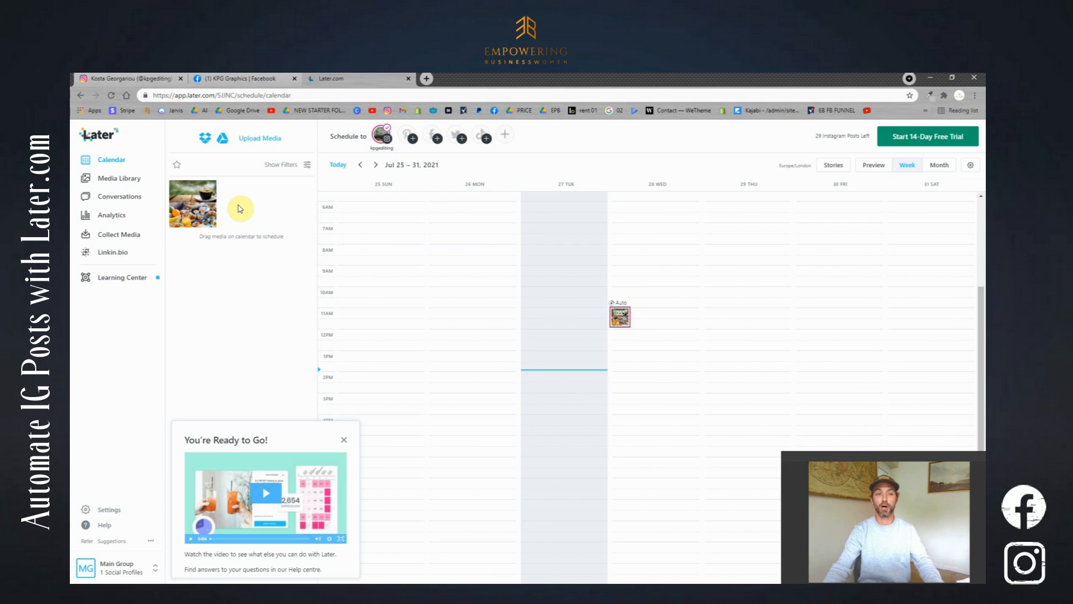
{"action": "mouse_move", "coordinate": [254, 198]}
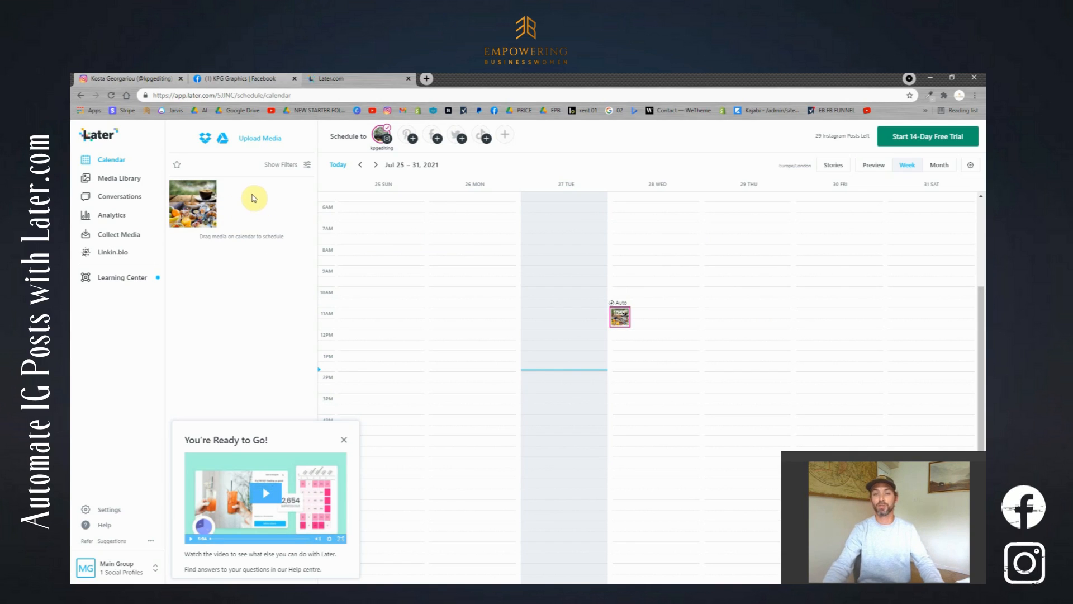
{"action": "mouse_move", "coordinate": [258, 216]}
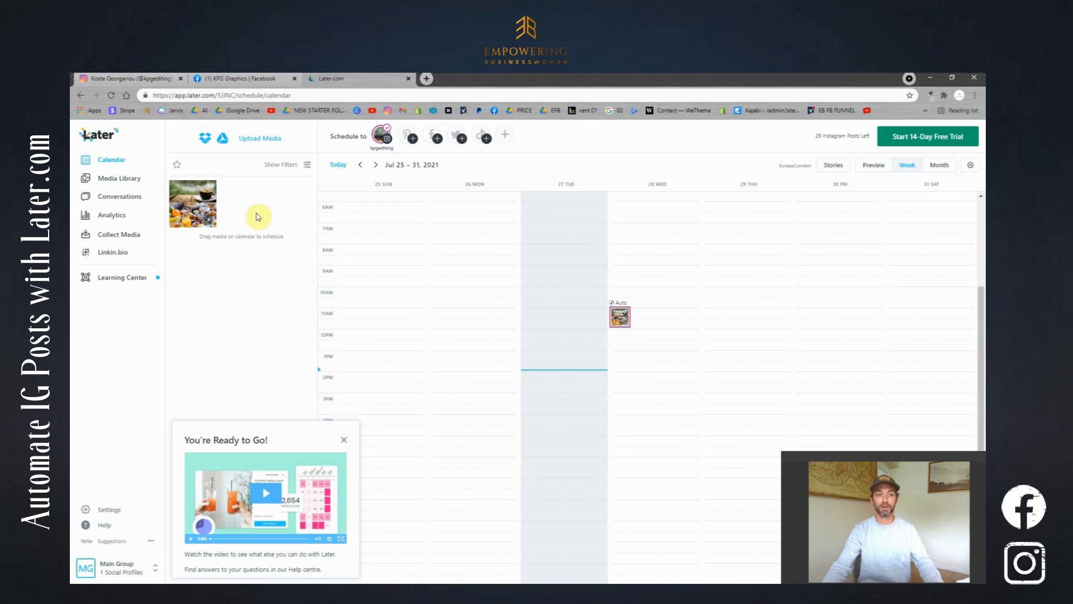
{"action": "mouse_move", "coordinate": [234, 218]}
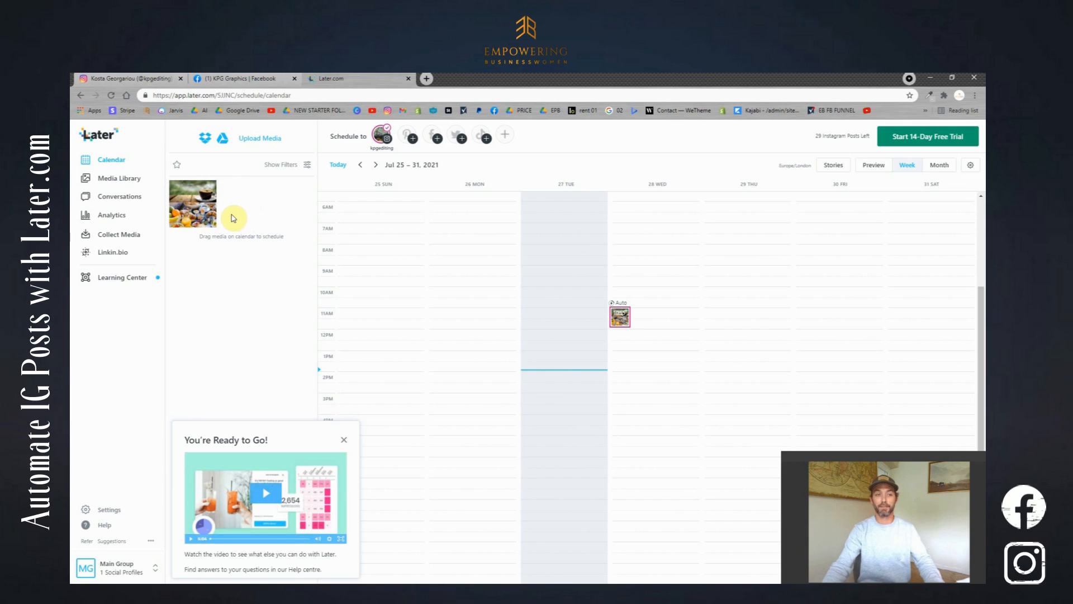
{"action": "mouse_move", "coordinate": [247, 211]}
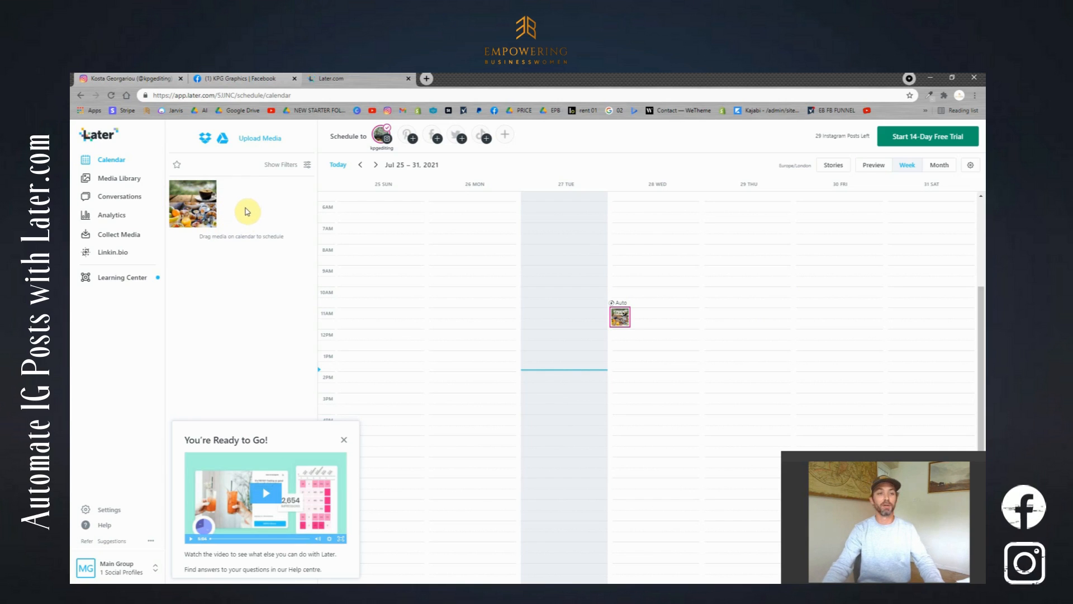
{"action": "mouse_move", "coordinate": [263, 205]}
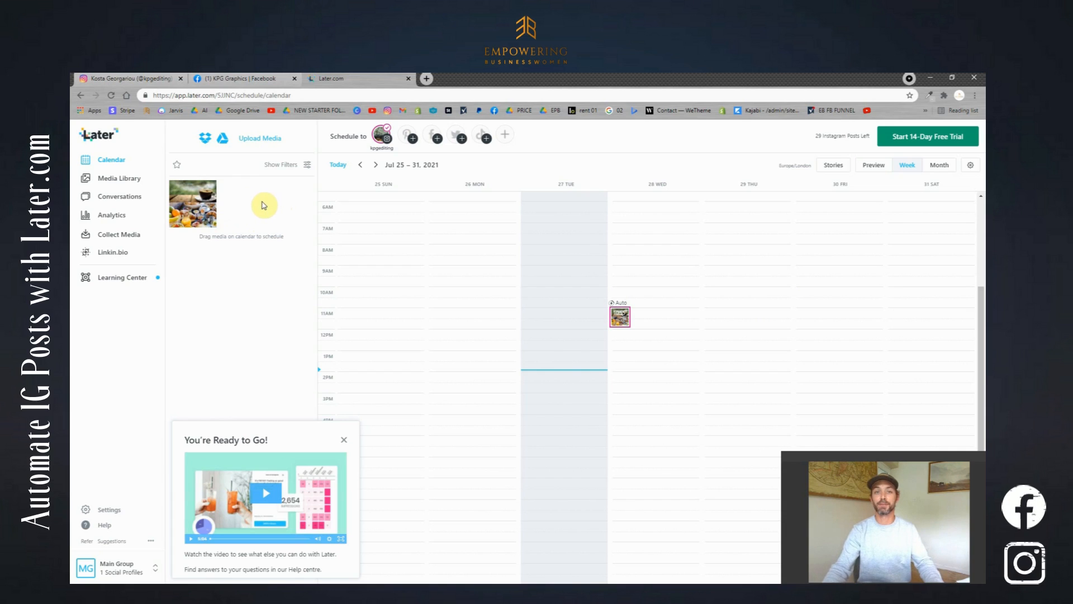
{"action": "mouse_move", "coordinate": [277, 216]}
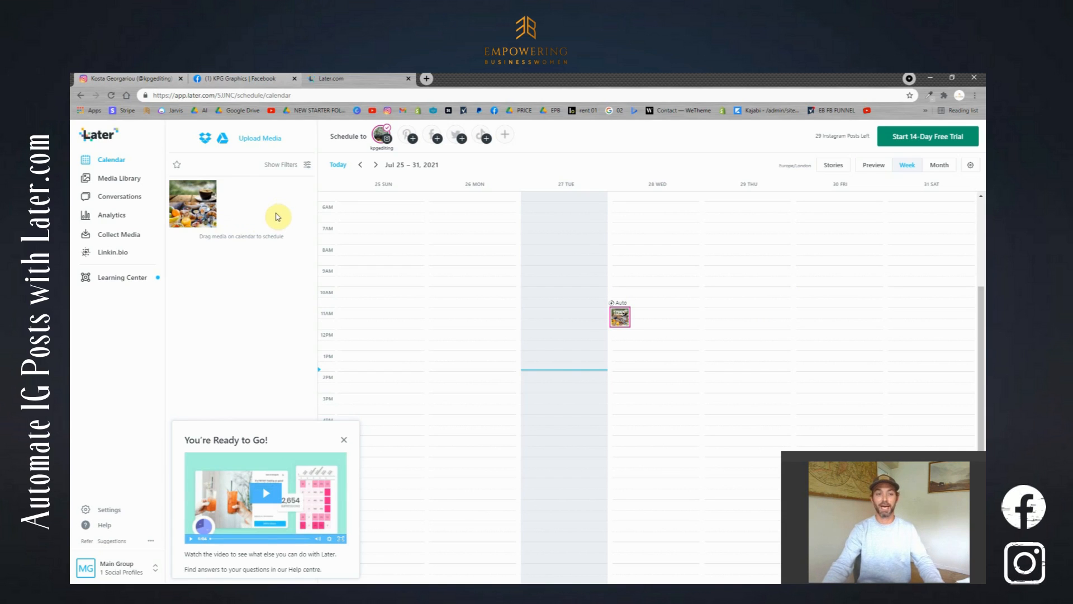